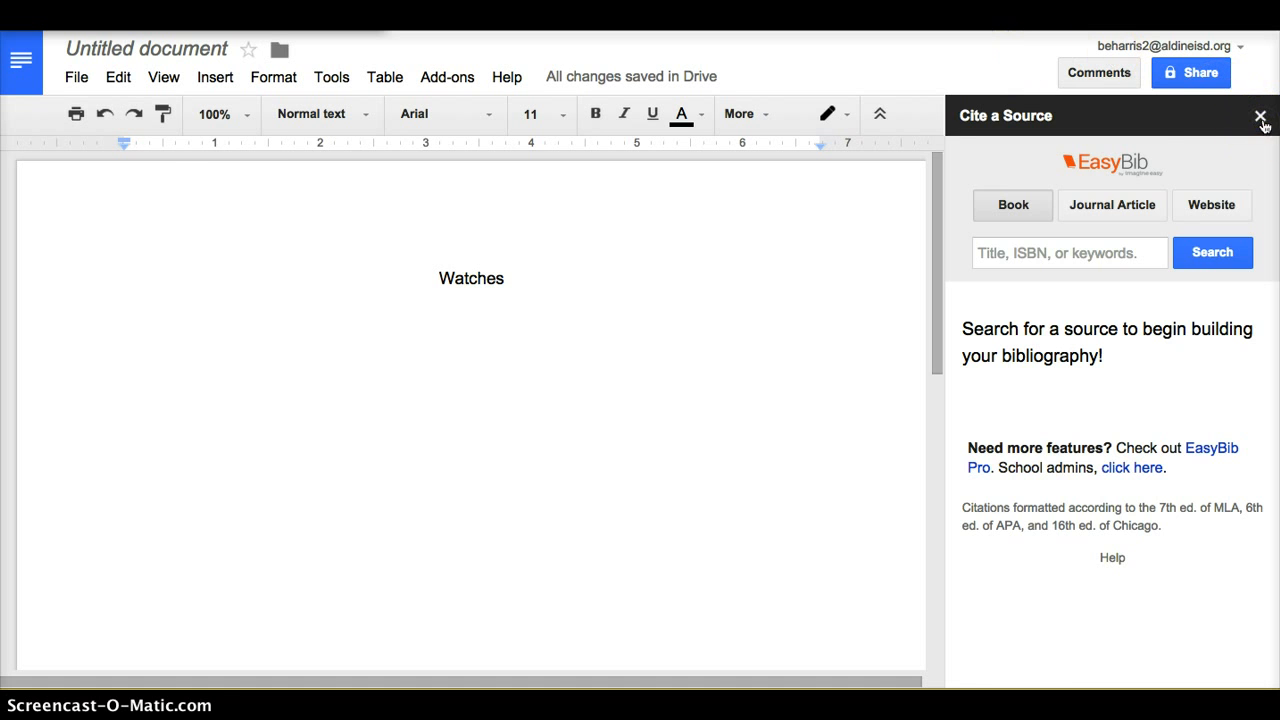
- Close the EasyBib Cite a Source sidebar and open the Add-ons menu
{"action": "left_click", "coordinate": [1260, 116]}
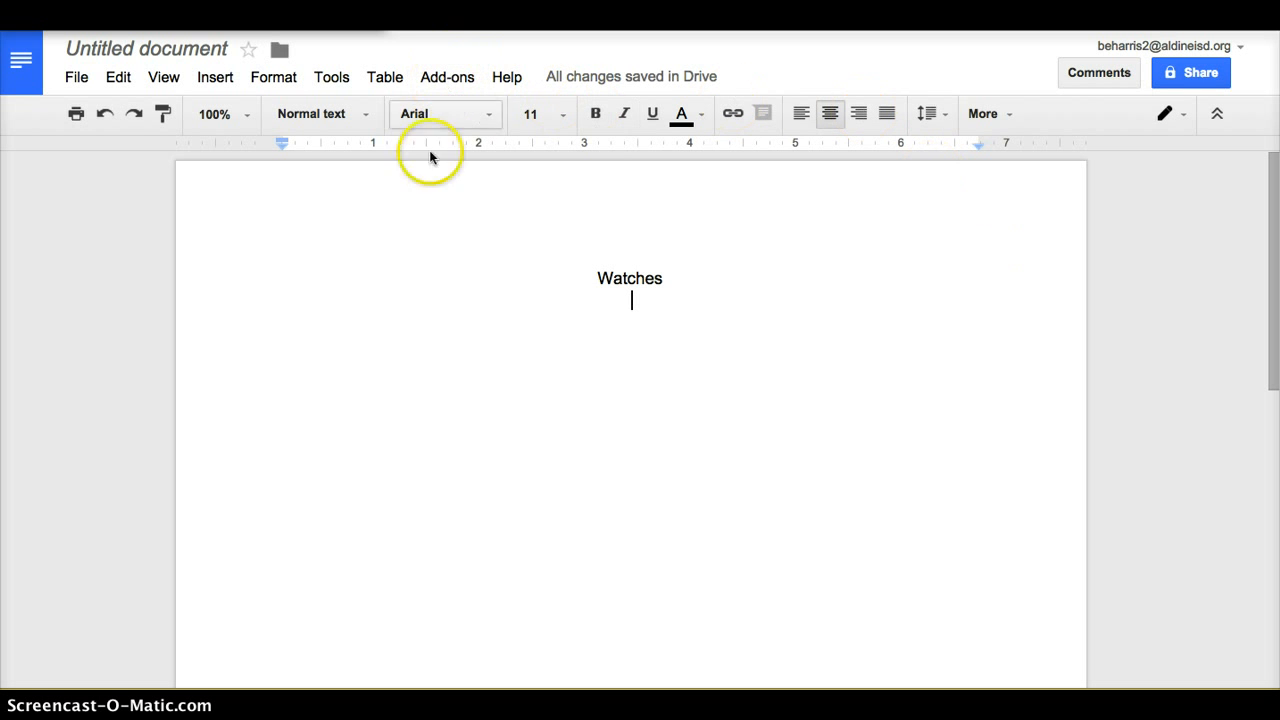
{"action": "left_click", "coordinate": [447, 76]}
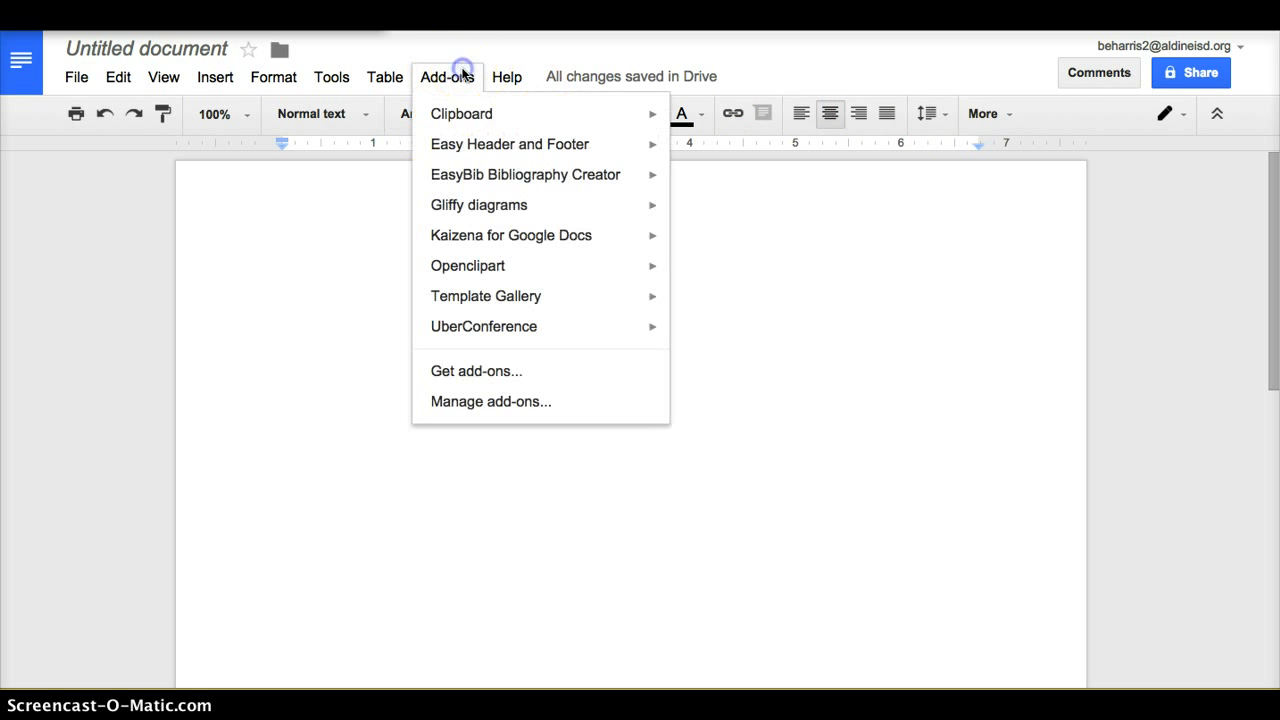
{"action": "mouse_move", "coordinate": [465, 160]}
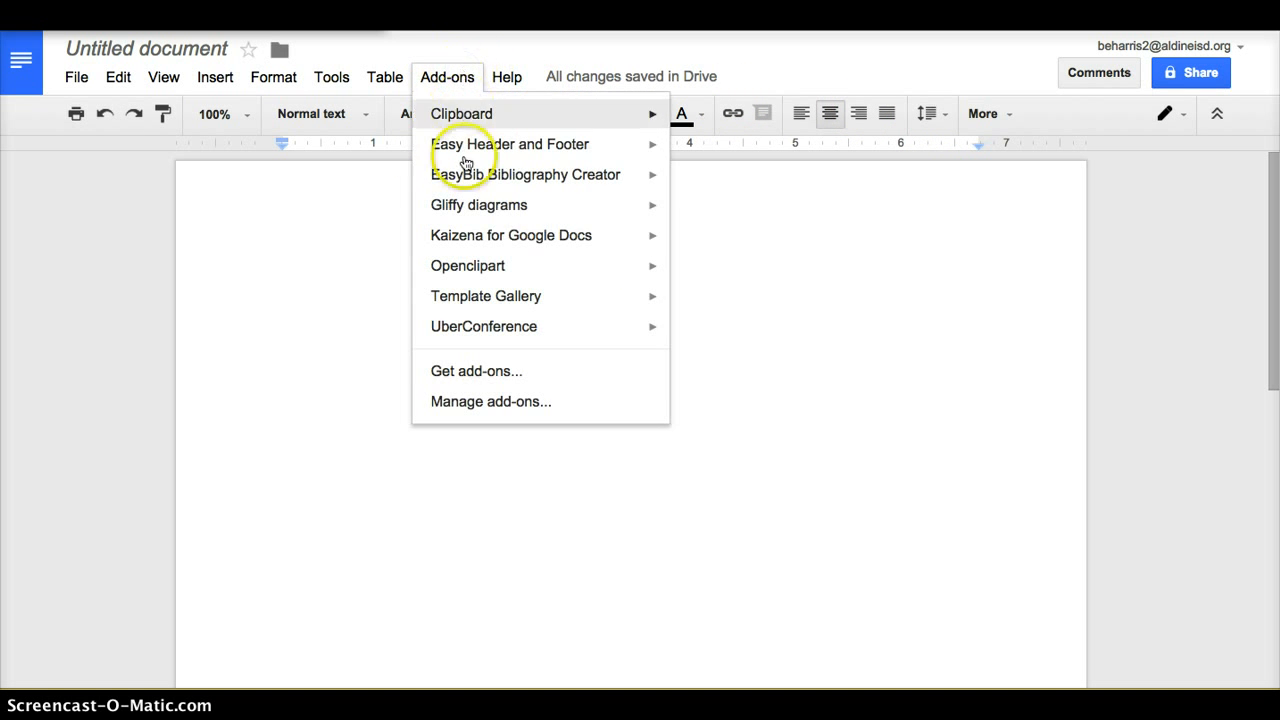
- Open Manage add-ons to view the EasyBib Bibliography Creator tile in the store
{"action": "left_click", "coordinate": [476, 371]}
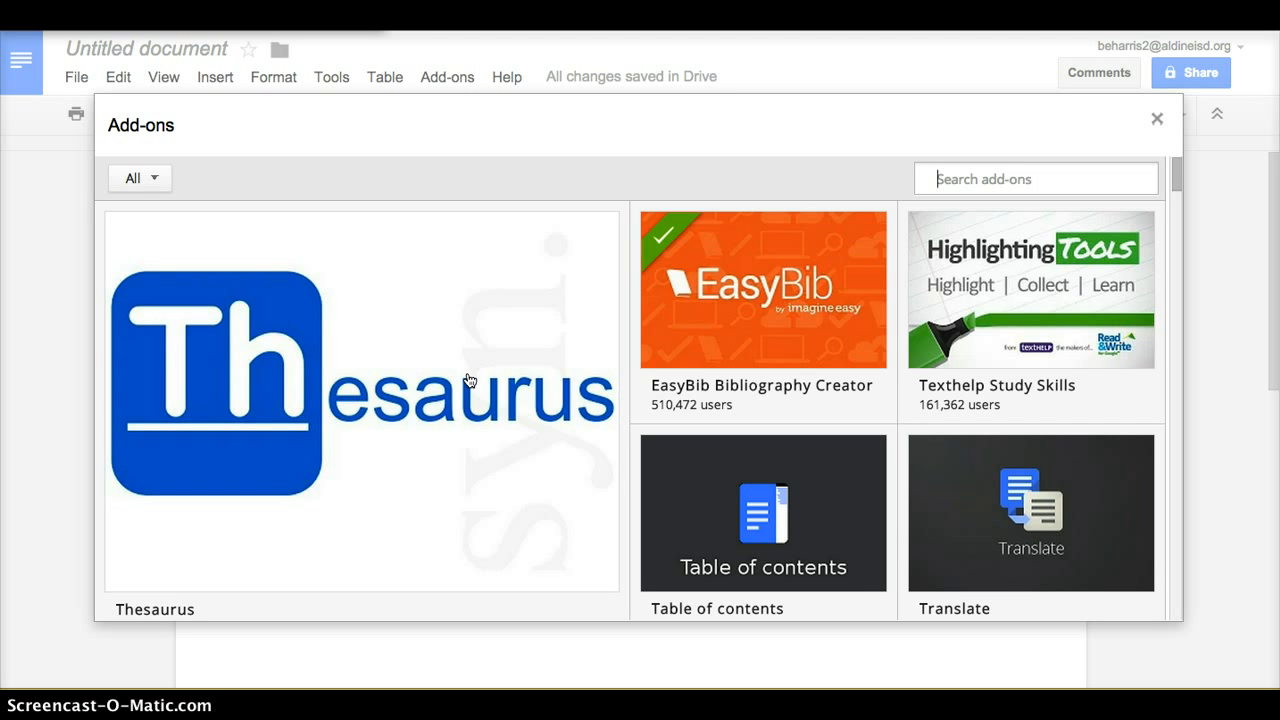
{"action": "mouse_move", "coordinate": [637, 325]}
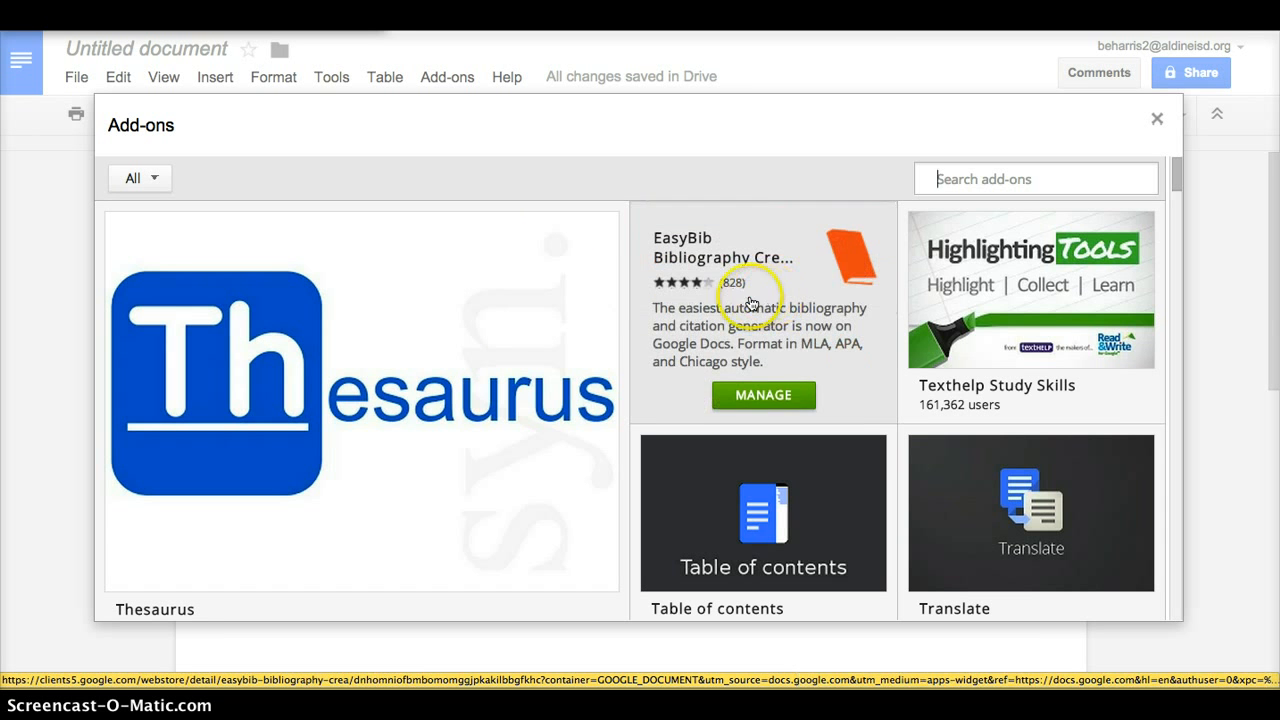
{"action": "mouse_move", "coordinate": [680, 293]}
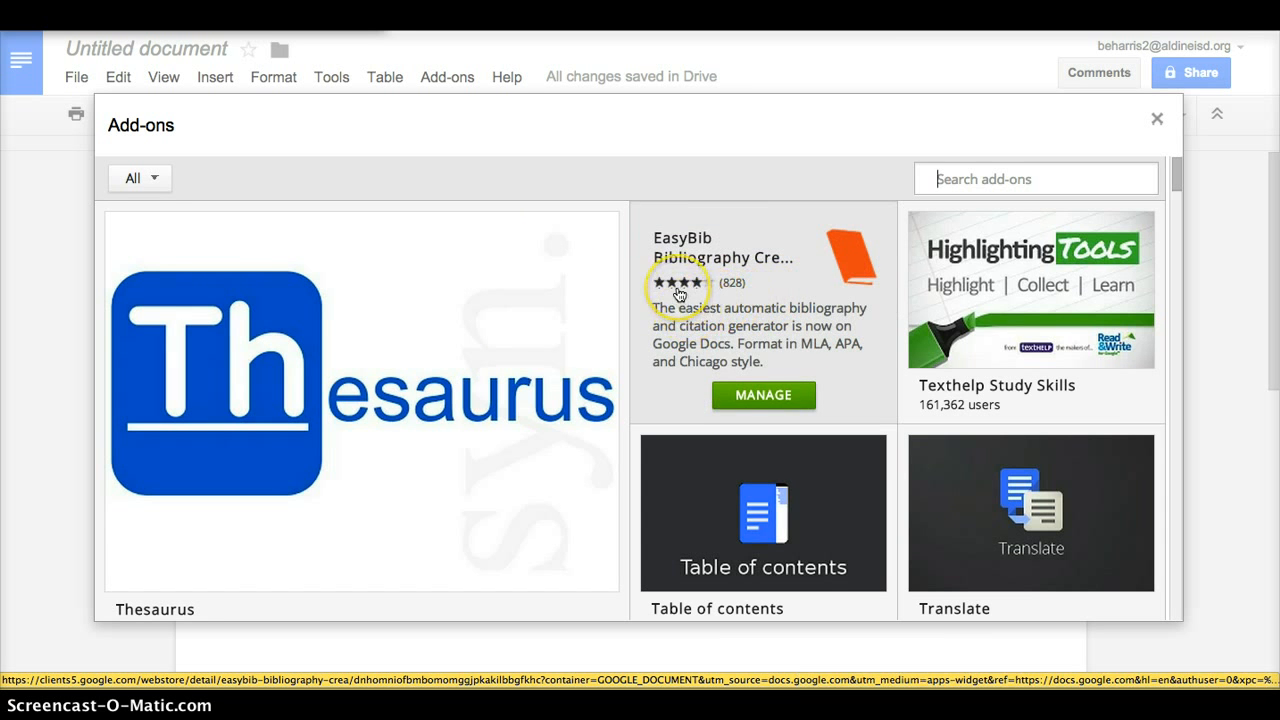
{"action": "mouse_move", "coordinate": [678, 282]}
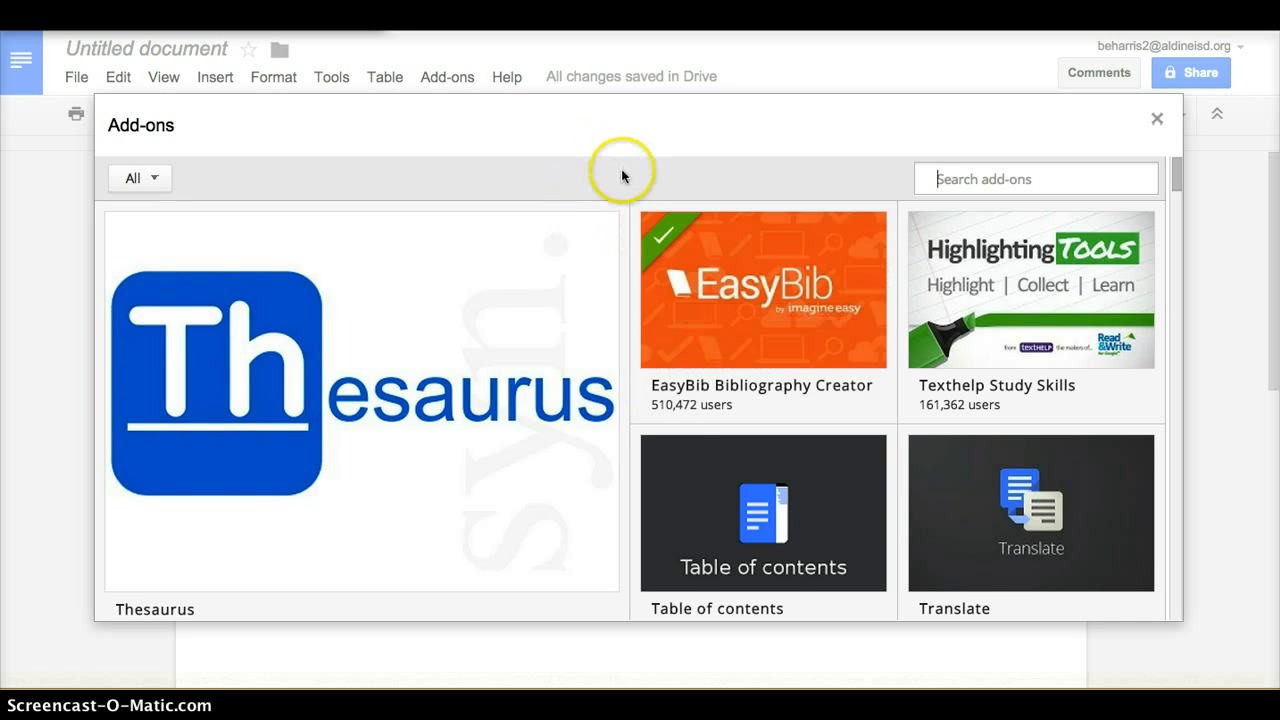
{"action": "mouse_move", "coordinate": [660, 258]}
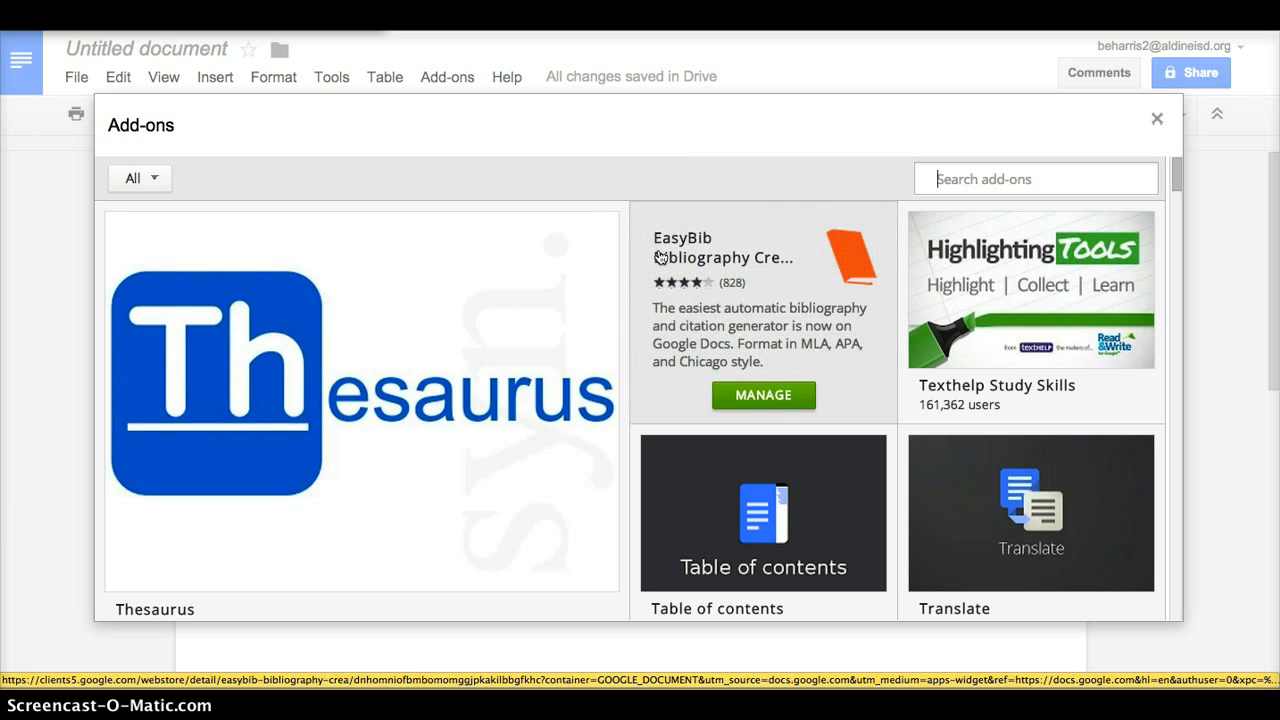
{"action": "mouse_move", "coordinate": [720, 214]}
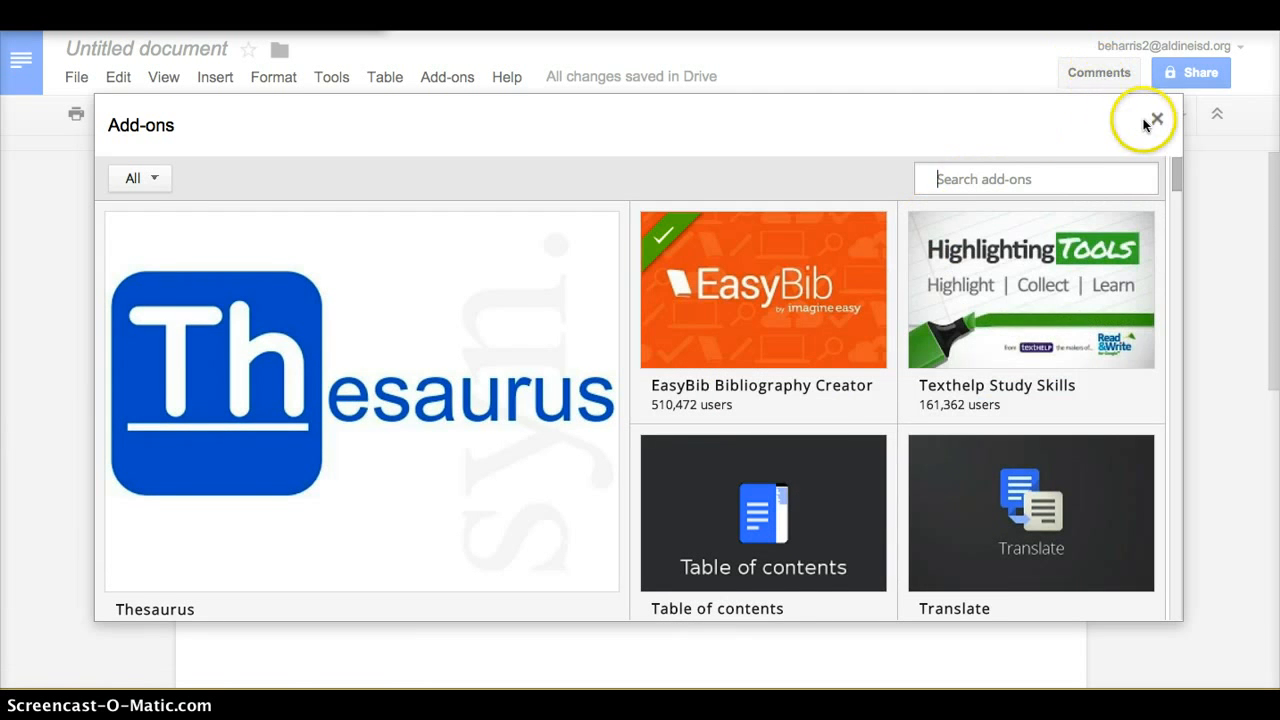
- Close the add-ons store and reopen the Add-ons menu to reach EasyBib Bibliography Creator
{"action": "left_click", "coordinate": [1155, 118]}
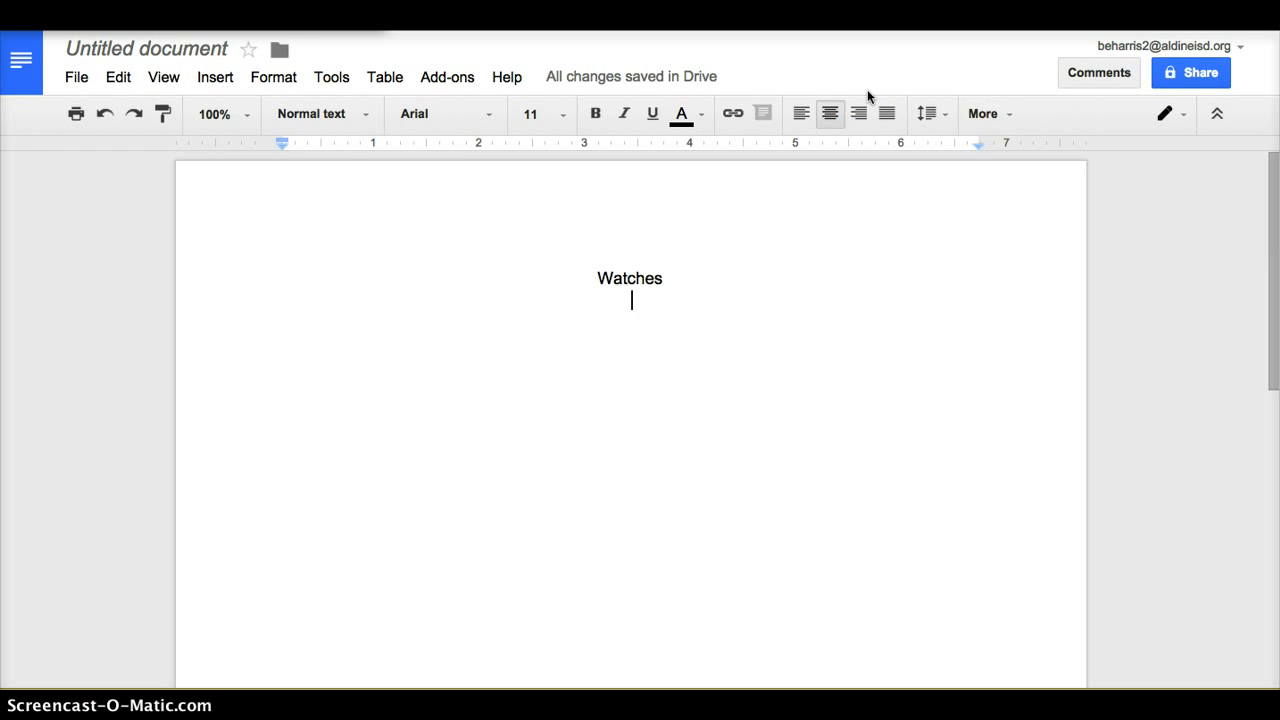
{"action": "mouse_move", "coordinate": [782, 91]}
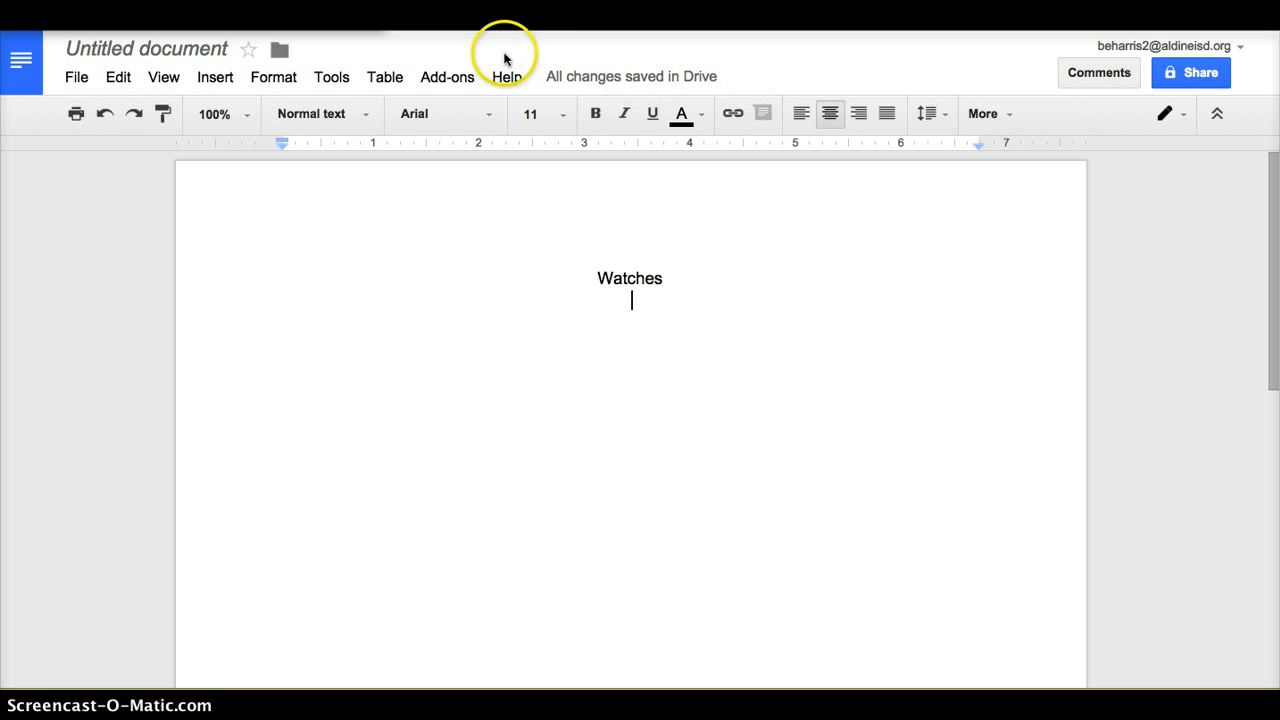
{"action": "left_click", "coordinate": [447, 76]}
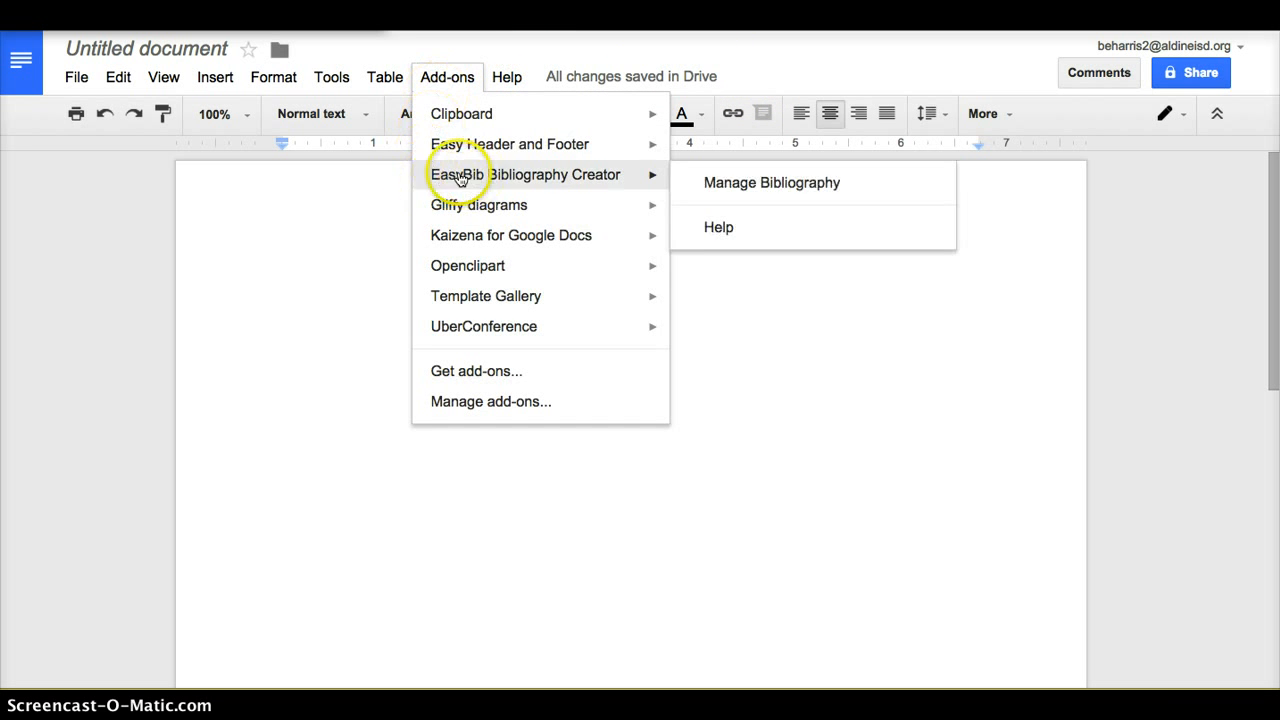
{"action": "mouse_move", "coordinate": [497, 180]}
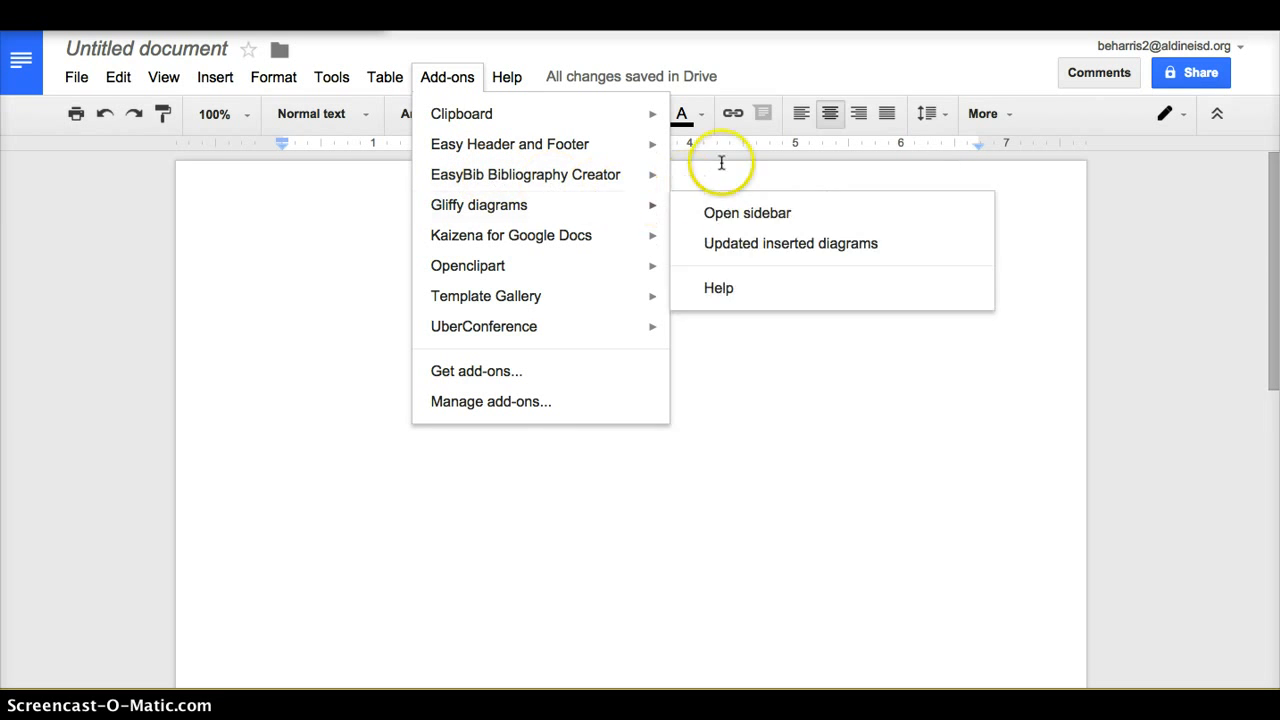
{"action": "mouse_move", "coordinate": [525, 174]}
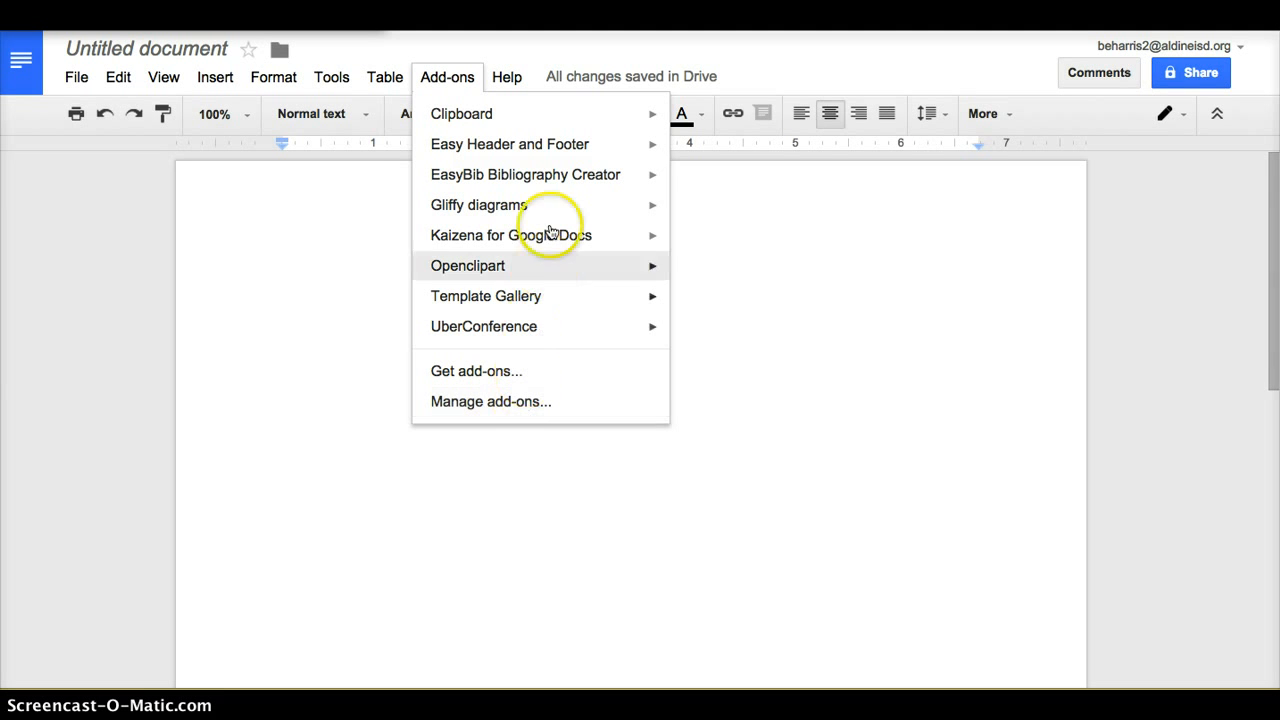
{"action": "mouse_move", "coordinate": [525, 174]}
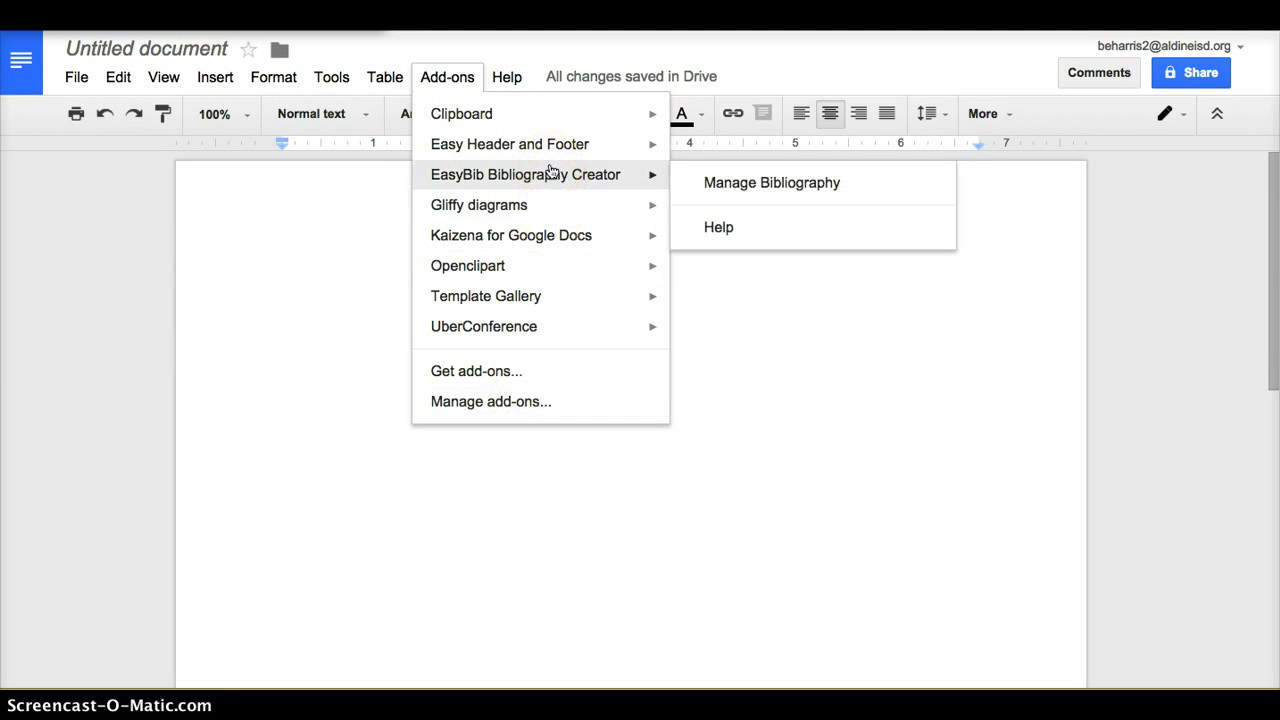
{"action": "mouse_move", "coordinate": [771, 182]}
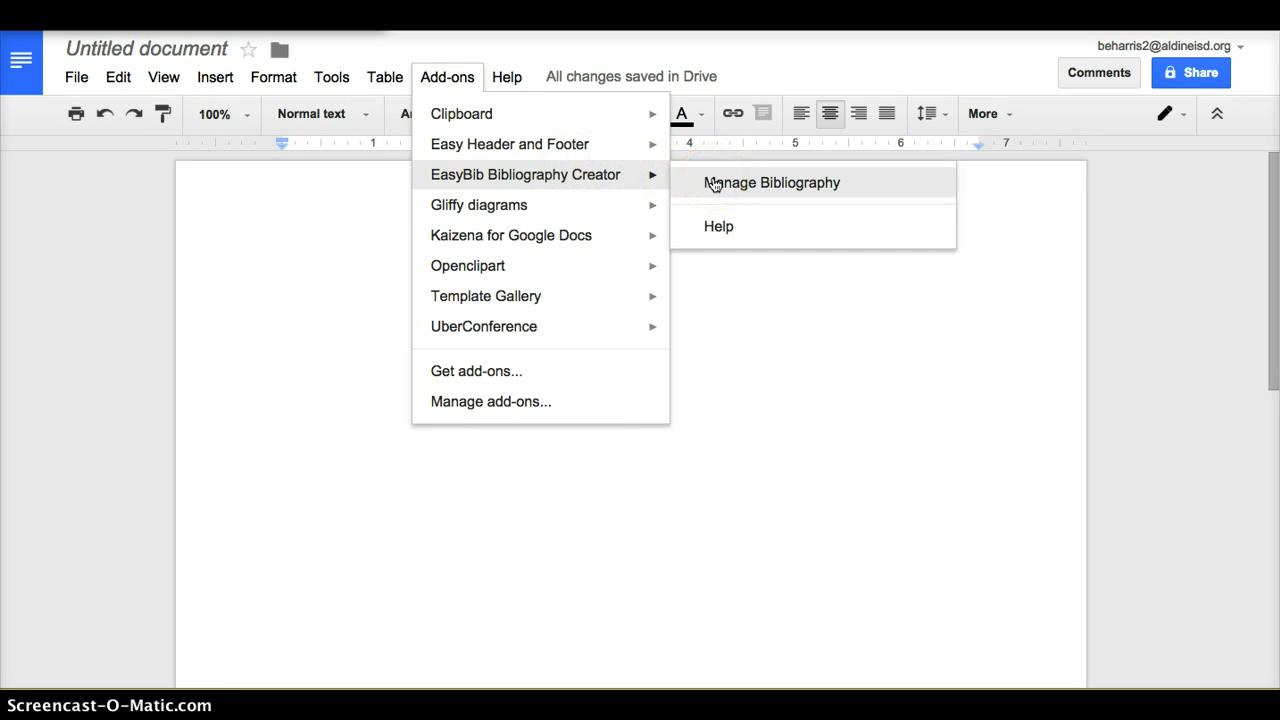
- Open EasyBib's Manage Bibliography panel and focus the Title, ISBN, or keywords search box
{"action": "left_click", "coordinate": [771, 182]}
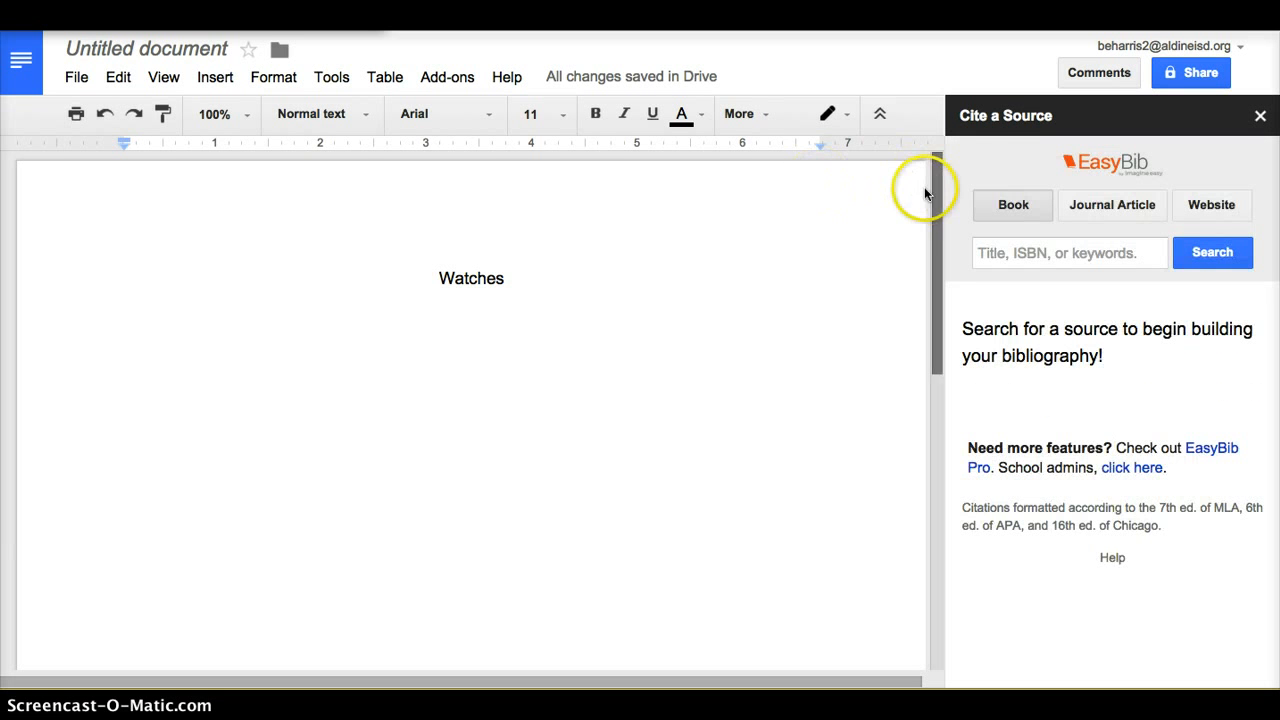
{"action": "mouse_move", "coordinate": [978, 190]}
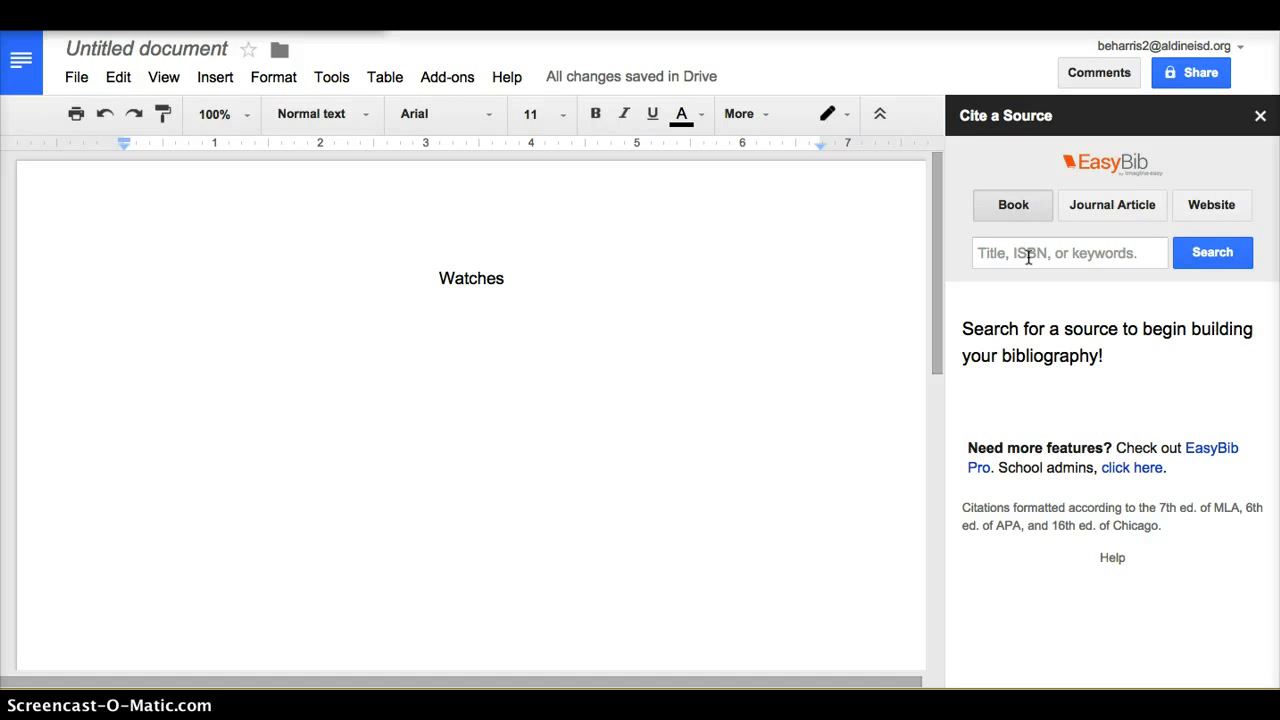
{"action": "left_click", "coordinate": [1070, 252]}
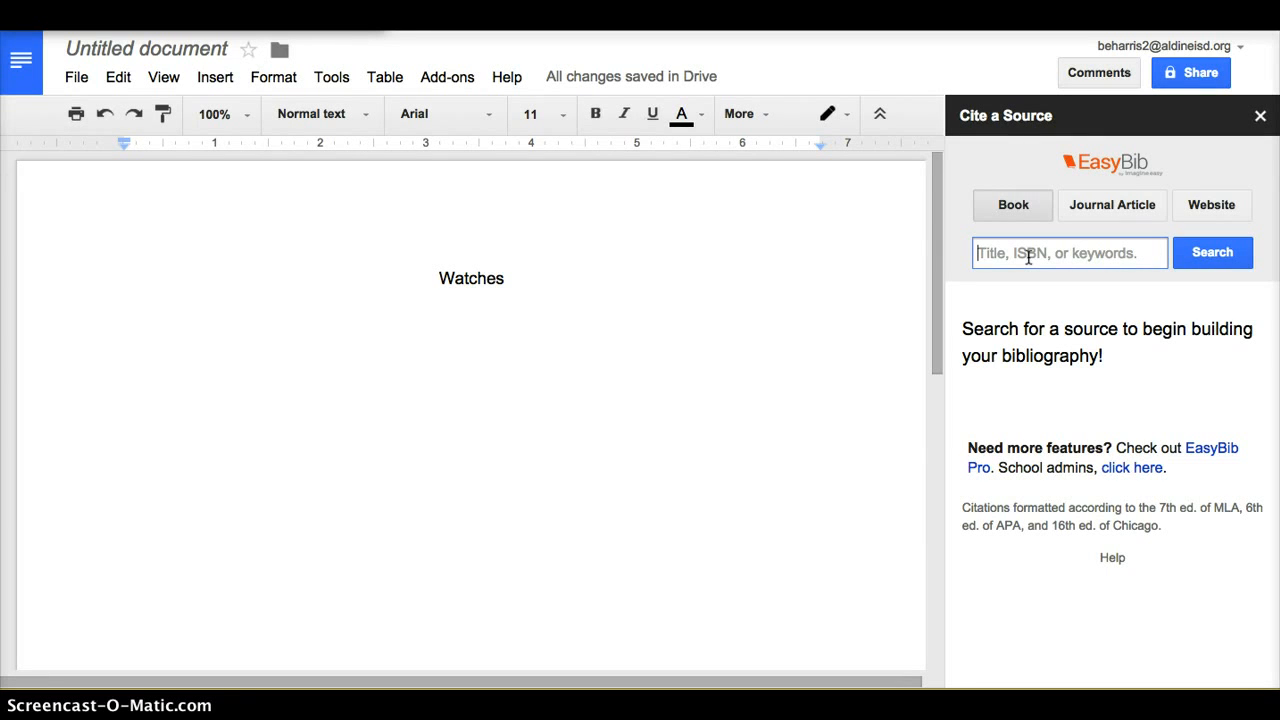
- Search EasyBib books for 'watches' and scroll through the matching titles
{"action": "type", "text": "w"}
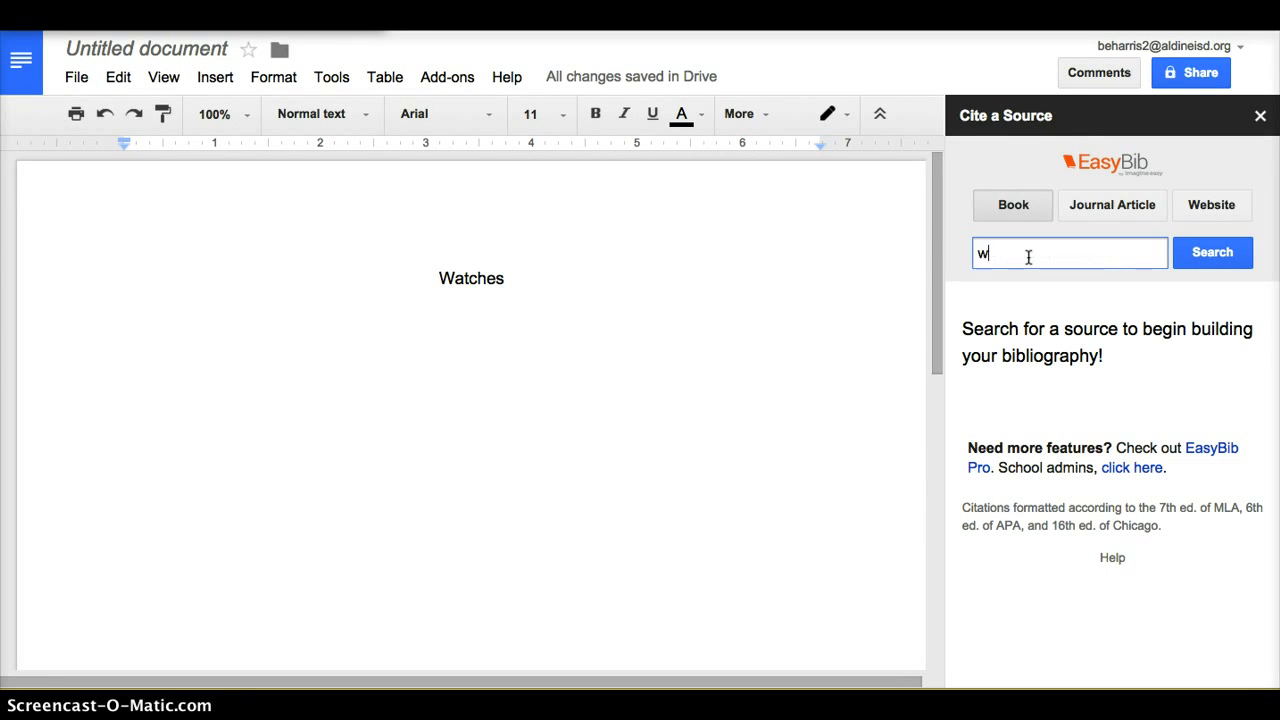
{"action": "type", "text": "atches"}
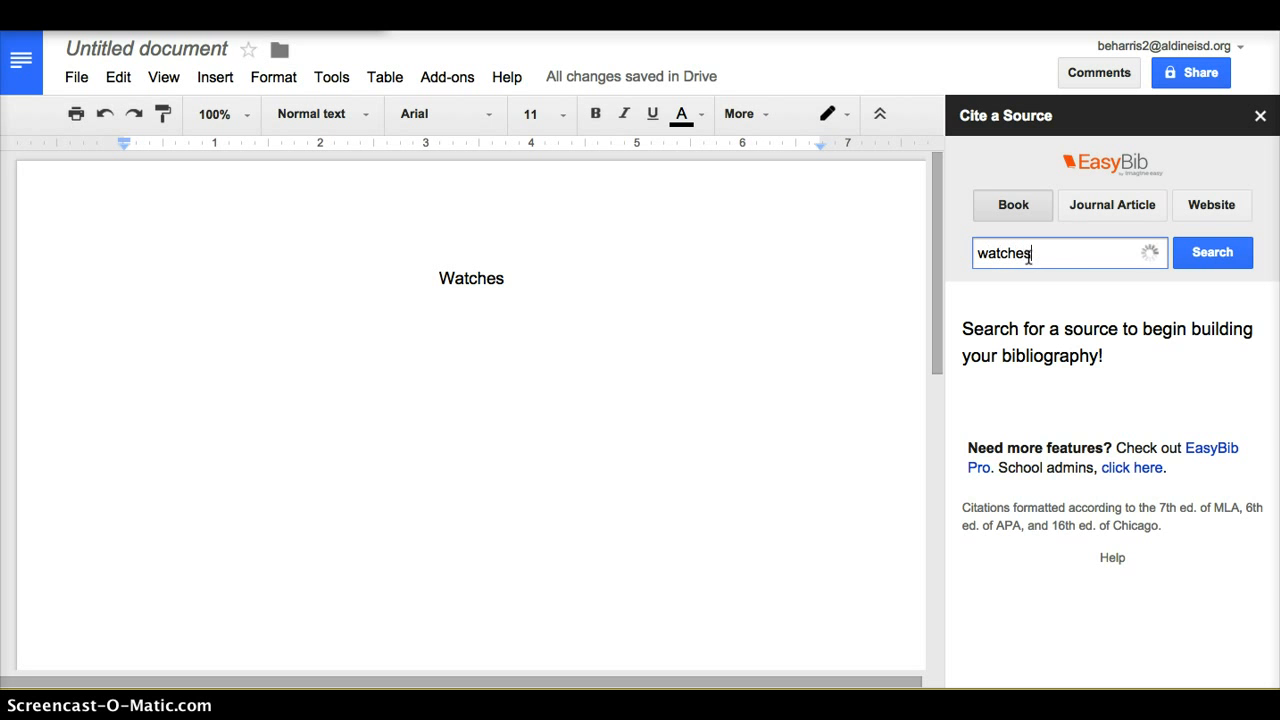
{"action": "left_click", "coordinate": [1211, 252]}
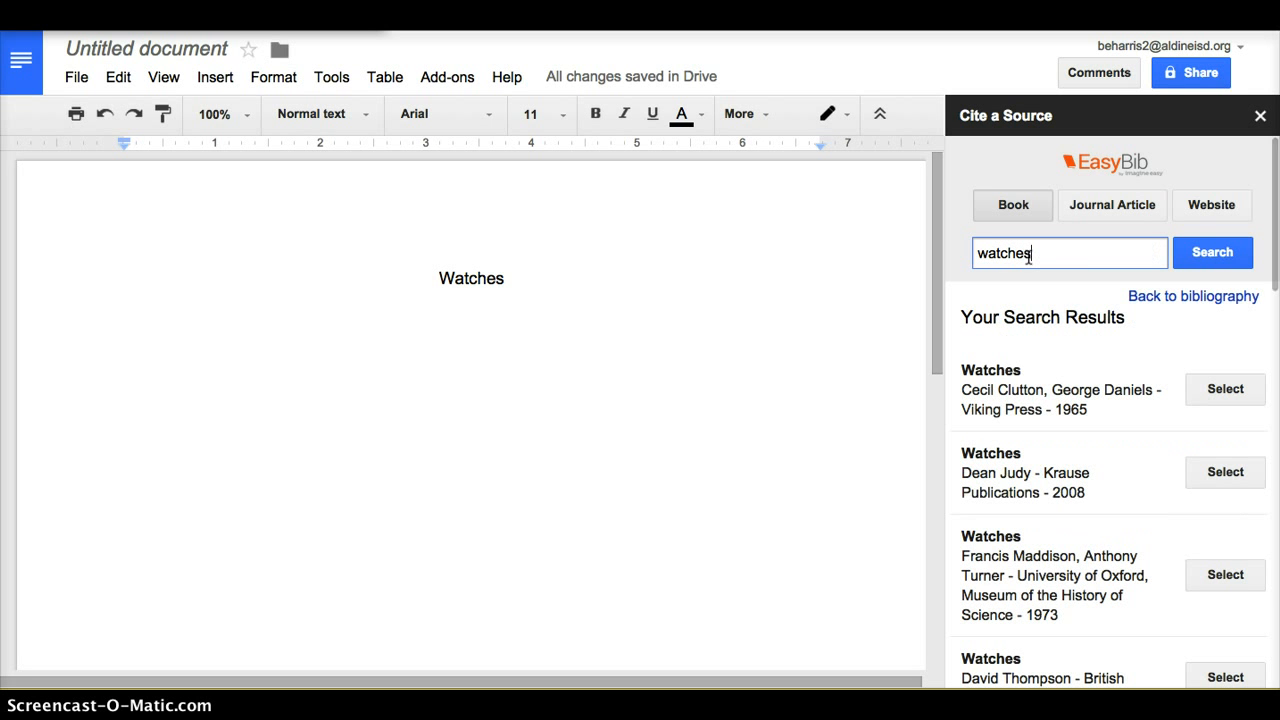
{"action": "scroll", "scroll_direction": "down", "scroll_amount": 3}
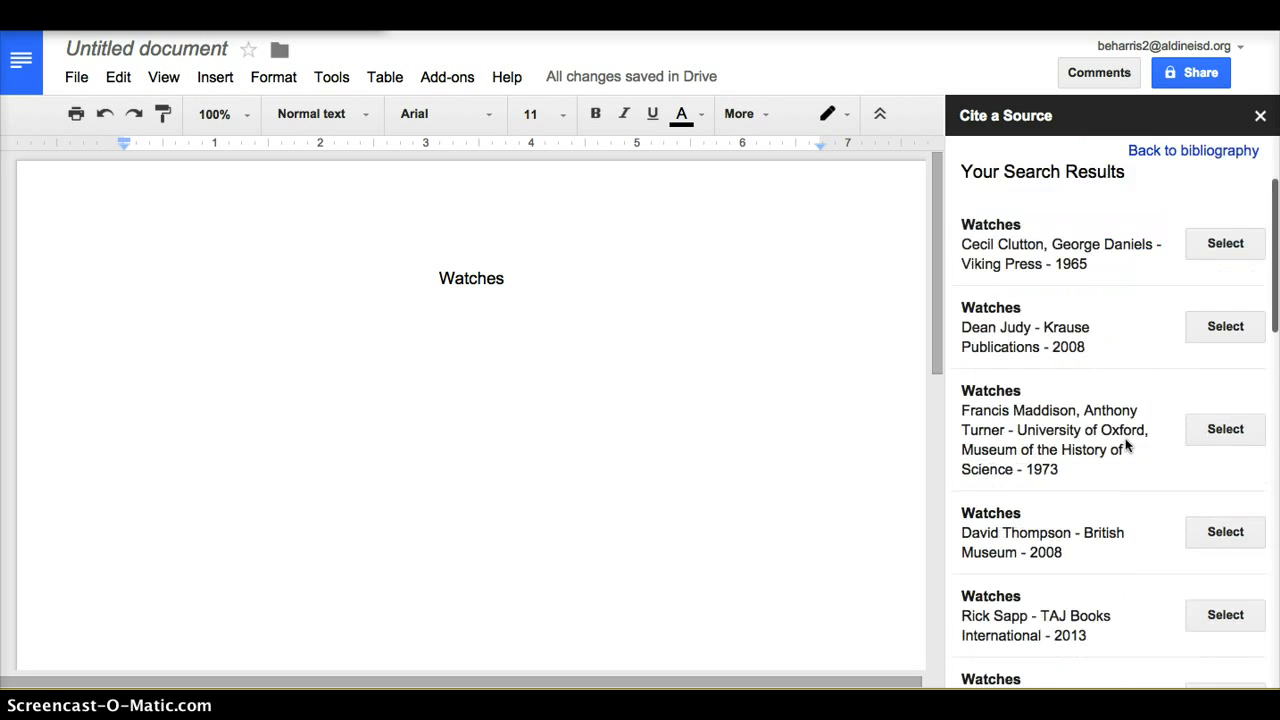
{"action": "scroll", "scroll_direction": "down", "scroll_amount": 3}
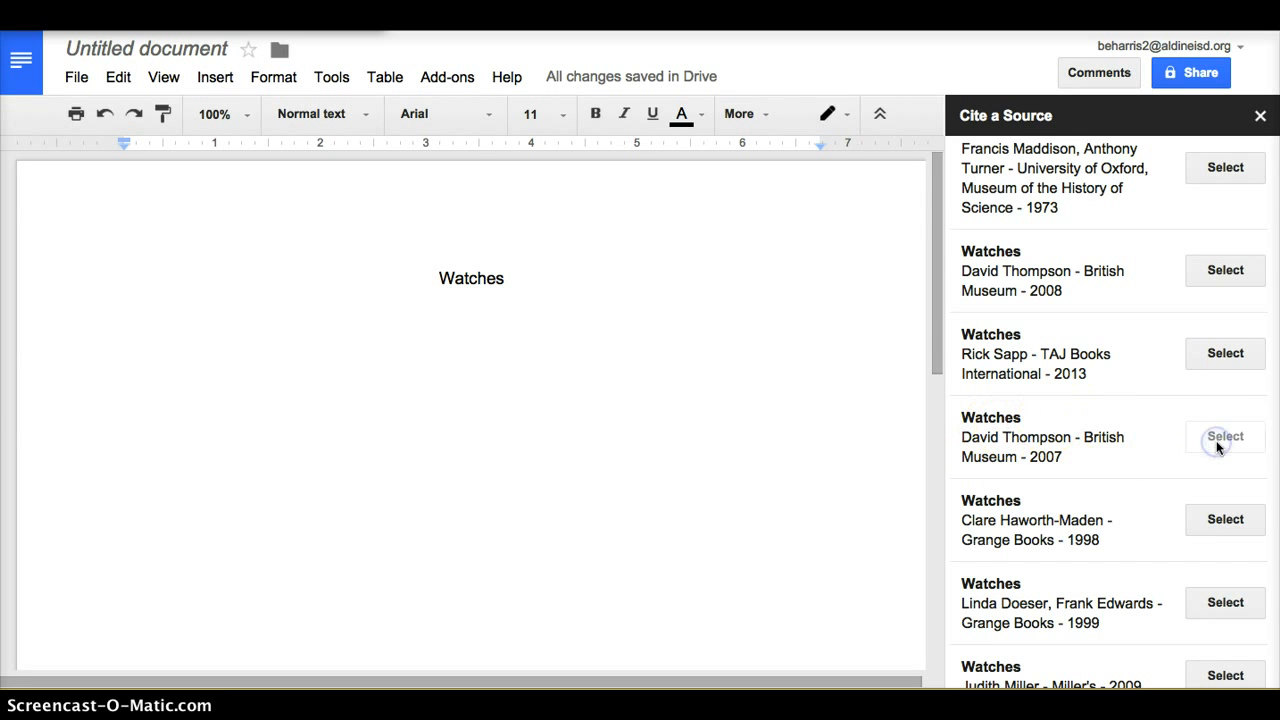
- Select Thompson's 'Watches' (British Museum, 2007), preview APA and Chicago, and keep MLA
{"action": "left_click", "coordinate": [1224, 436]}
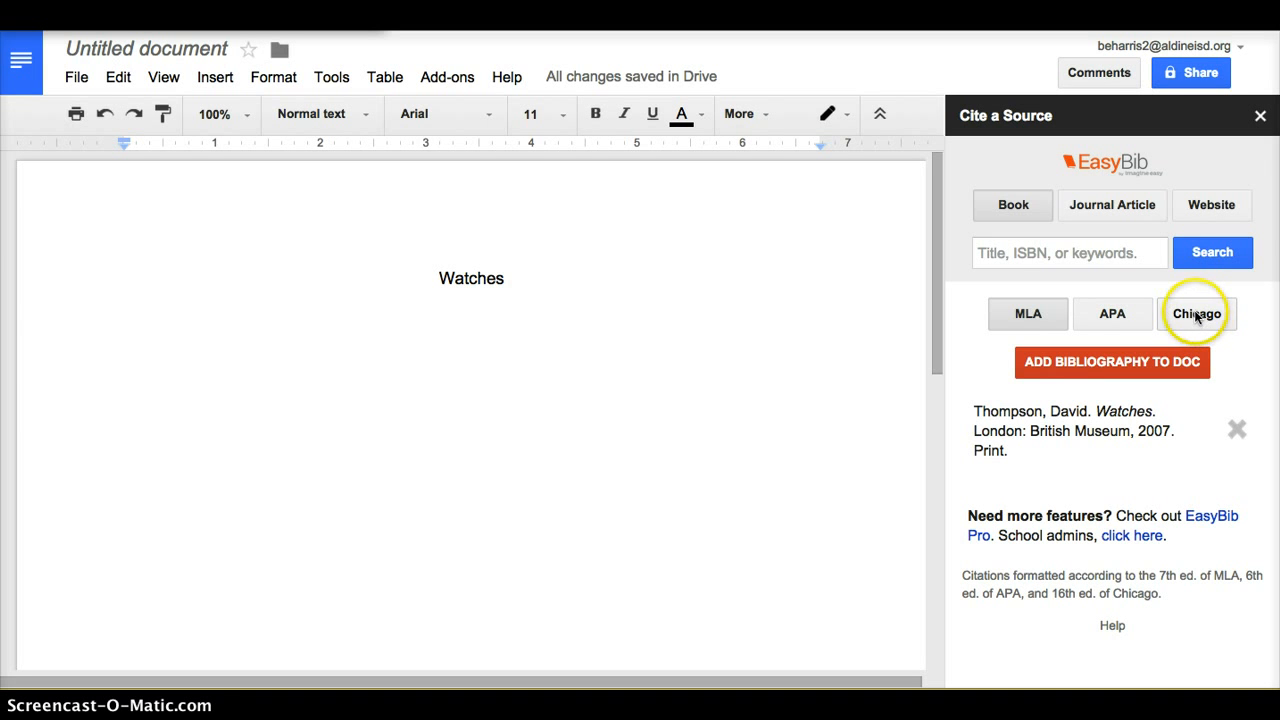
{"action": "left_click", "coordinate": [1028, 313]}
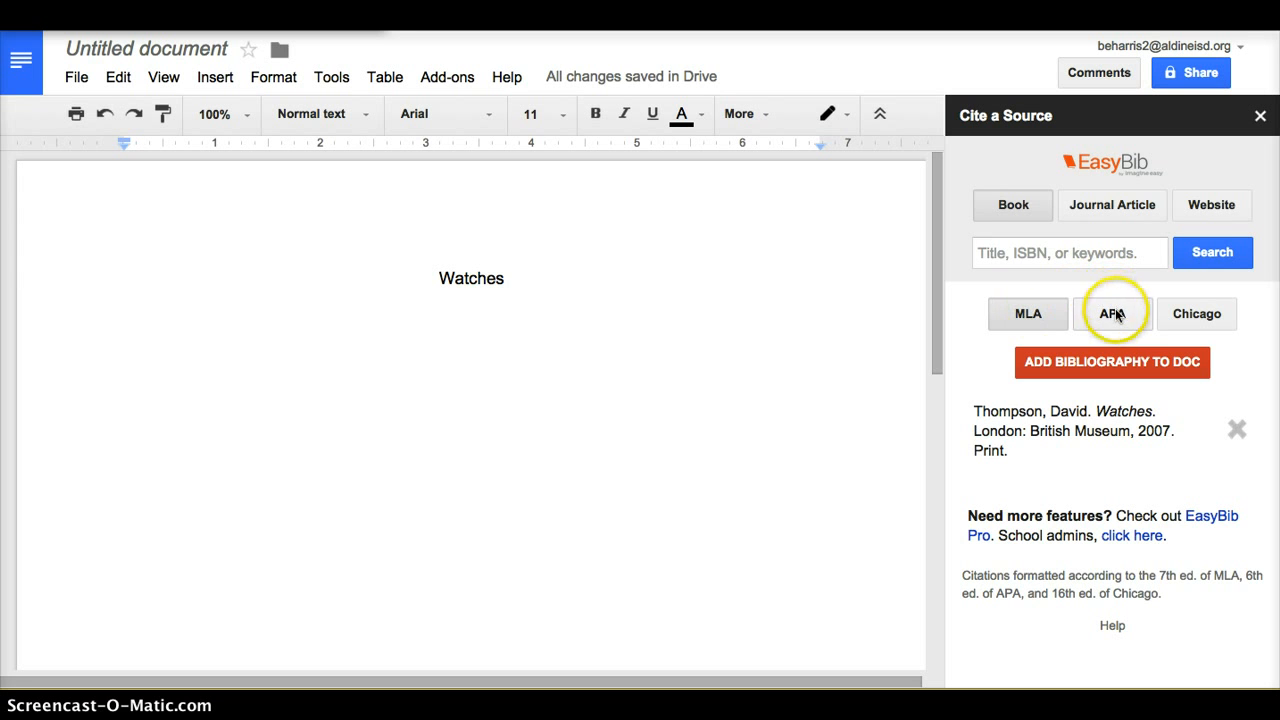
{"action": "left_click", "coordinate": [1112, 313]}
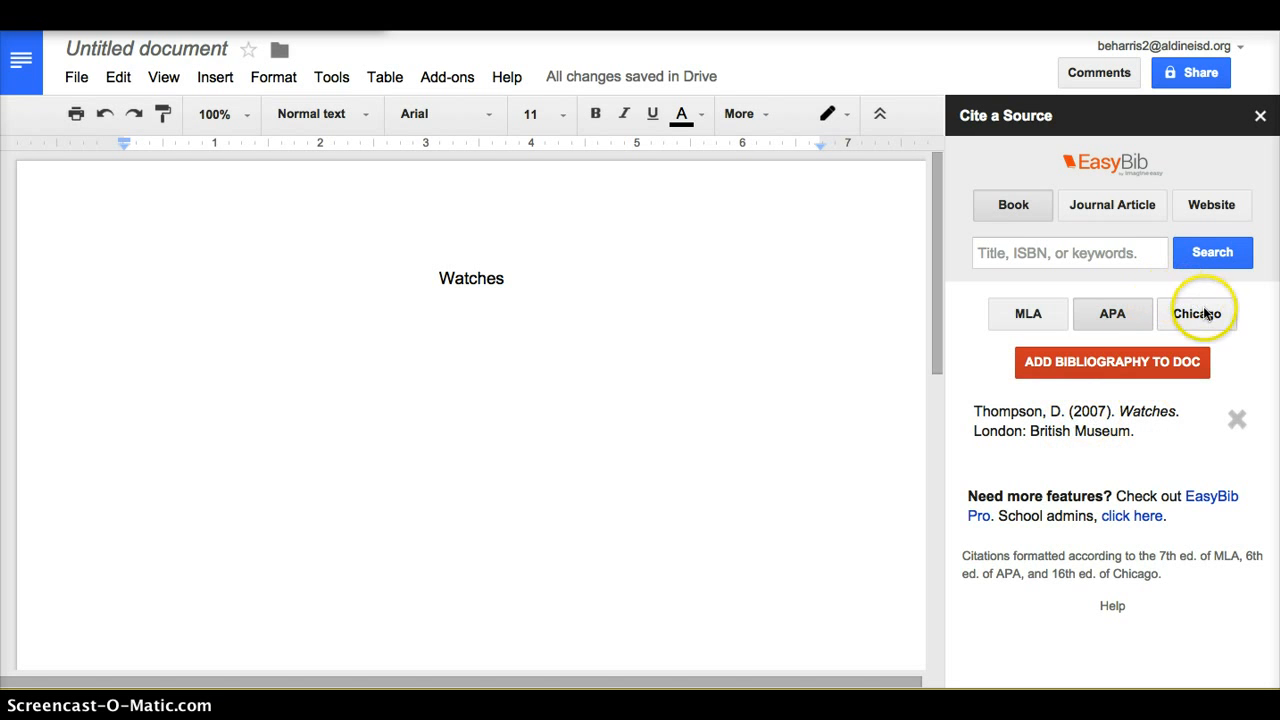
{"action": "left_click", "coordinate": [1197, 313]}
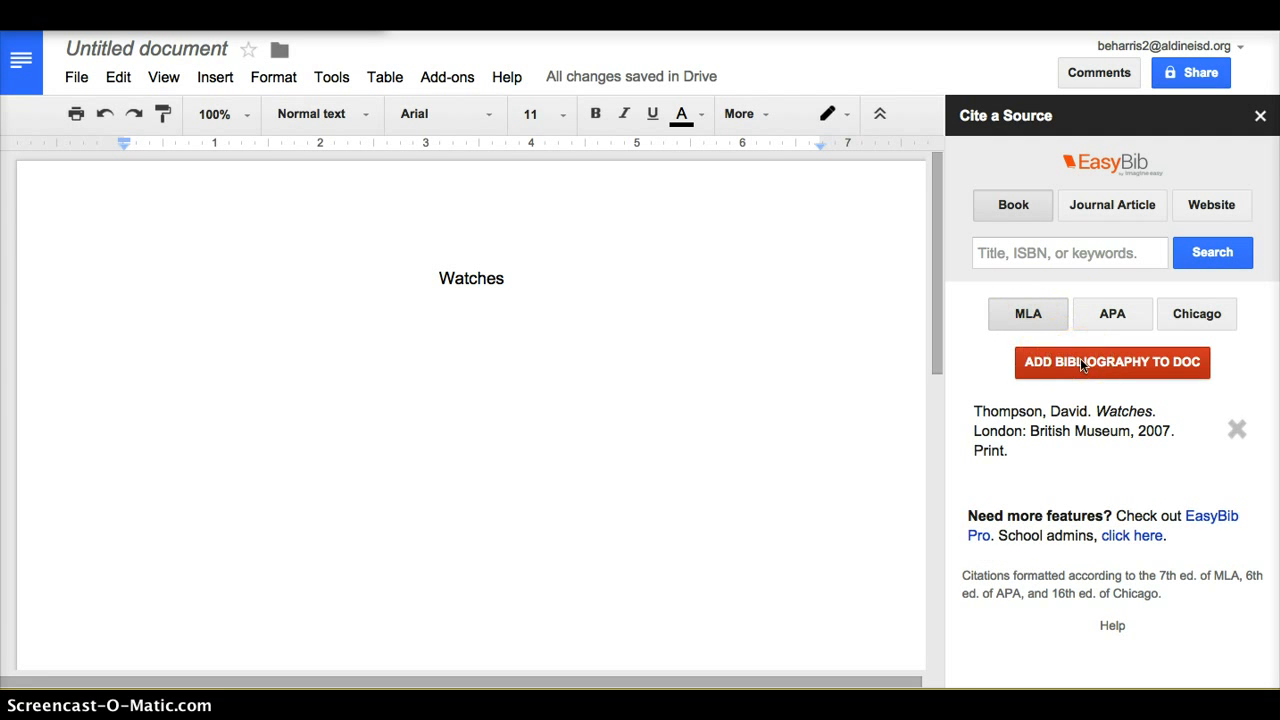
- Add the bibliography to the doc, creating a Works Cited entry for Thompson's 'Watches'
{"action": "left_click", "coordinate": [1112, 362]}
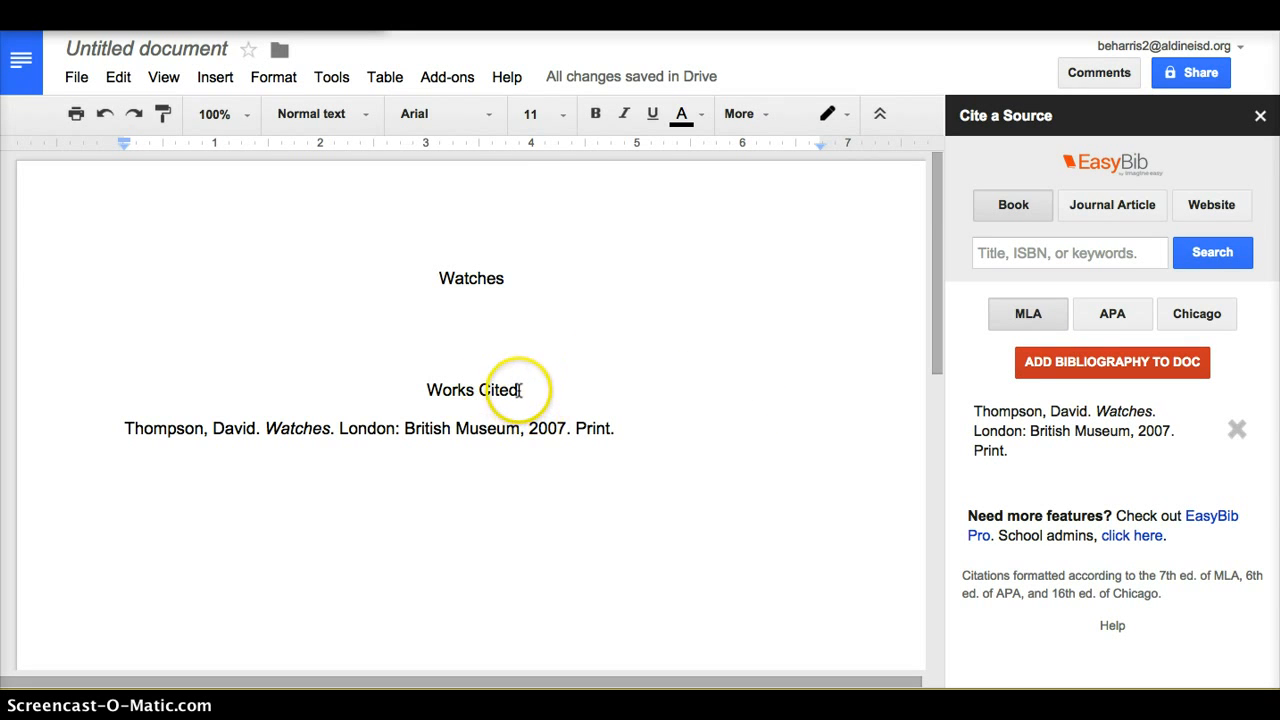
- Retitle Works Cited as 'Annotated Bibliography', fixing the misspelling from spelling suggestions
{"action": "double_click", "coordinate": [471, 390]}
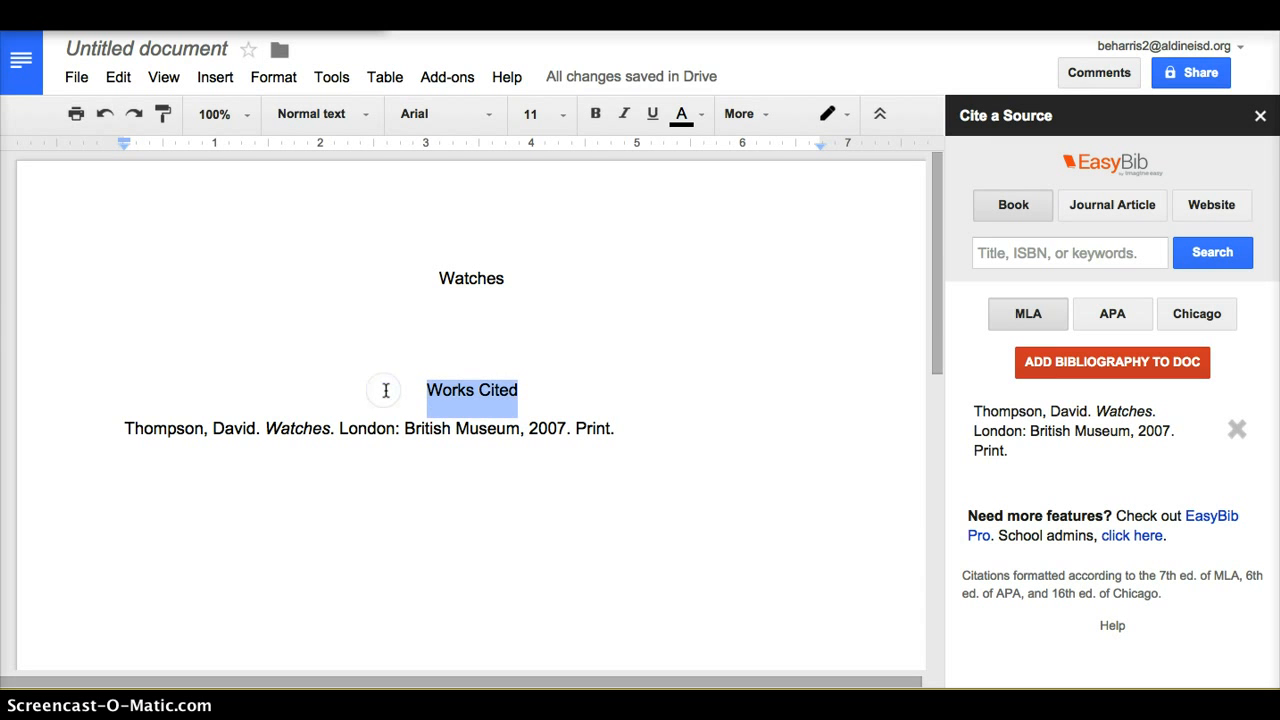
{"action": "type", "text": "Annotated B"}
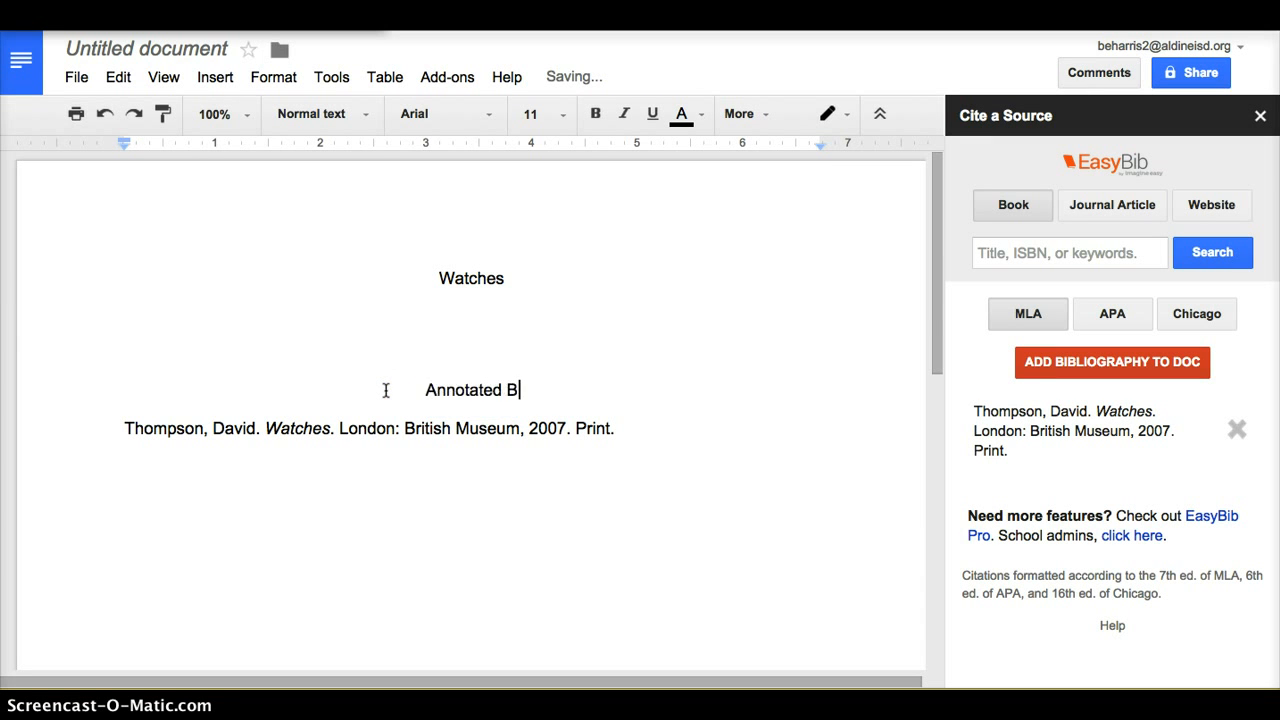
{"action": "type", "text": "ibilography"}
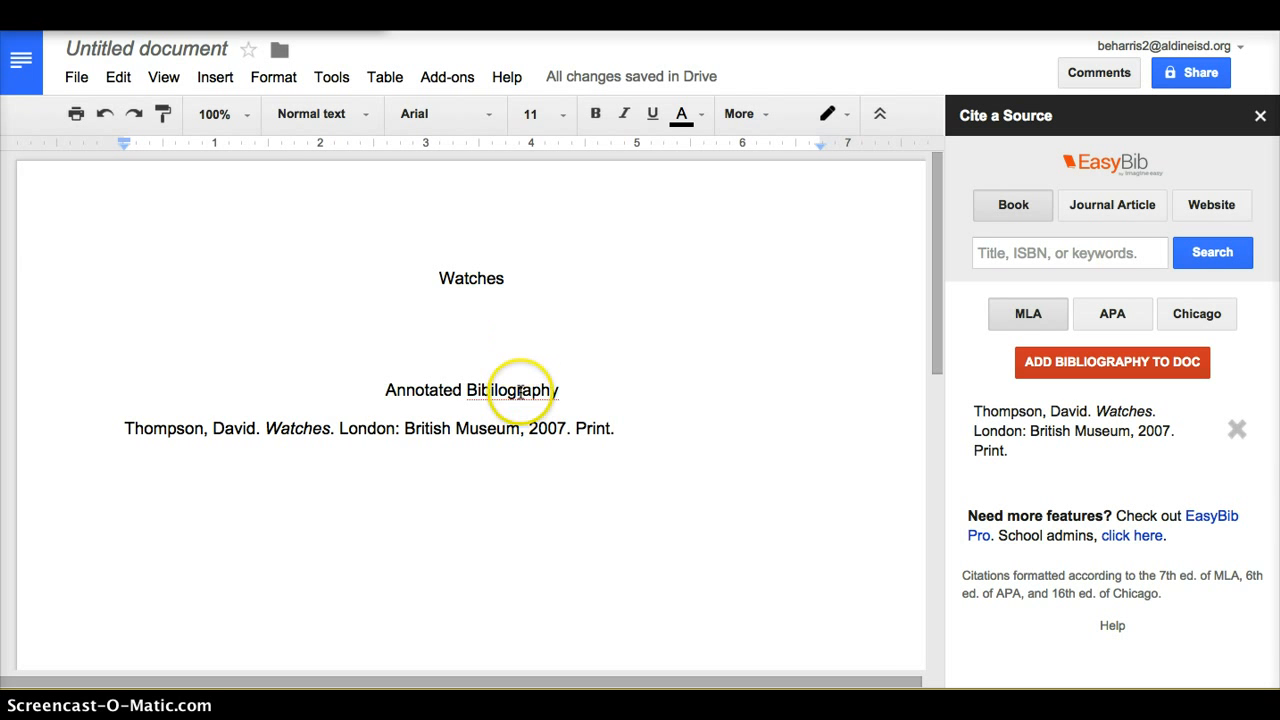
{"action": "right_click", "coordinate": [518, 390]}
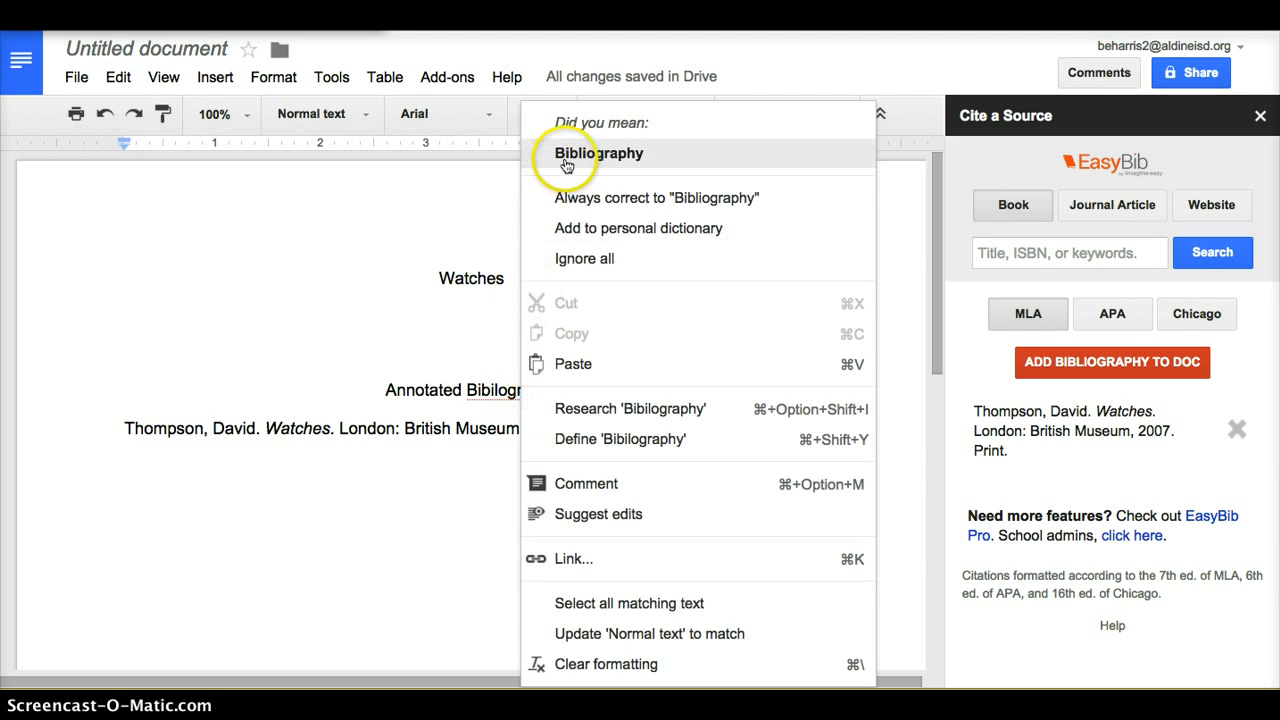
{"action": "left_click", "coordinate": [598, 153]}
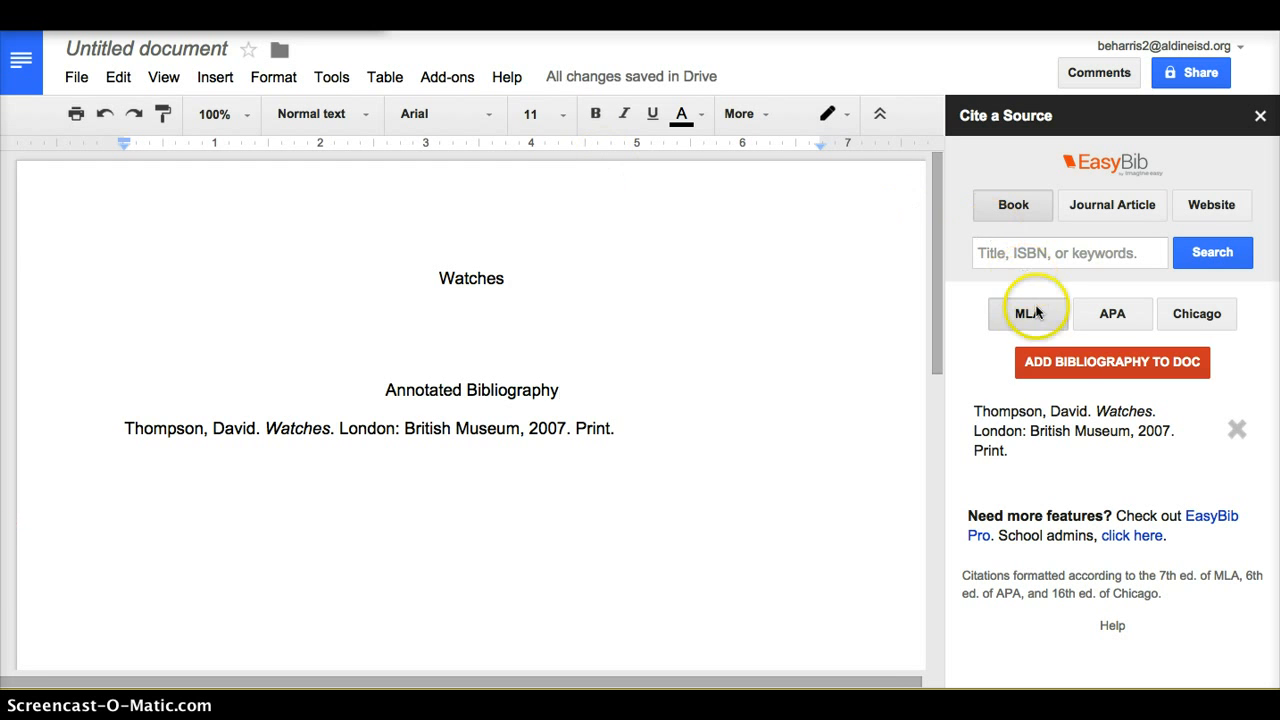
{"action": "left_click", "coordinate": [1068, 252]}
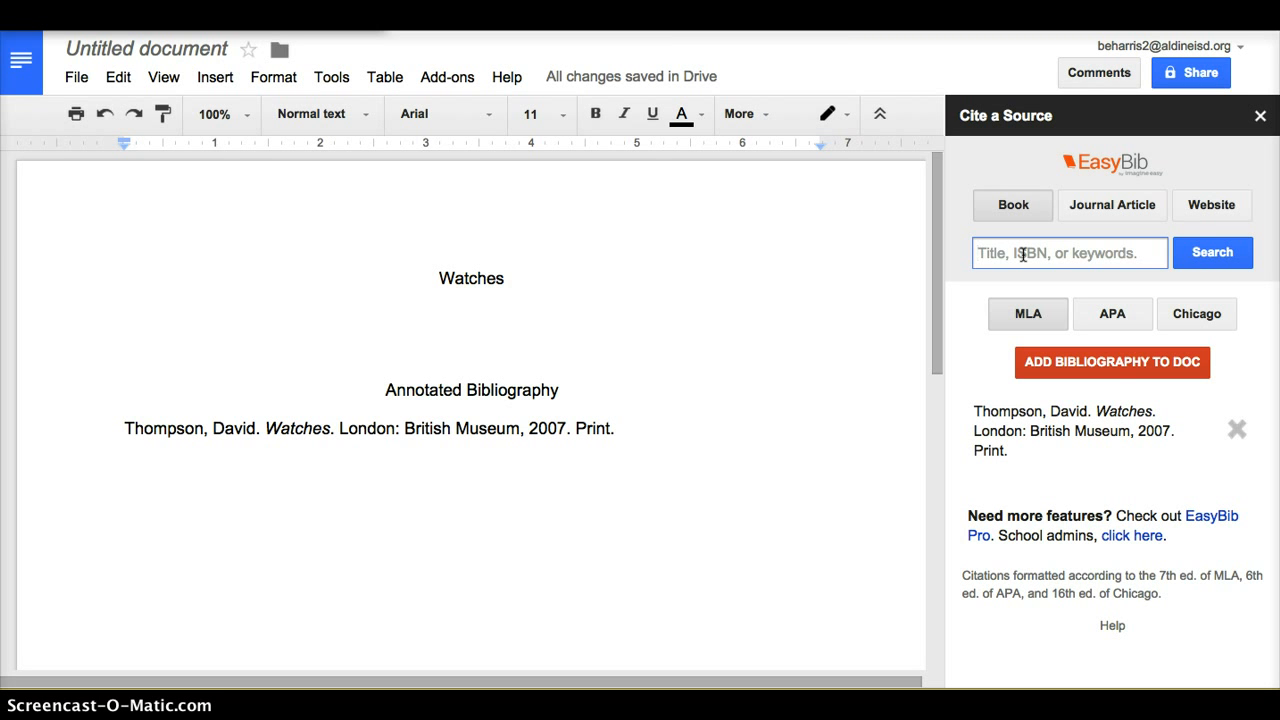
- Search 'Harry Potter', select Dowsett's LEGO Harry Potter, and add the bibliography to the doc
{"action": "type", "text": "Harry Potter"}
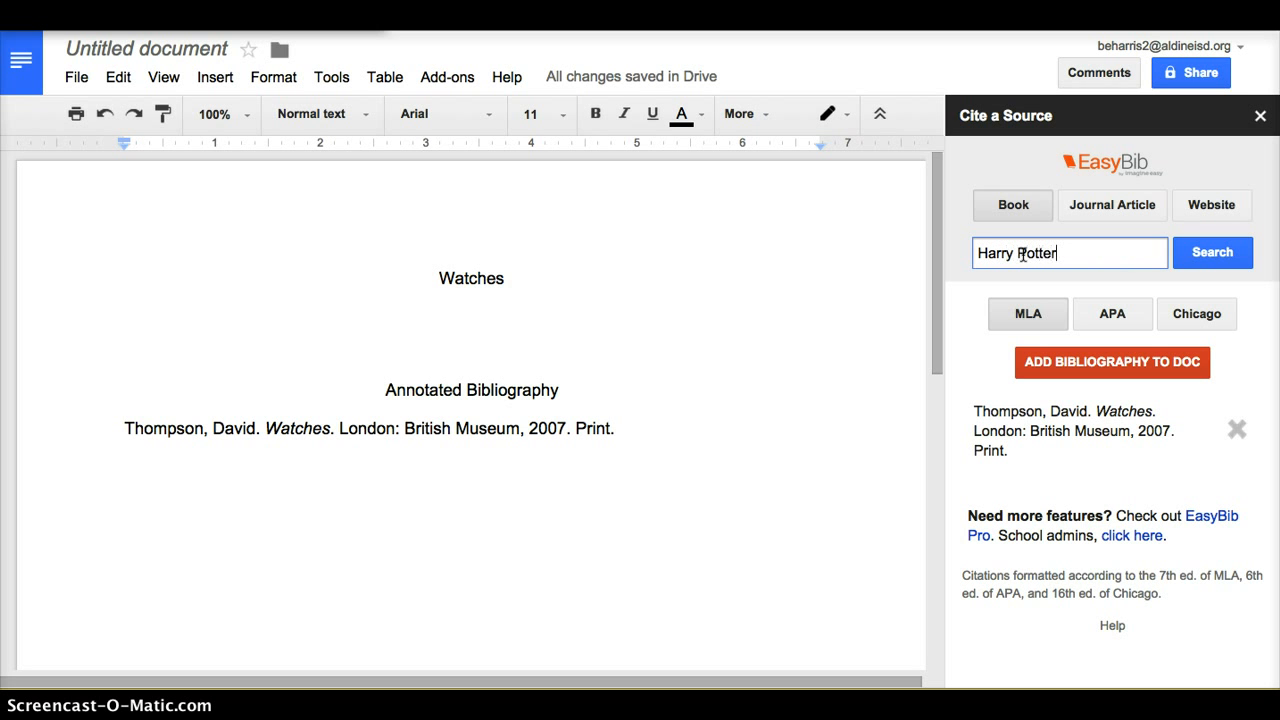
{"action": "left_click", "coordinate": [1211, 252]}
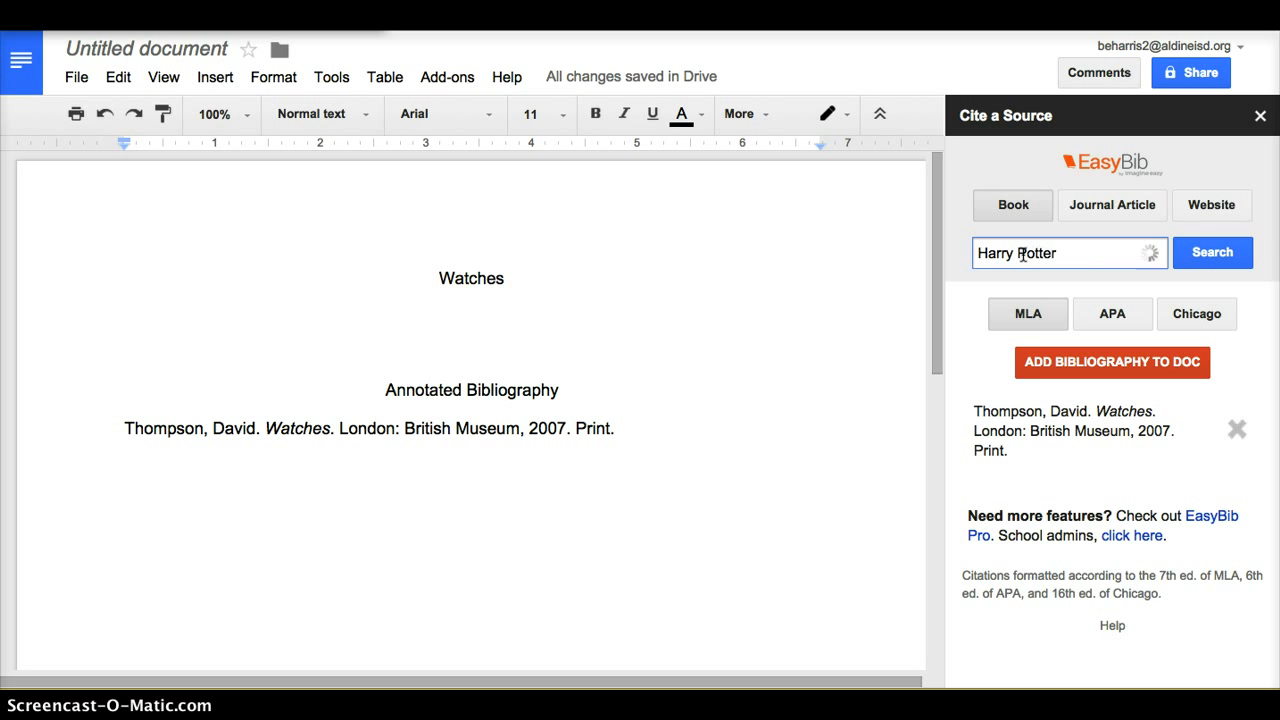
{"action": "left_click", "coordinate": [1212, 252]}
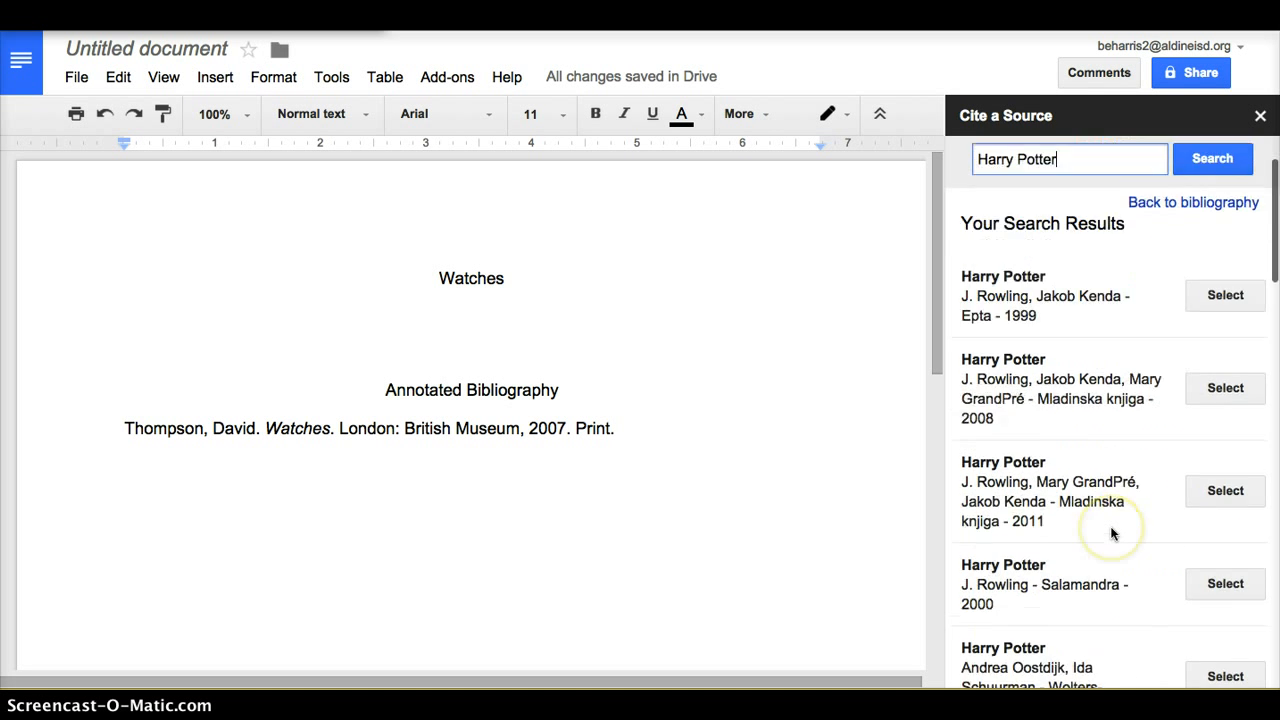
{"action": "scroll", "scroll_direction": "down", "scroll_amount": 3}
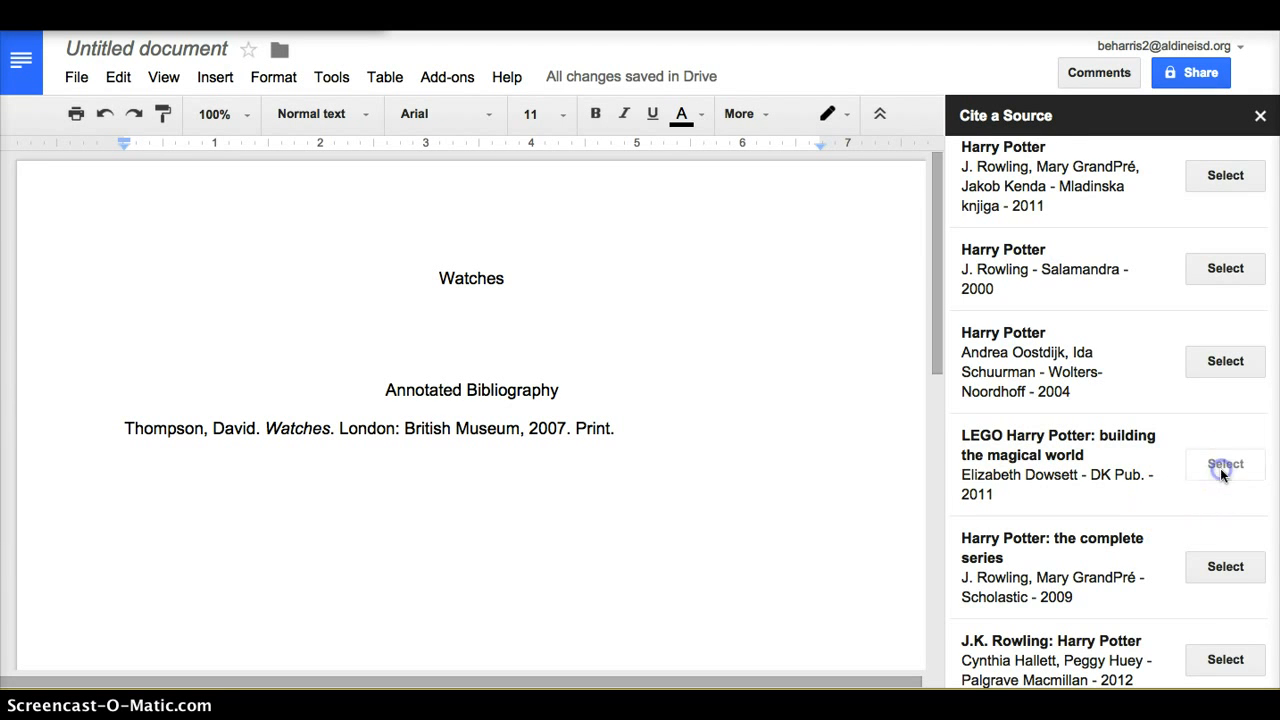
{"action": "left_click", "coordinate": [1225, 463]}
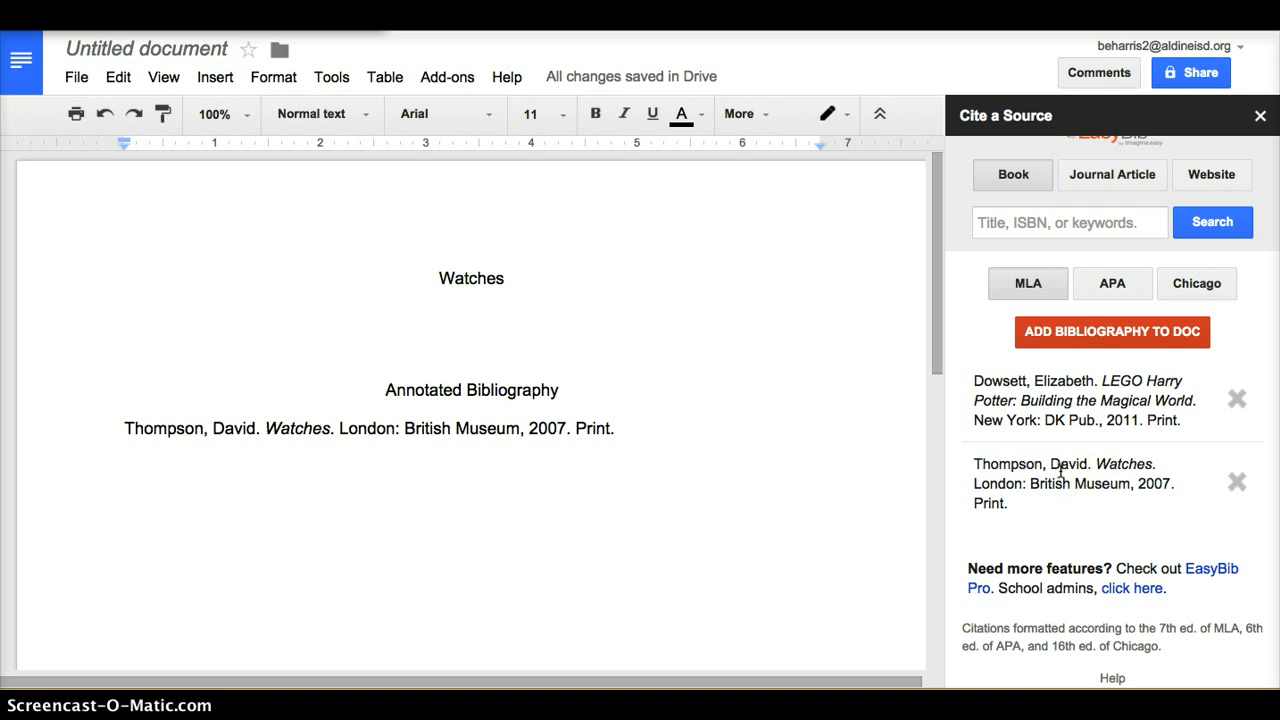
{"action": "left_click", "coordinate": [1111, 331]}
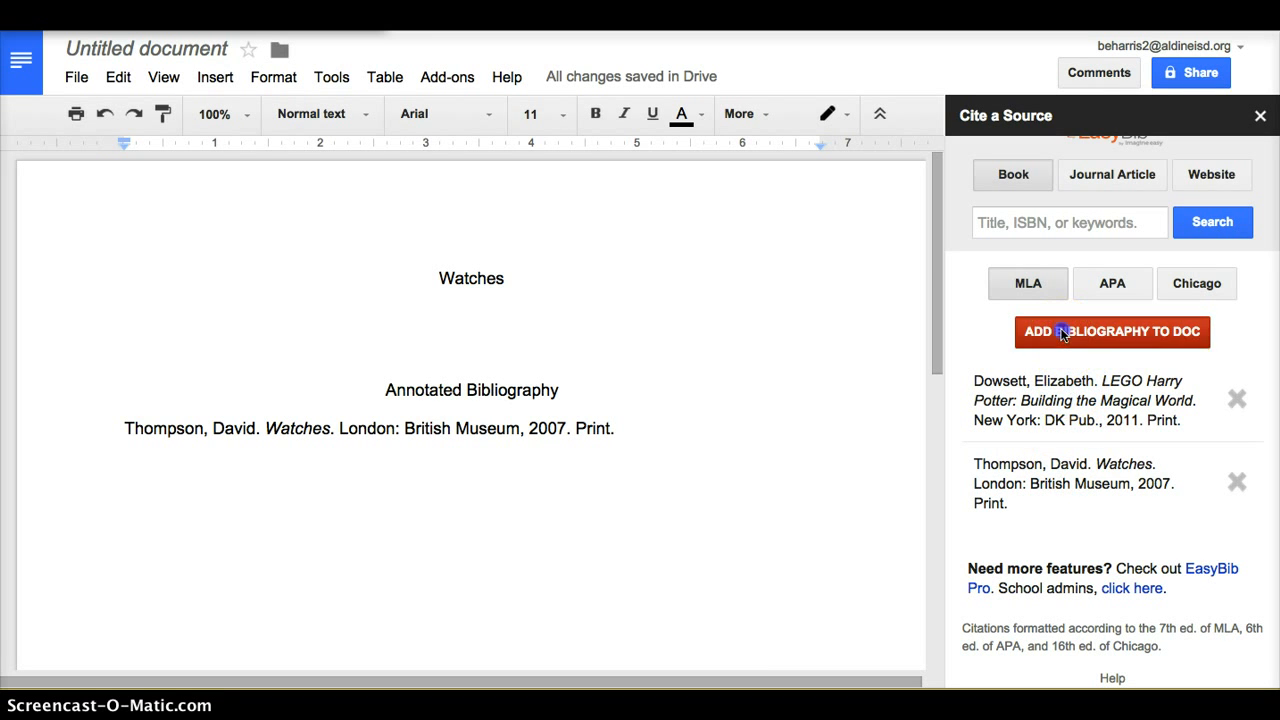
{"action": "left_click", "coordinate": [1111, 331]}
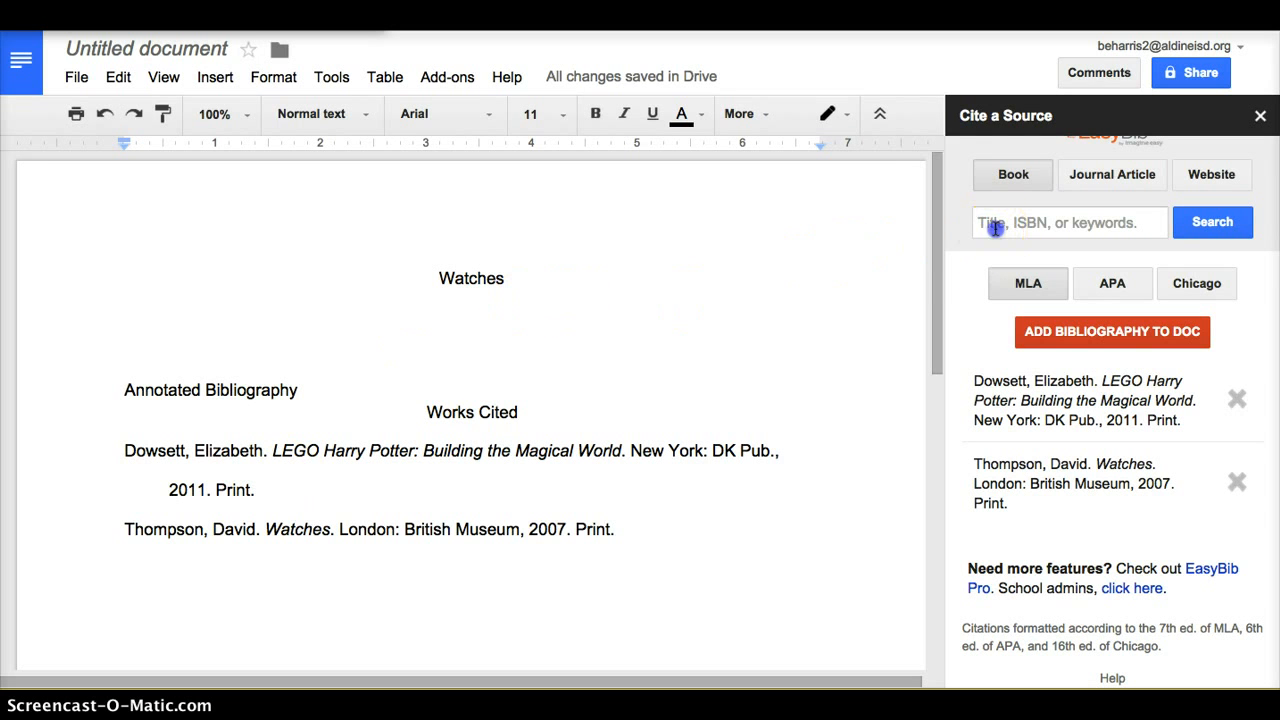
- Search EasyBib for 'Watches in History' and select Richard Good's 'Watches in Colour'
{"action": "left_click", "coordinate": [1060, 222]}
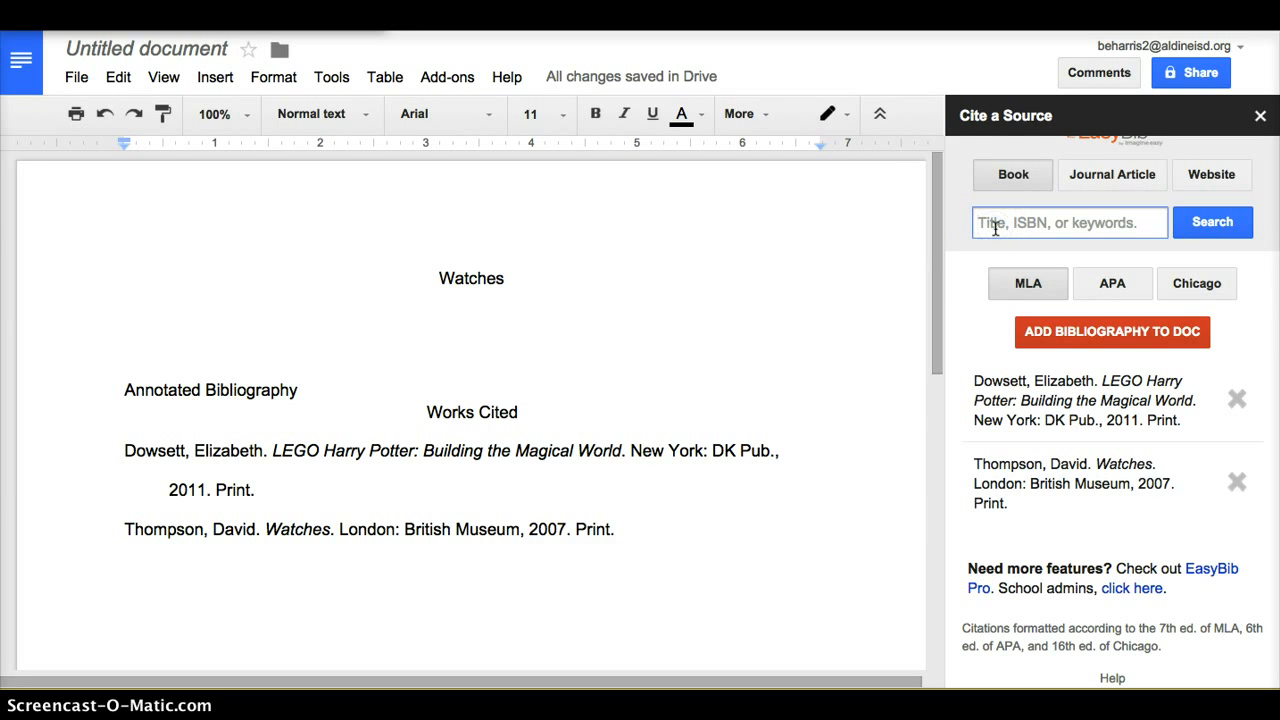
{"action": "type", "text": "Wac"}
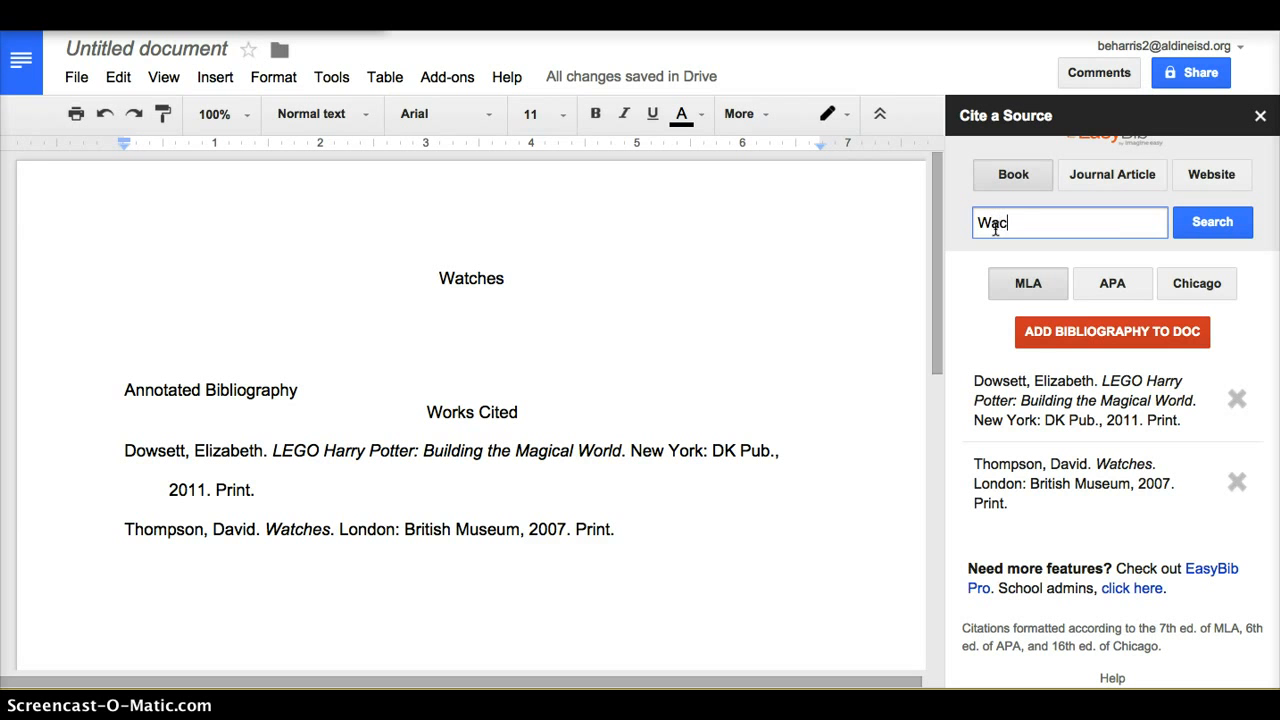
{"action": "type", "text": "Watches in Histo"}
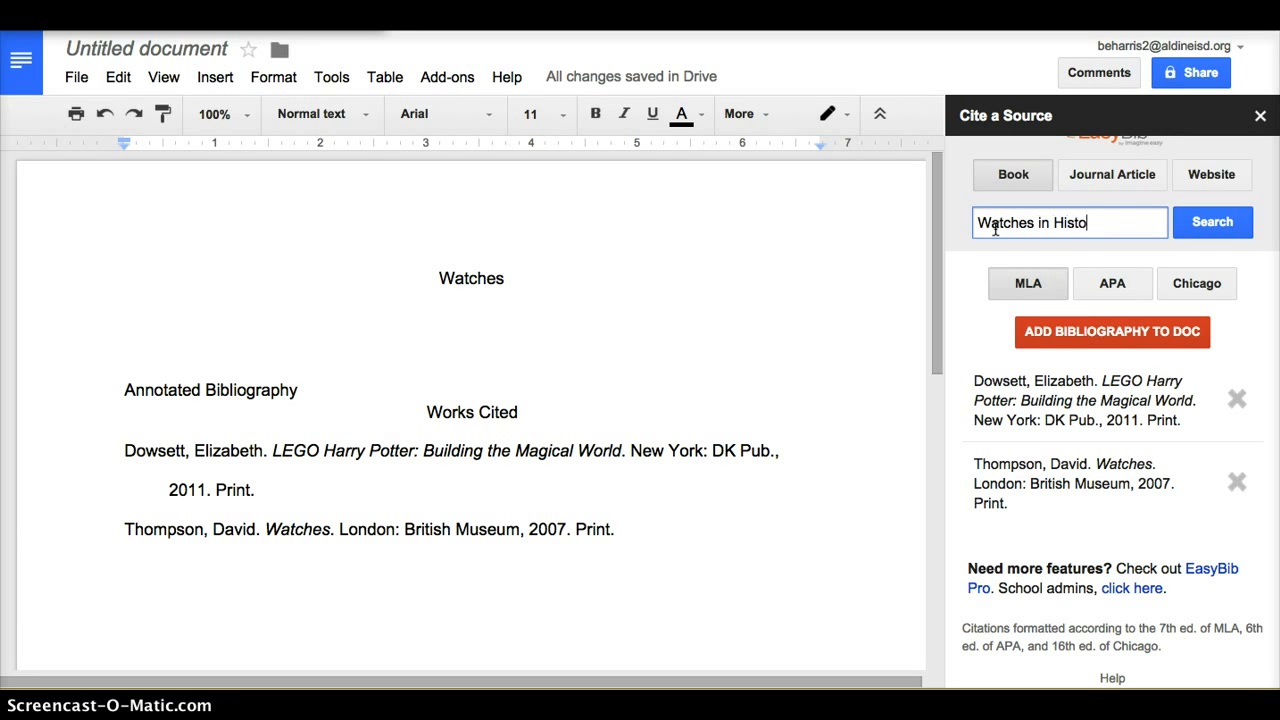
{"action": "type", "text": "ry"}
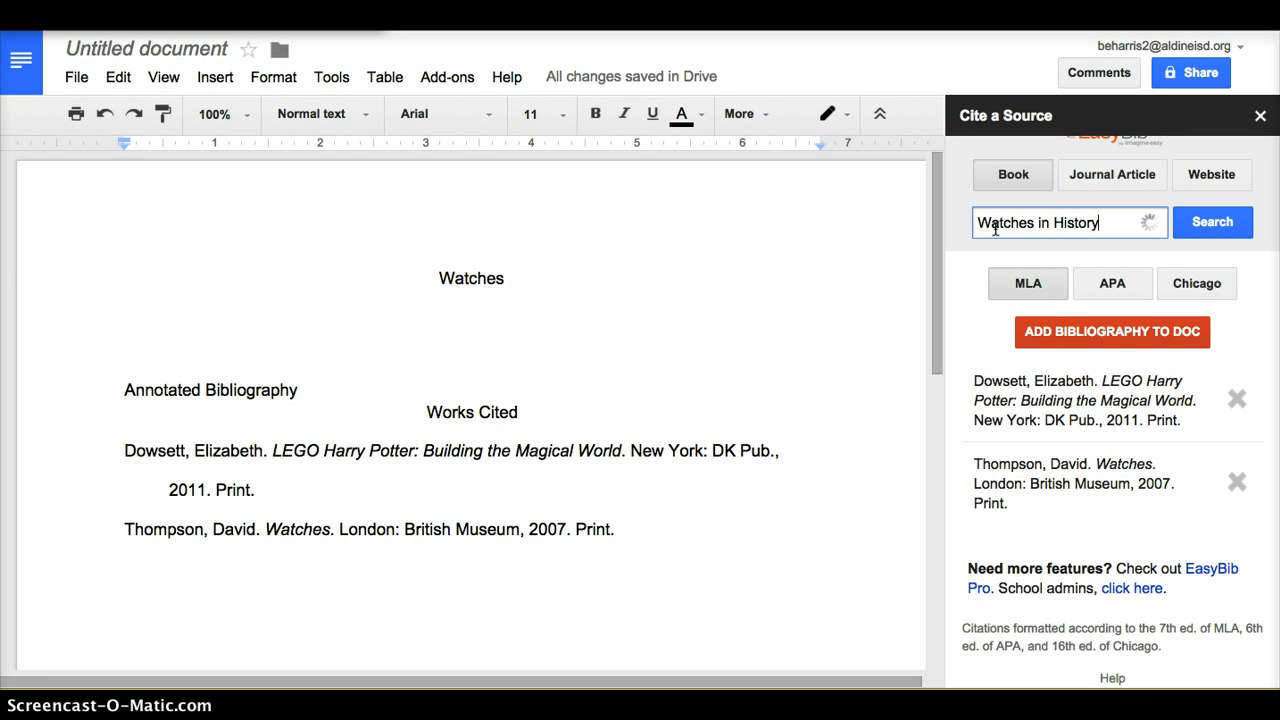
{"action": "left_click", "coordinate": [1212, 222]}
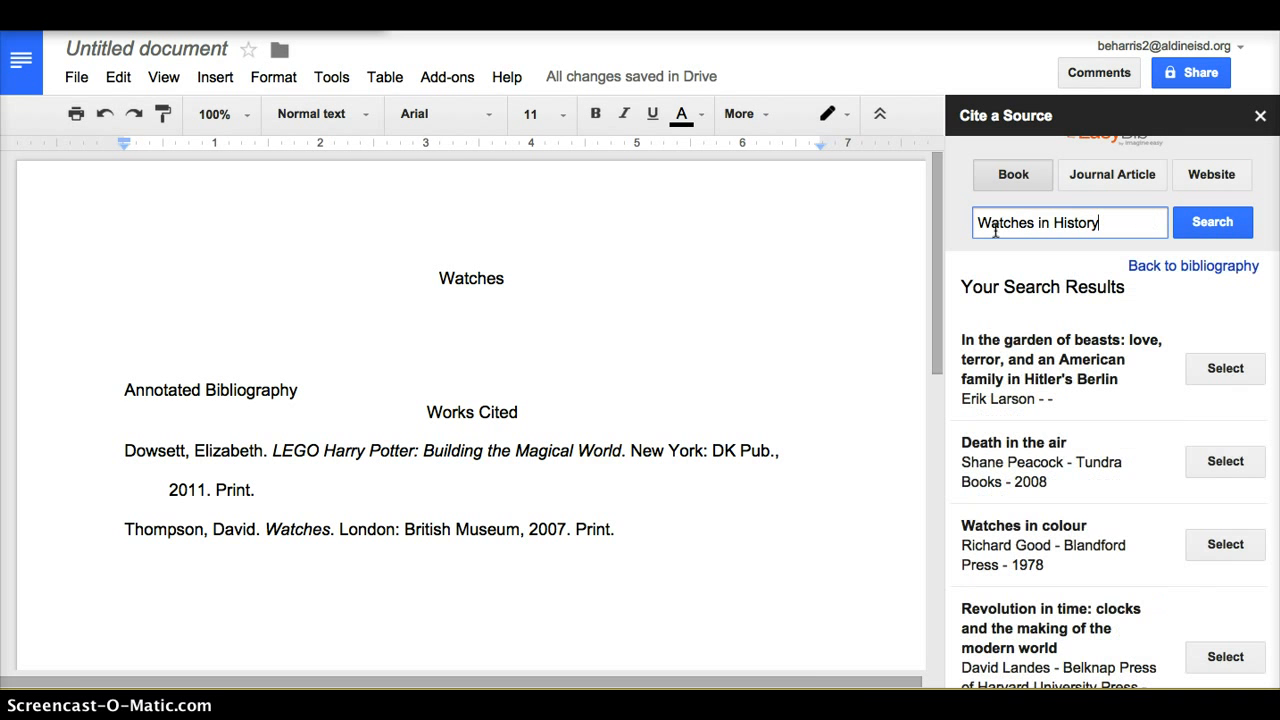
{"action": "scroll", "scroll_direction": "down", "scroll_amount": 3}
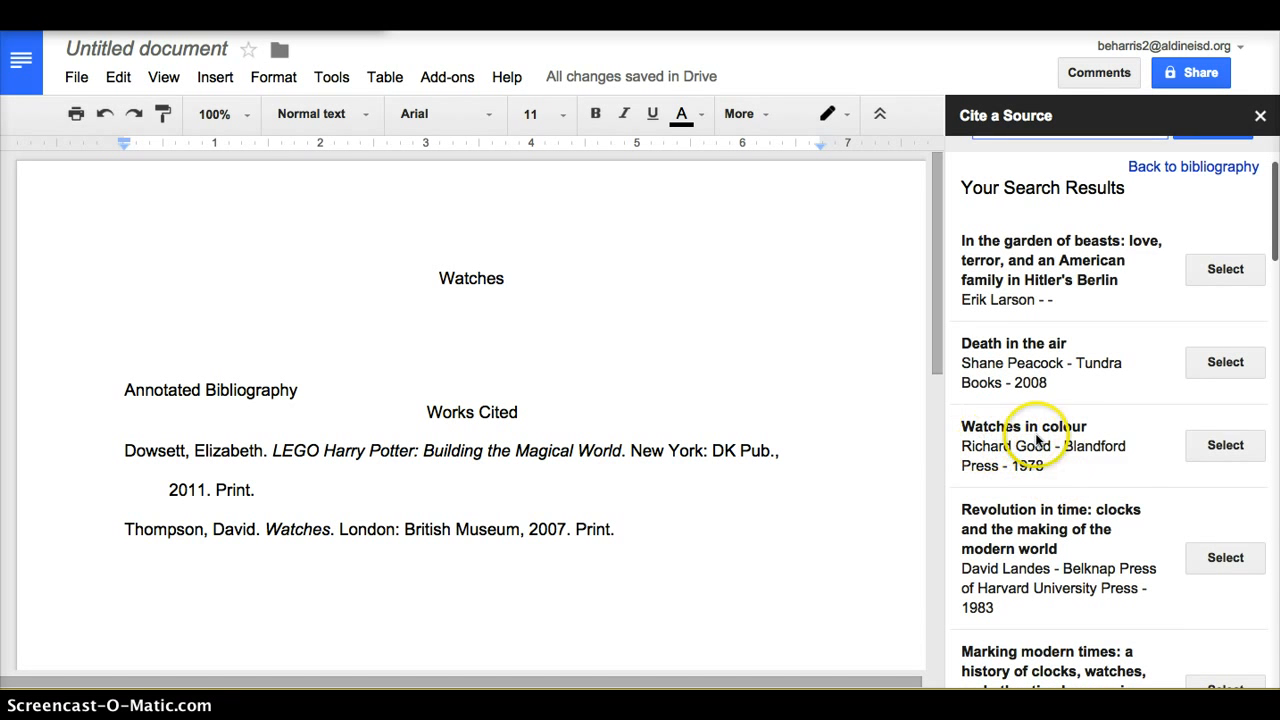
{"action": "left_click", "coordinate": [1225, 445]}
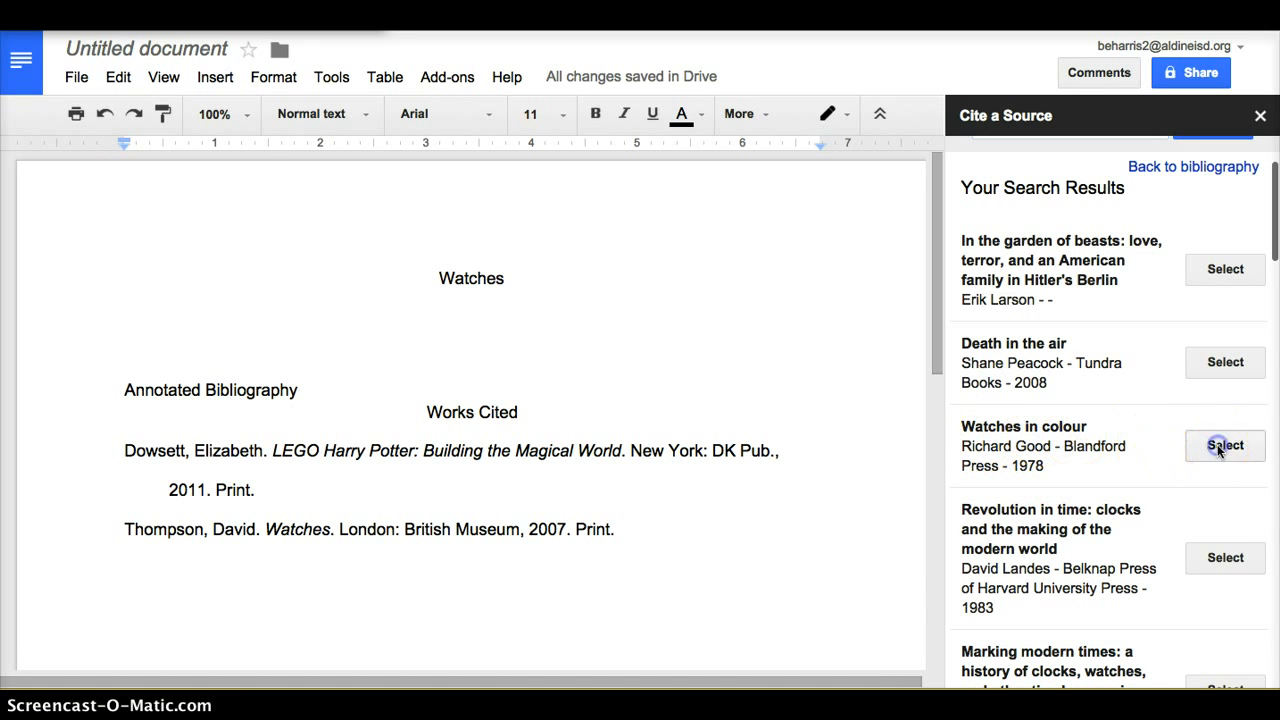
{"action": "left_click", "coordinate": [1225, 445]}
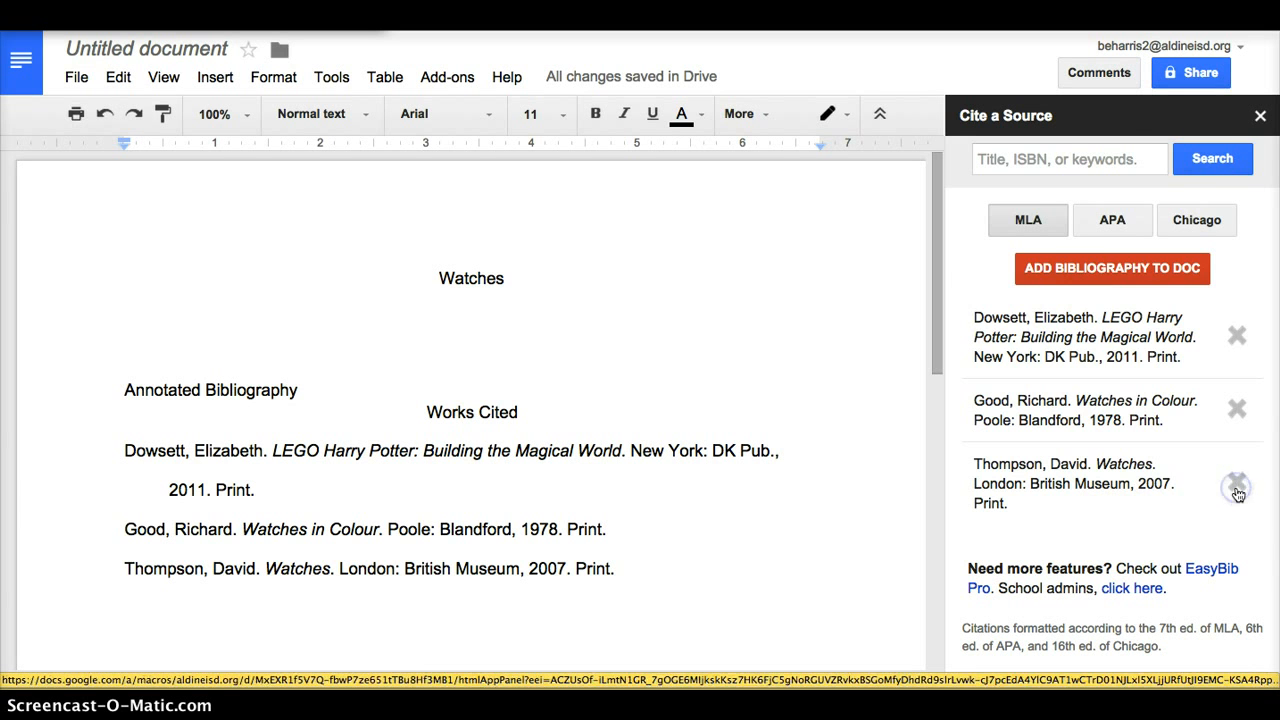
- Delete Thompson's 'Watches' citation from the EasyBib saved citation list
{"action": "left_click", "coordinate": [1237, 487]}
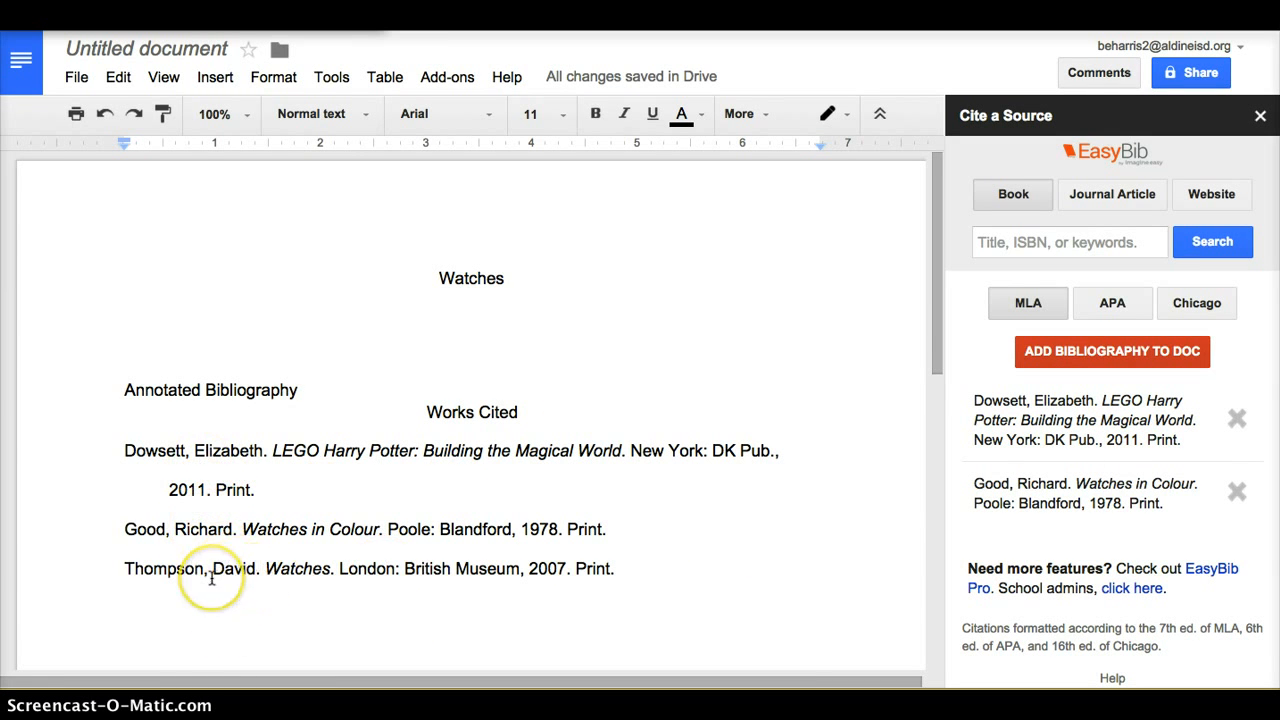
{"action": "mouse_move", "coordinate": [802, 501]}
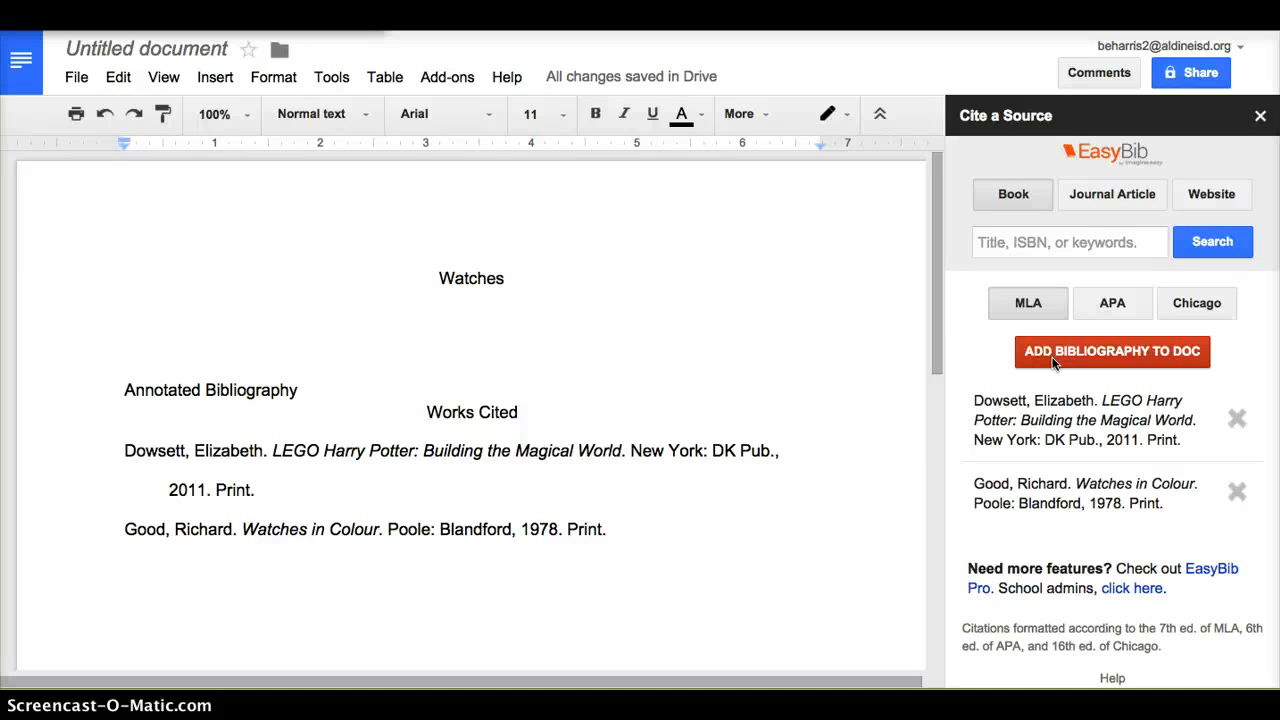
- Check the Add-ons menu and close the EasyBib Cite a Source sidebar
{"action": "left_click", "coordinate": [447, 76]}
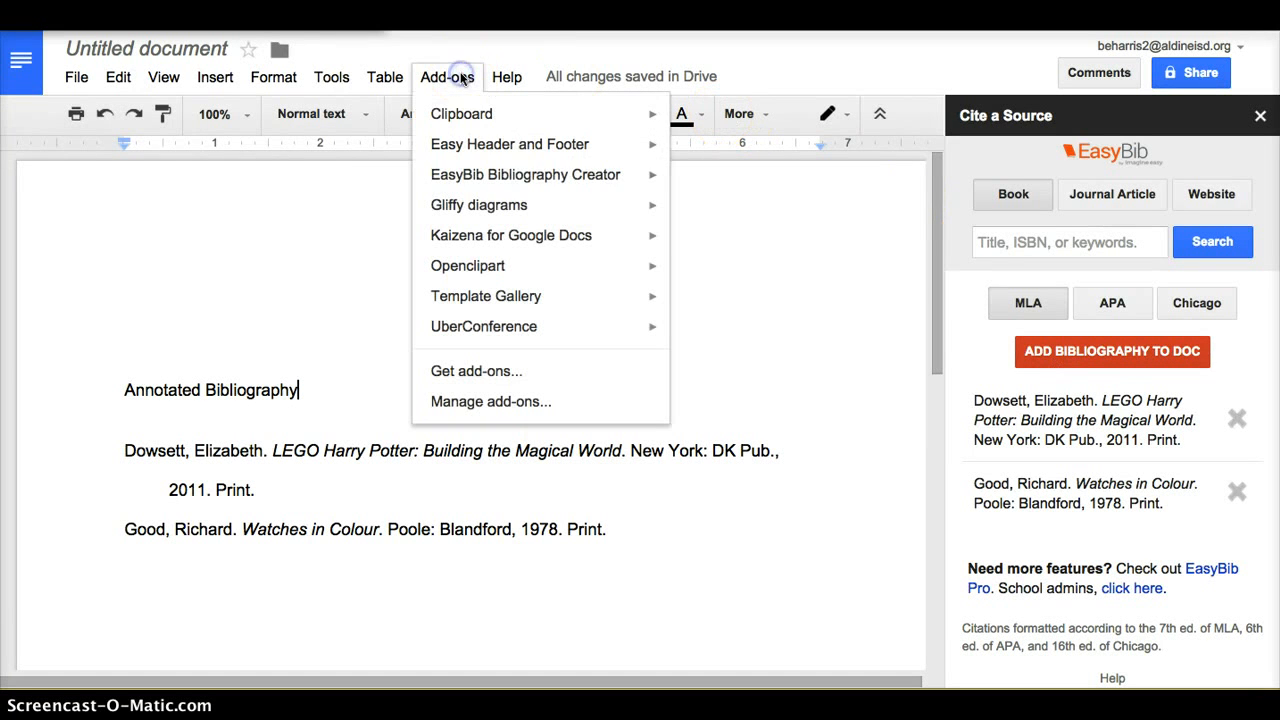
{"action": "mouse_move", "coordinate": [478, 204]}
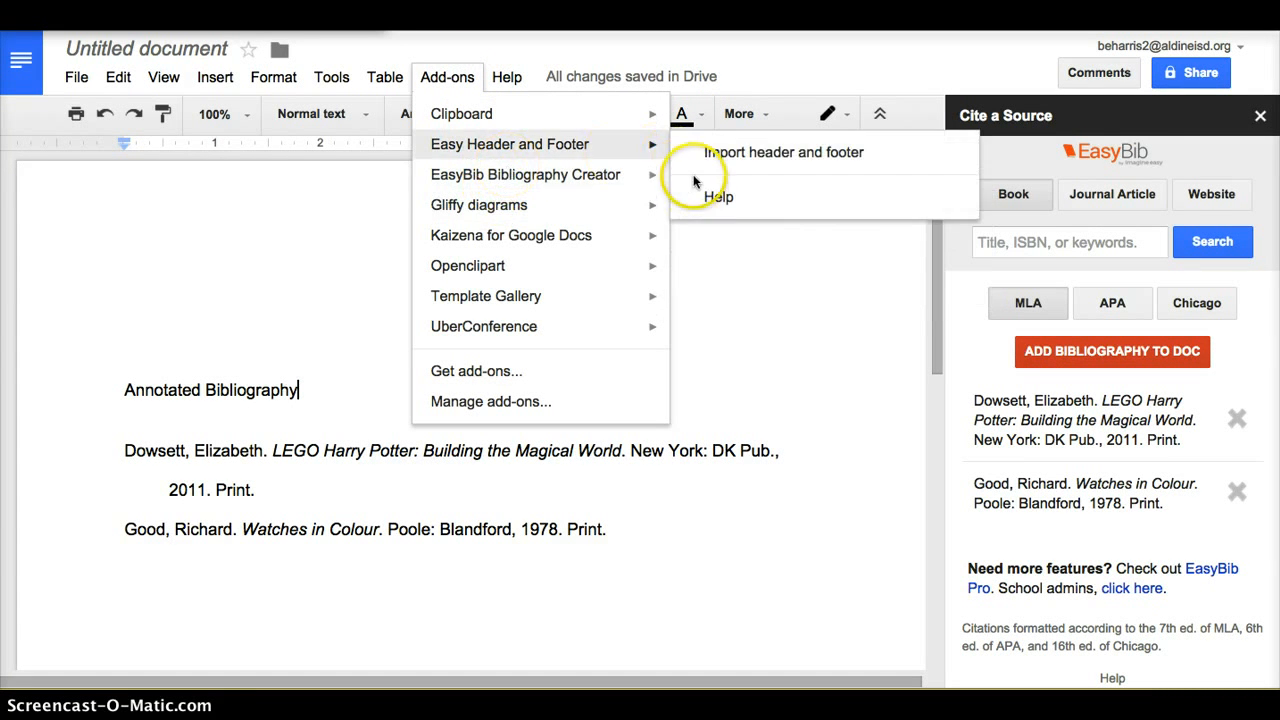
{"action": "mouse_move", "coordinate": [524, 174]}
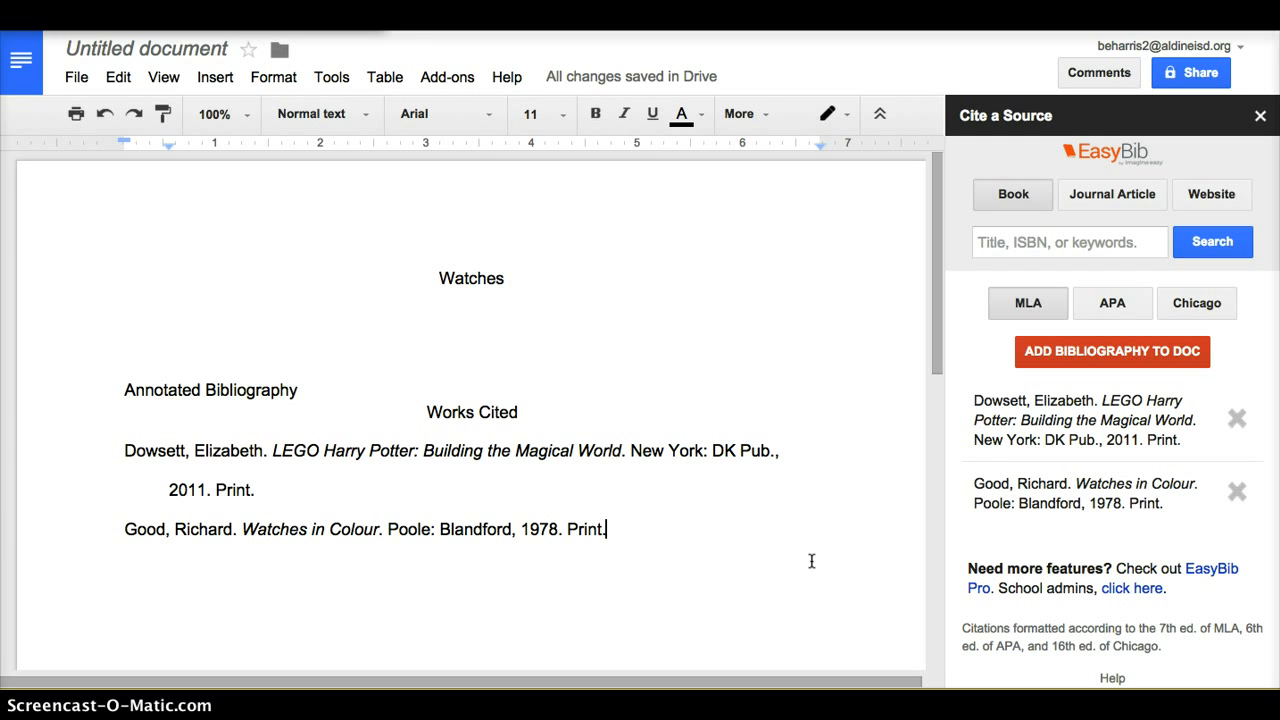
{"action": "mouse_move", "coordinate": [921, 471]}
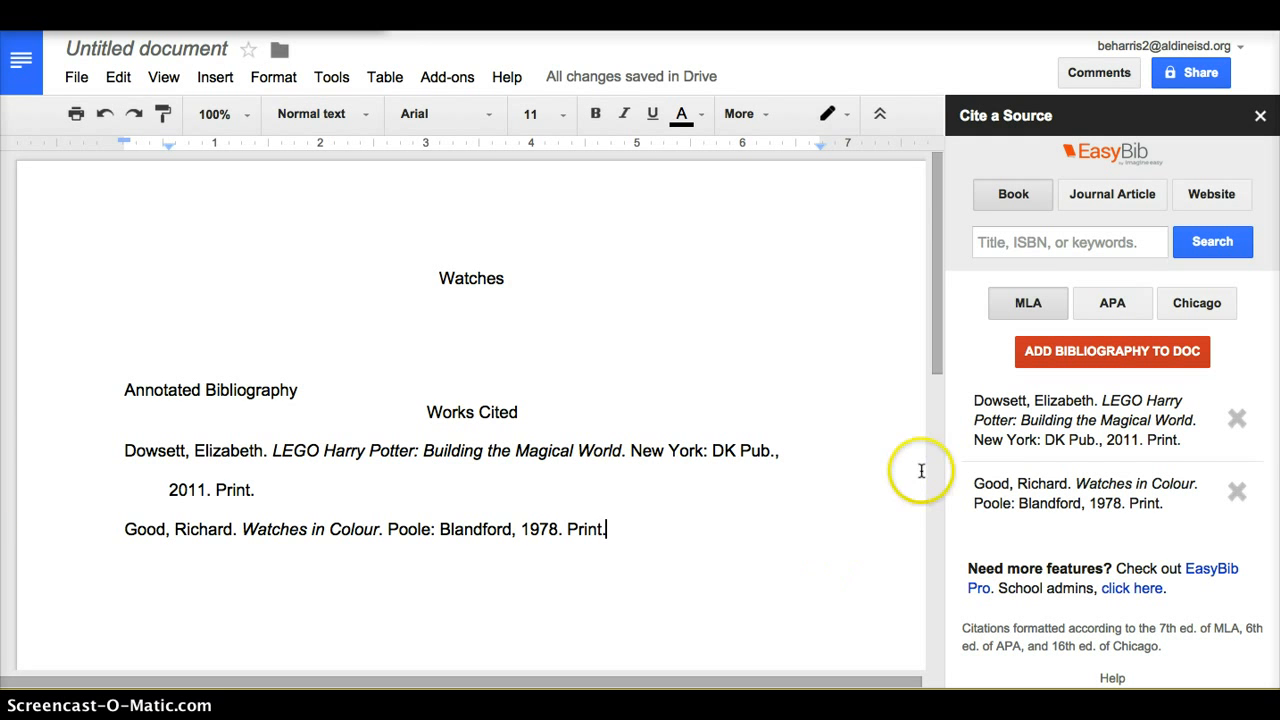
{"action": "left_click", "coordinate": [1260, 115]}
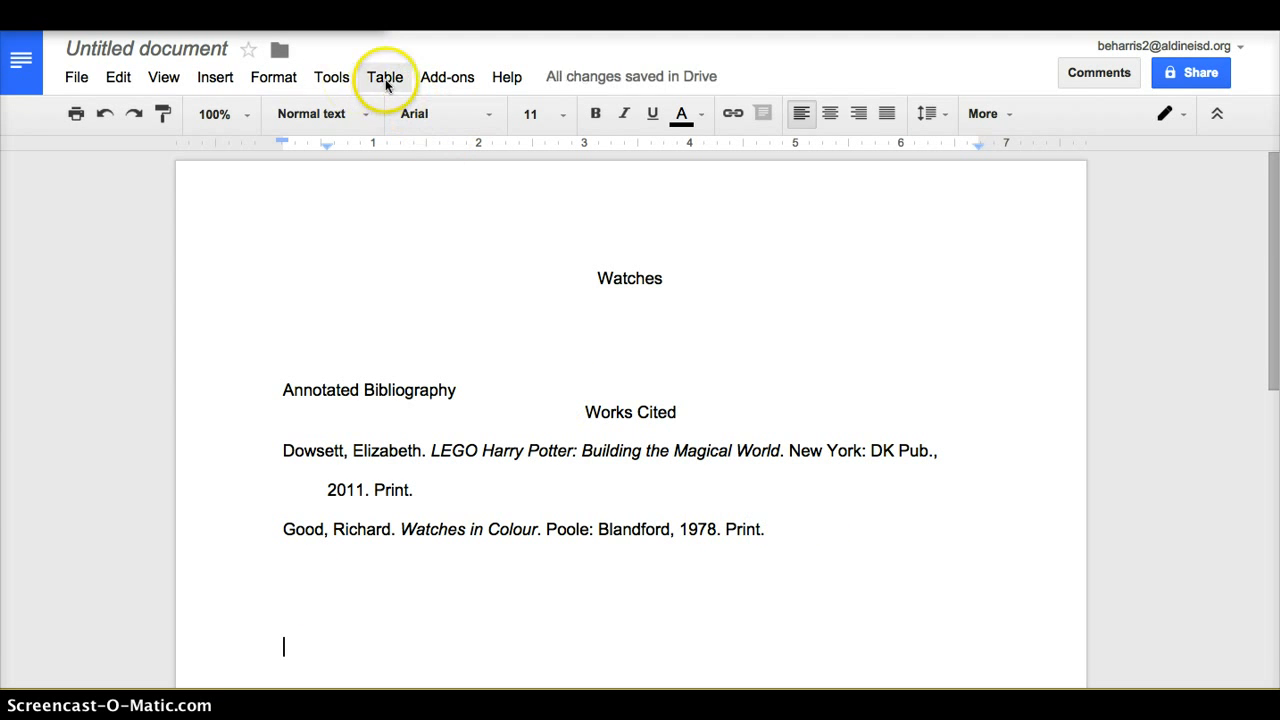
- Open the Research sidebar from Tools and search for 'Watches'
{"action": "left_click", "coordinate": [331, 76]}
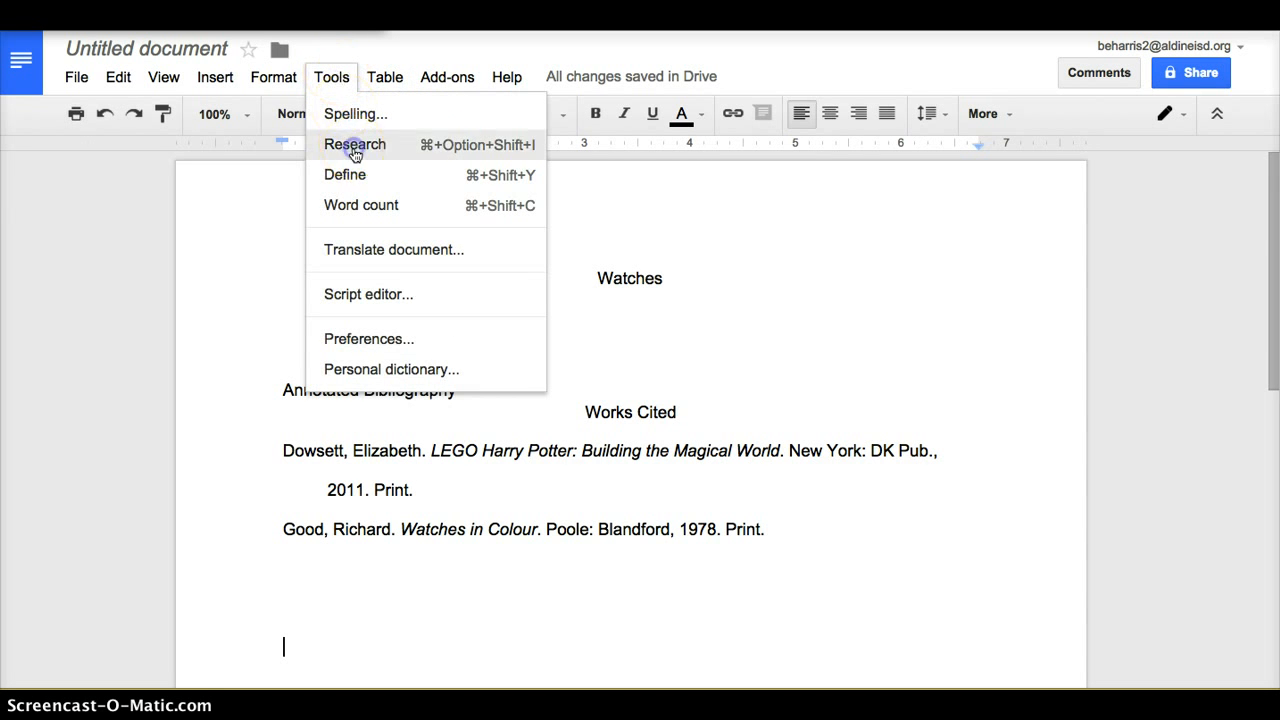
{"action": "left_click", "coordinate": [354, 144]}
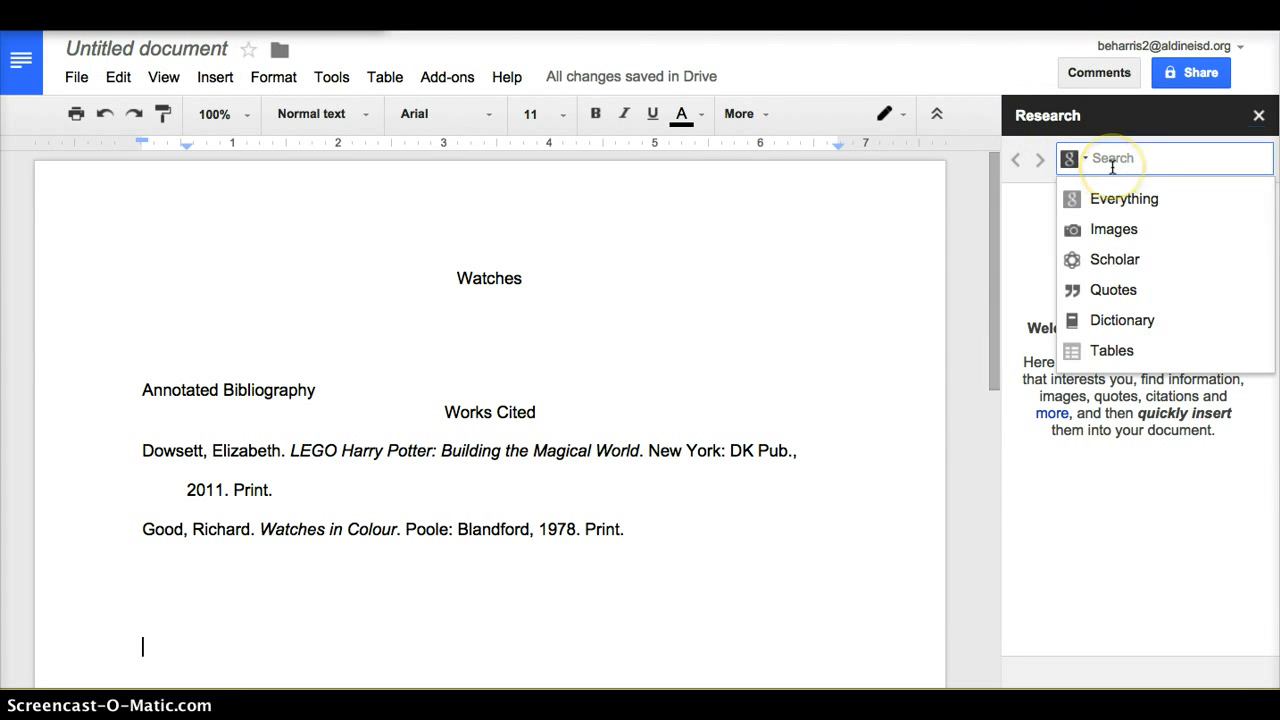
{"action": "type", "text": "Watches"}
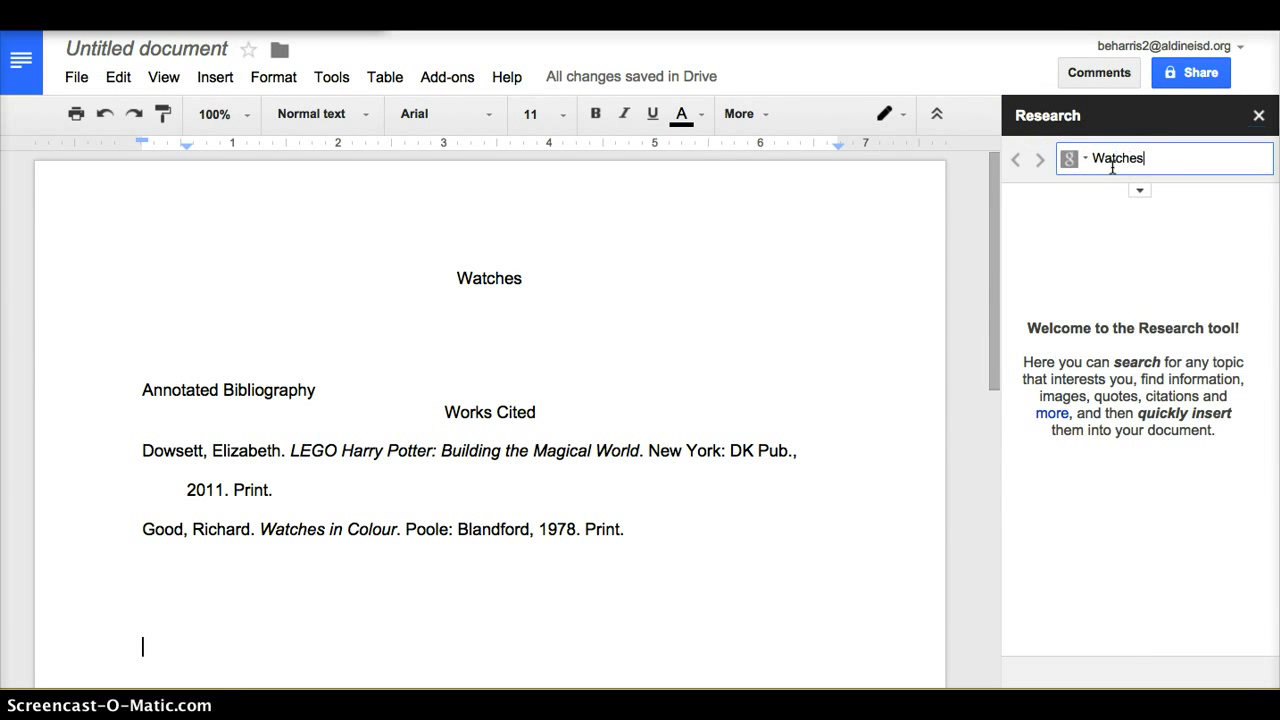
{"action": "key", "text": "enter"}
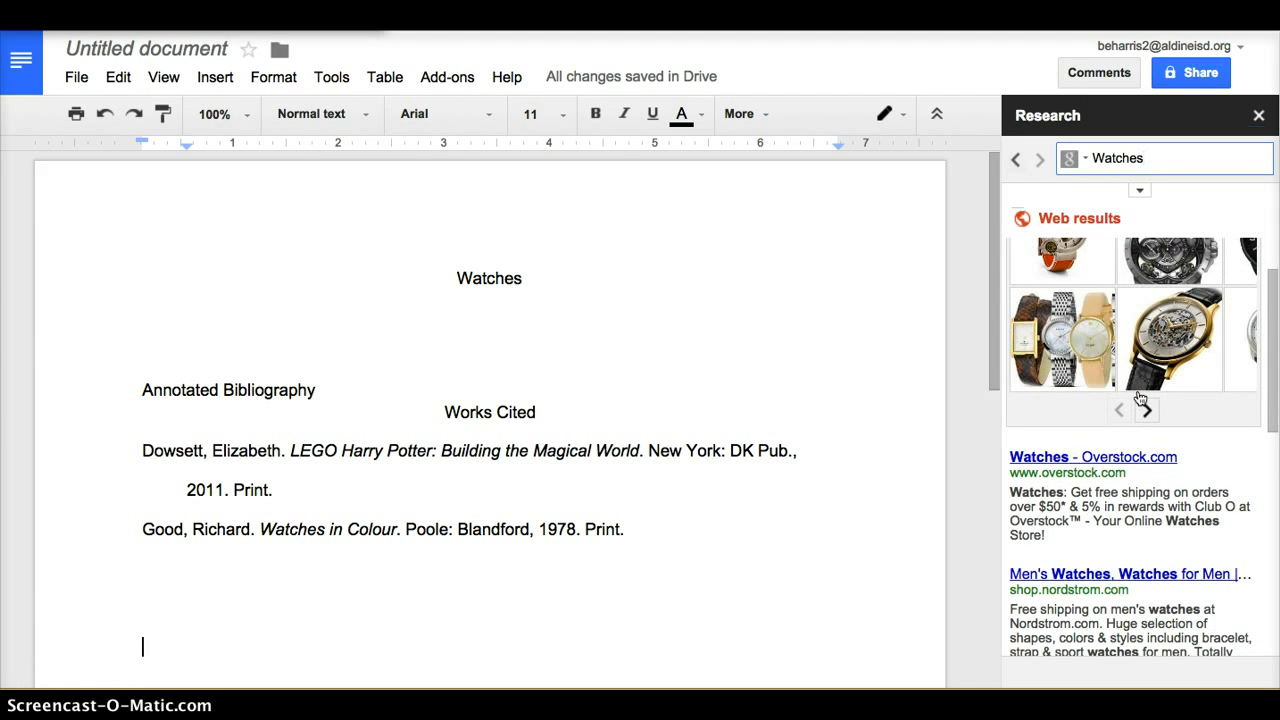
{"action": "left_click", "coordinate": [331, 76]}
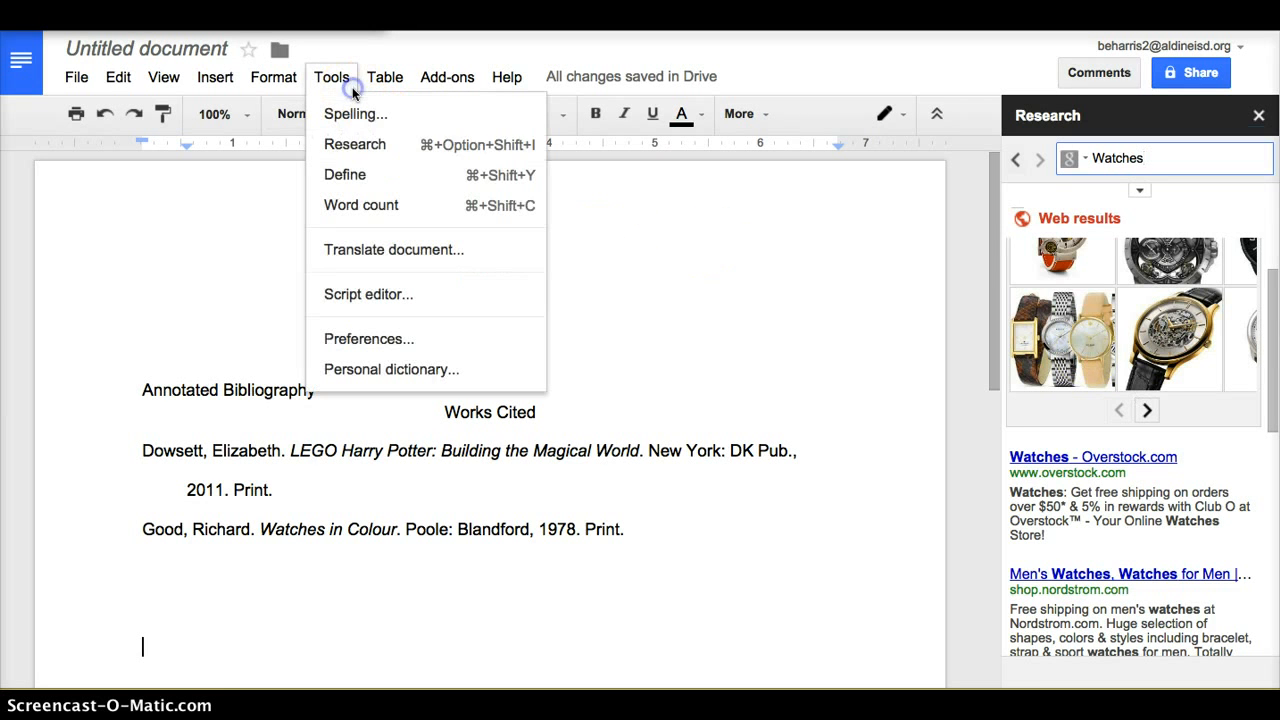
{"action": "mouse_move", "coordinate": [1099, 72]}
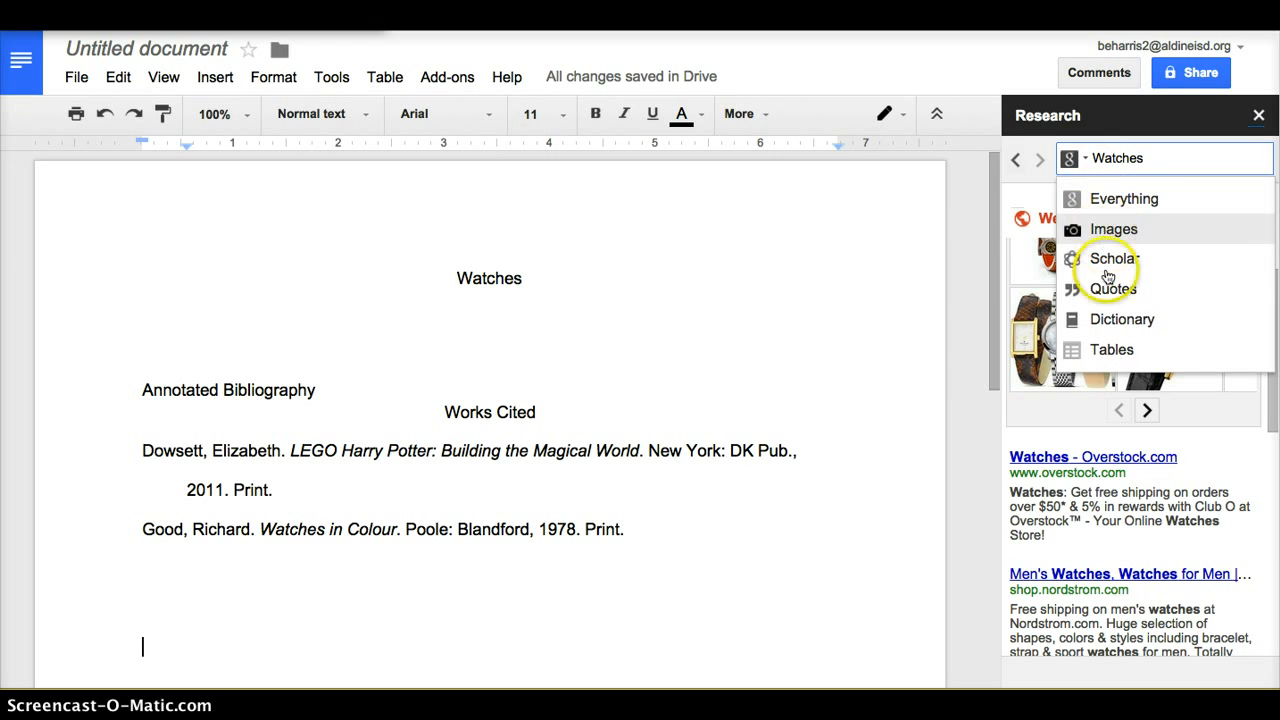
{"action": "mouse_move", "coordinate": [1107, 185]}
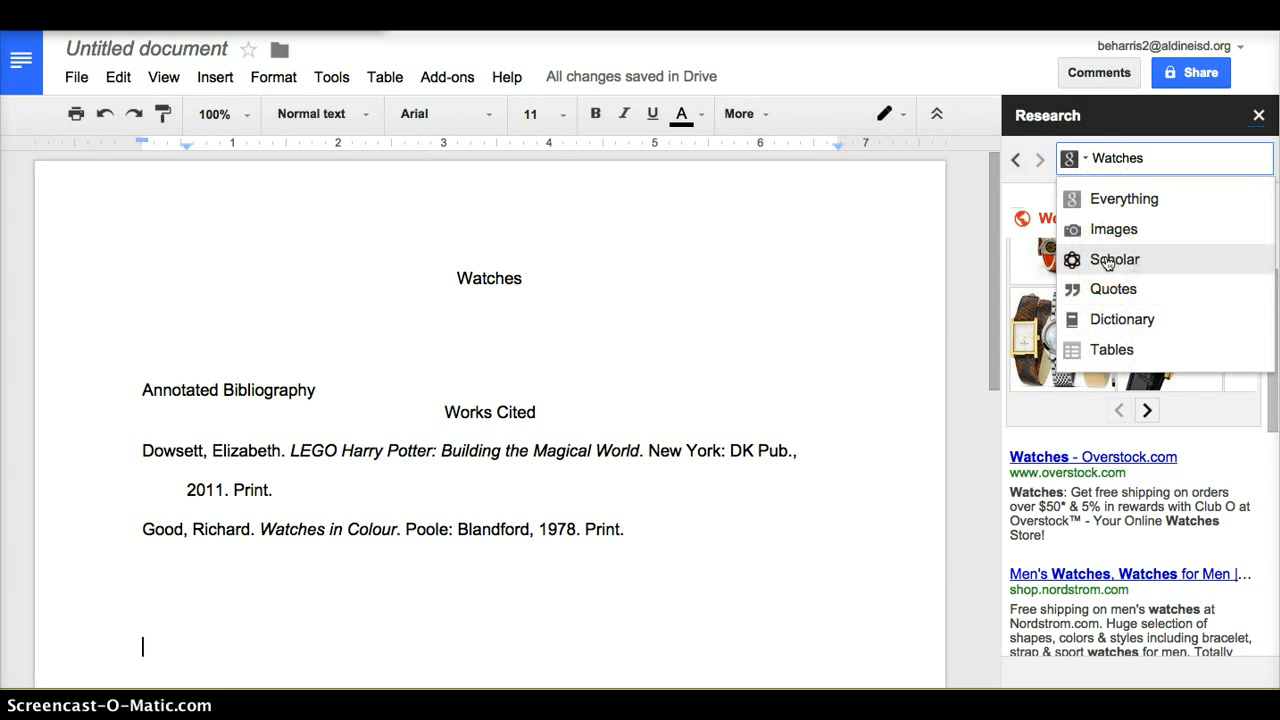
{"action": "mouse_move", "coordinate": [1113, 229]}
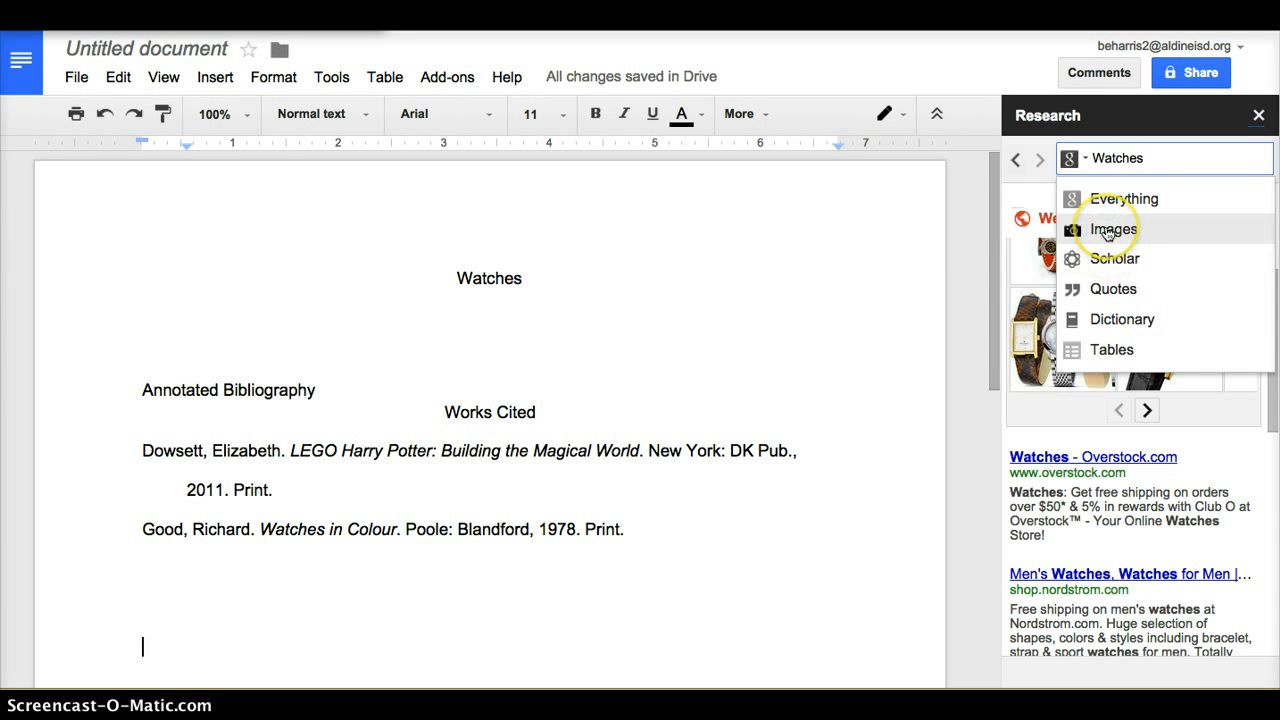
- Switch Research to image results and insert a Seiko watch image with a URL footnote
{"action": "left_click", "coordinate": [1112, 229]}
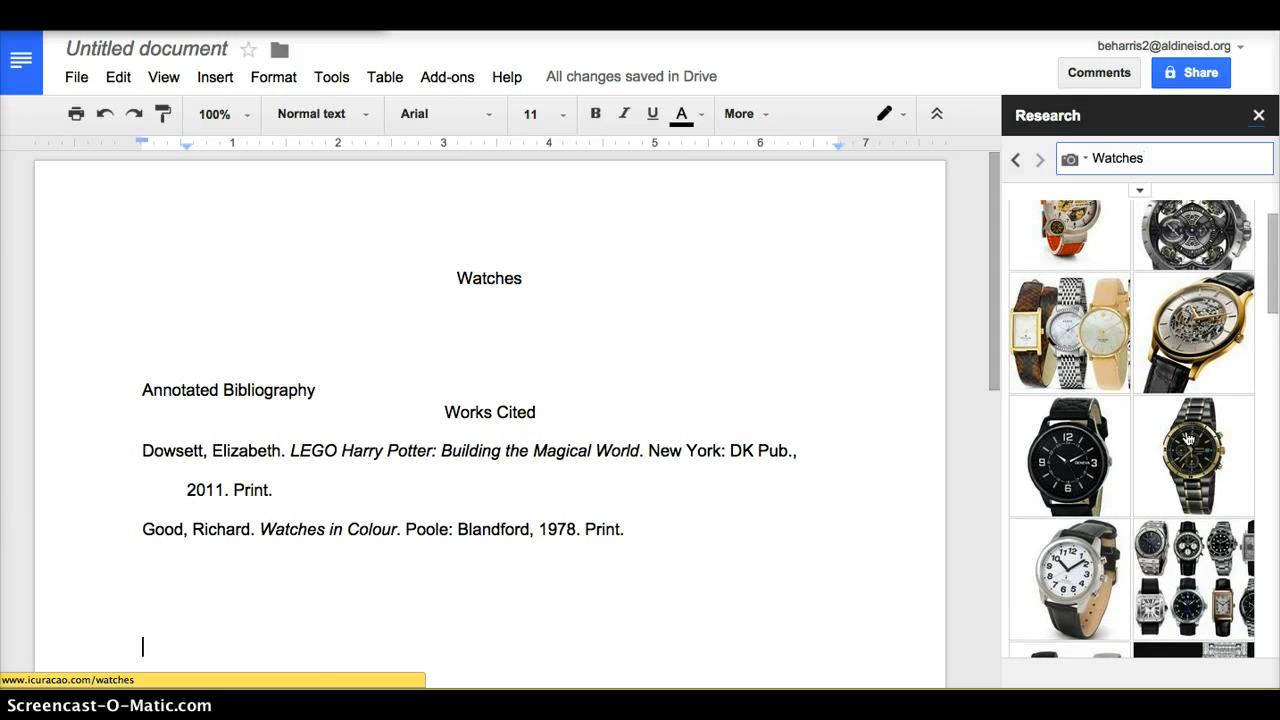
{"action": "scroll", "scroll_direction": "down", "scroll_amount": 3}
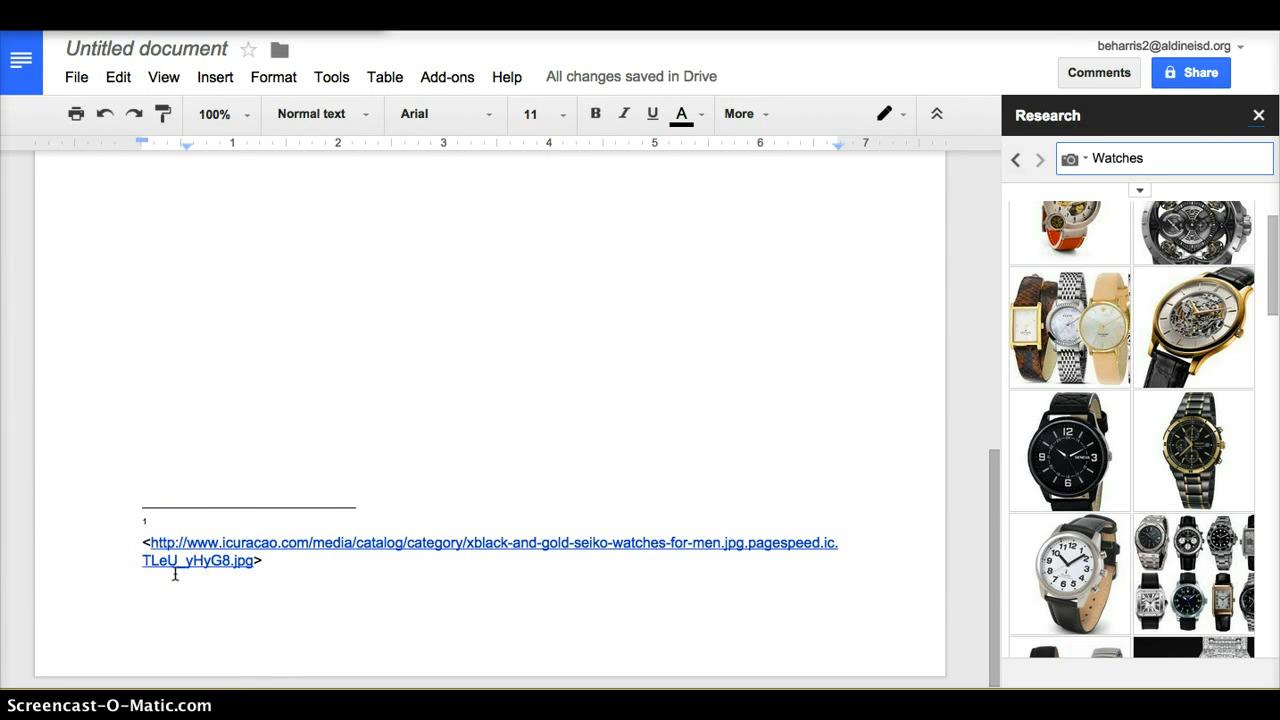
{"action": "mouse_move", "coordinate": [1133, 185]}
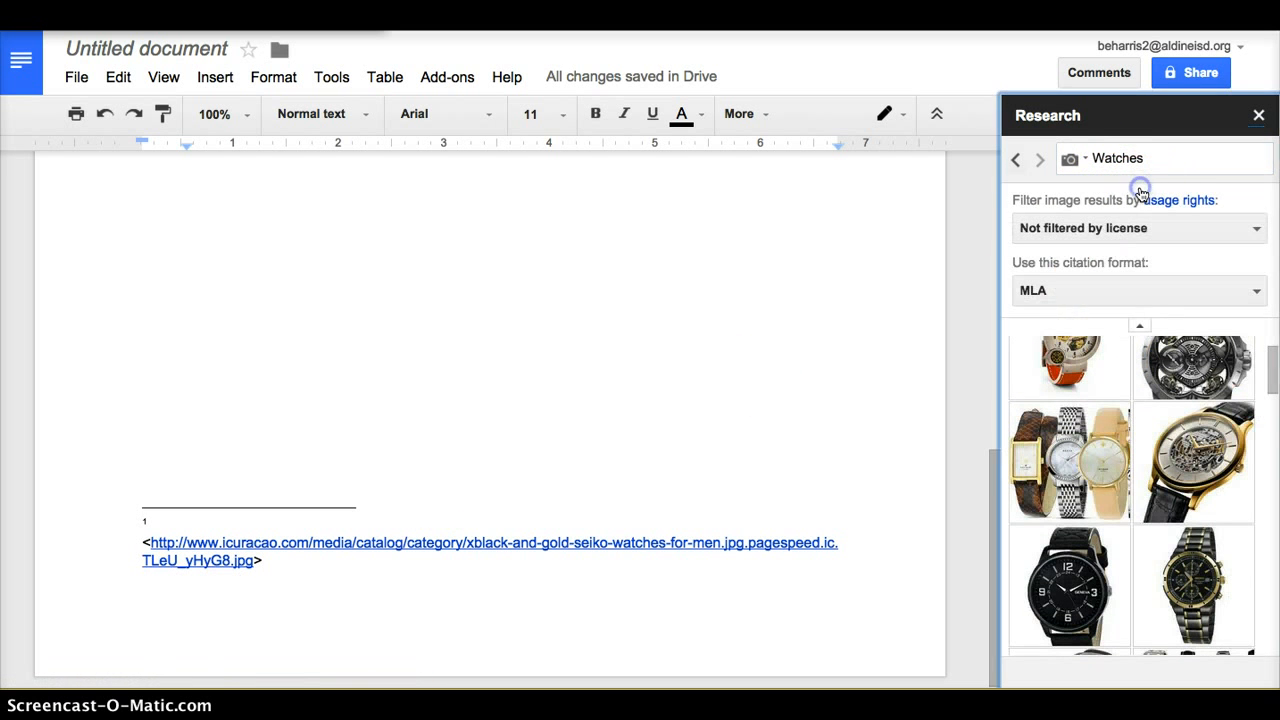
{"action": "left_click", "coordinate": [1070, 159]}
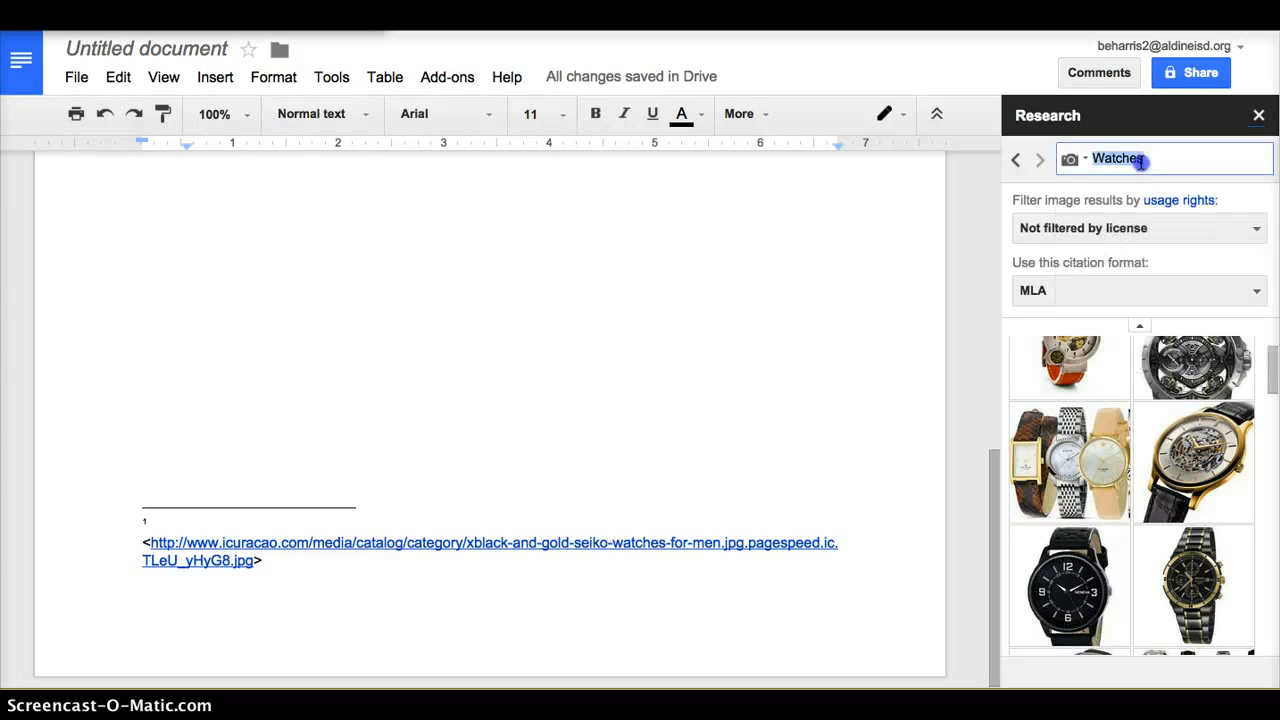
{"action": "left_click", "coordinate": [1069, 158]}
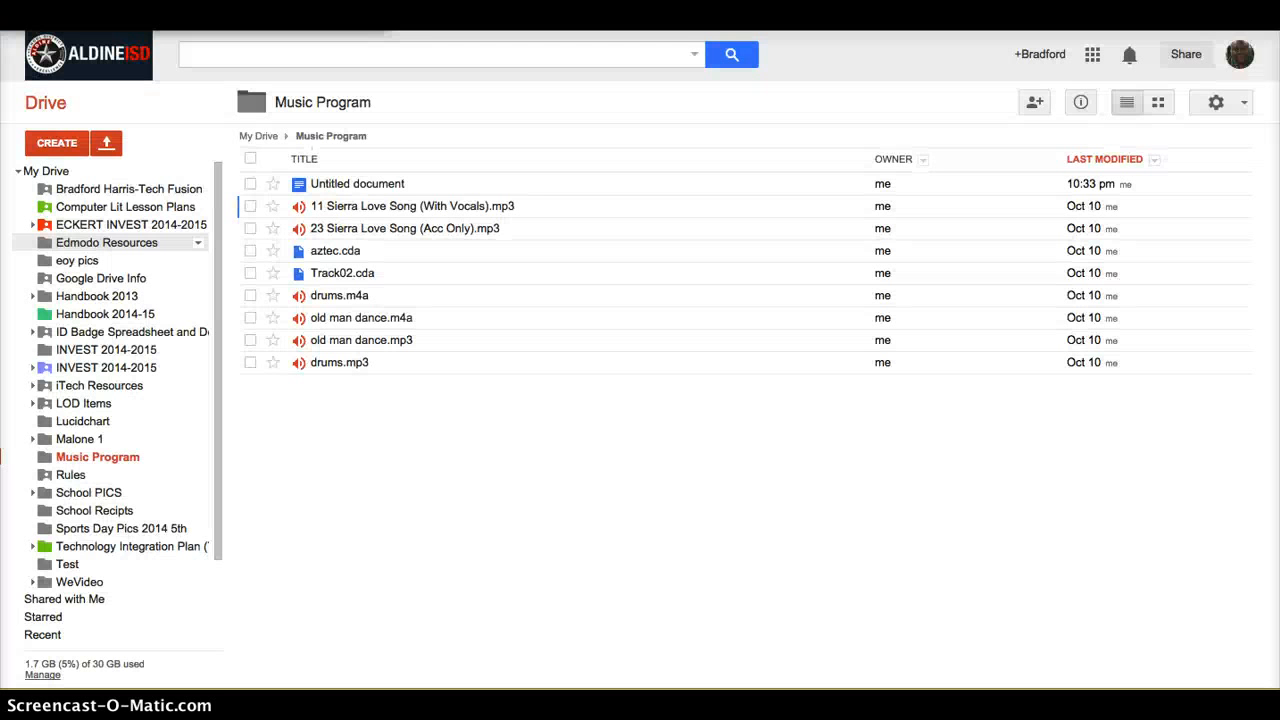
- Create a folder named 'Pictures' inside the Music Program folder
{"action": "left_click", "coordinate": [56, 142]}
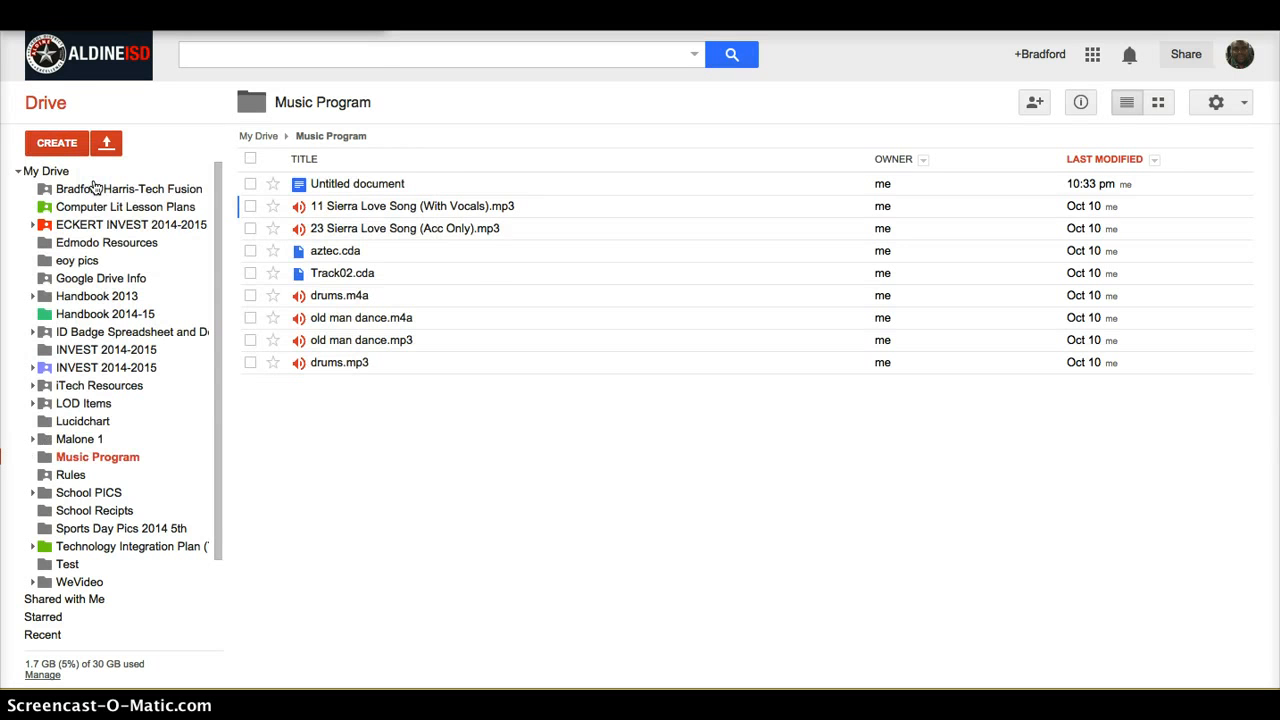
{"action": "left_click", "coordinate": [56, 142]}
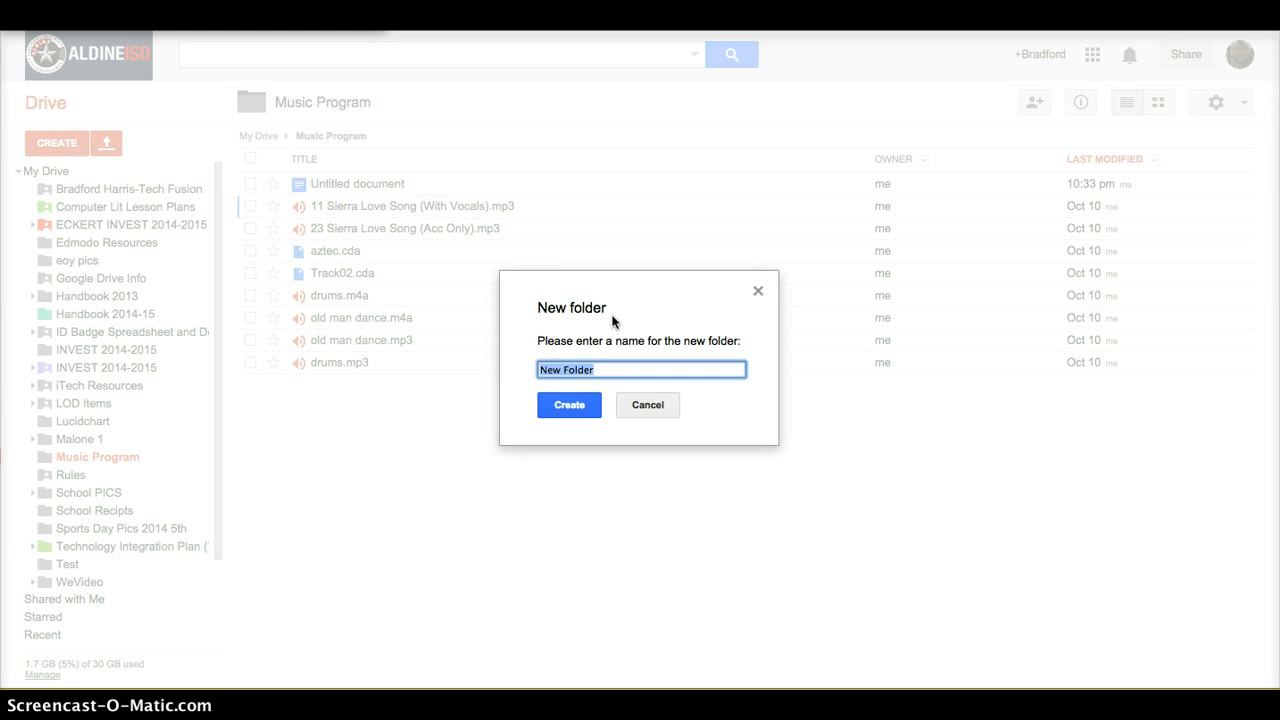
{"action": "type", "text": "Pictures"}
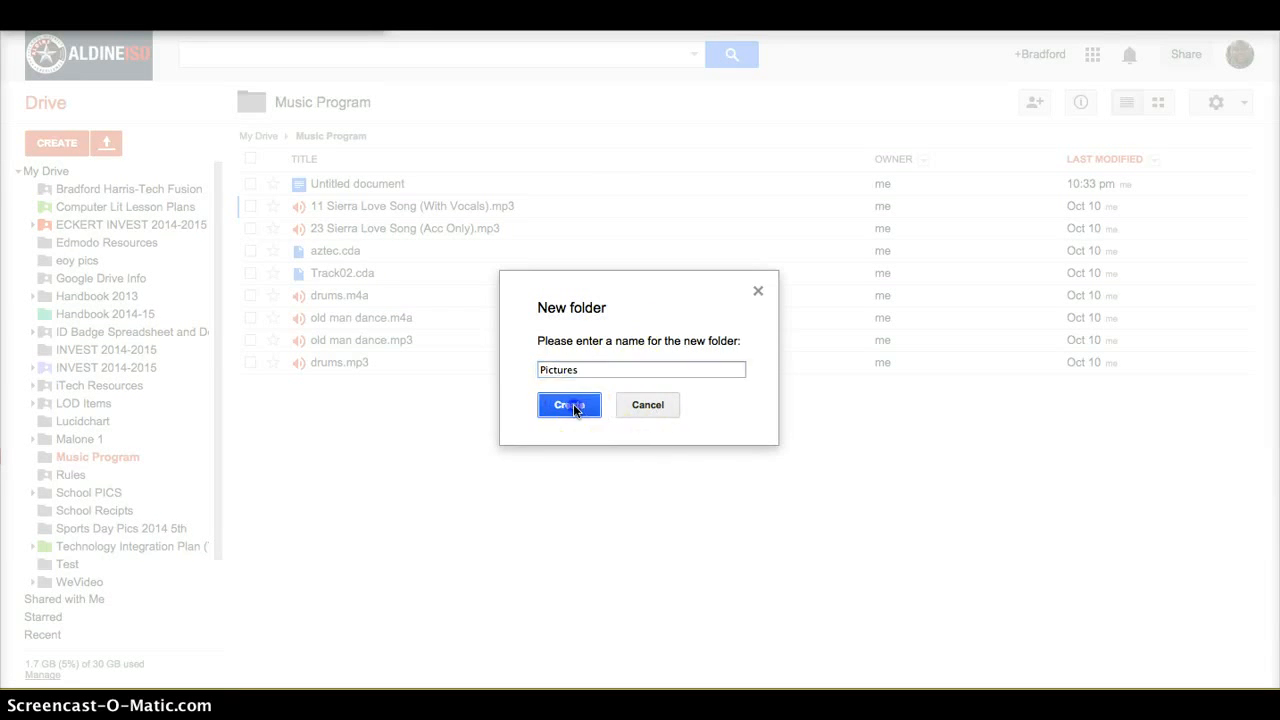
{"action": "left_click", "coordinate": [569, 404]}
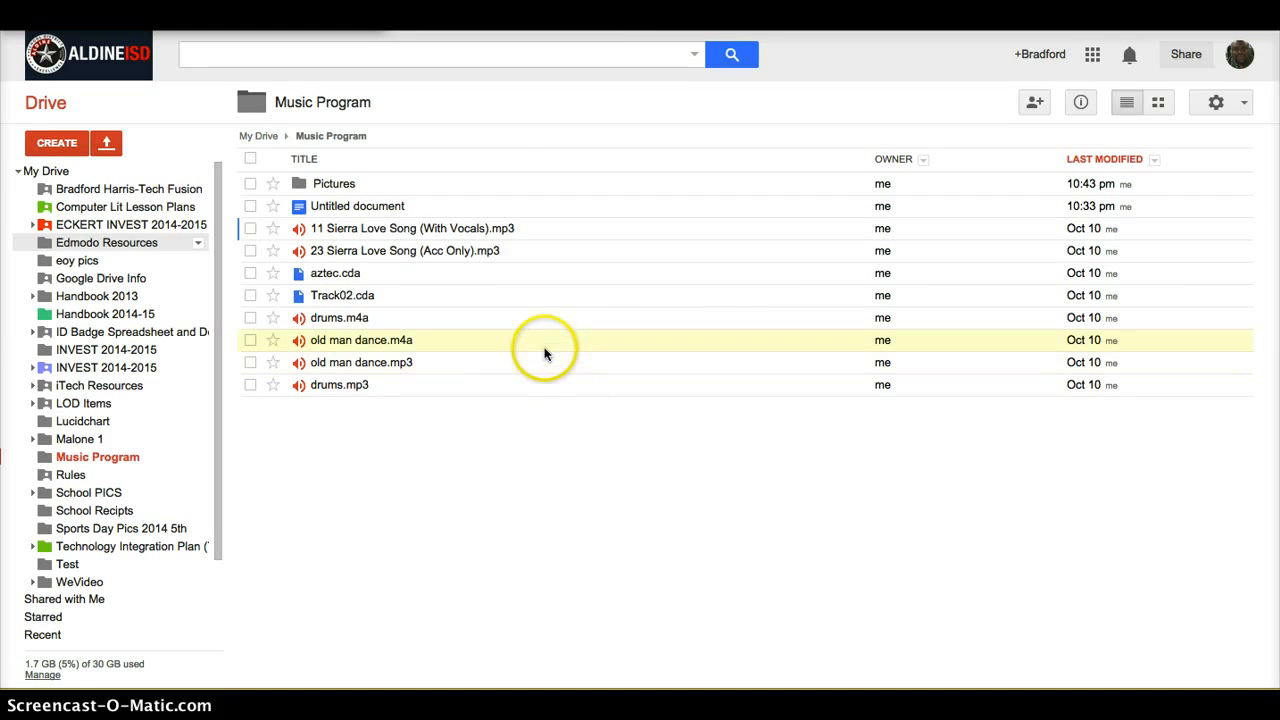
{"action": "mouse_move", "coordinate": [334, 183]}
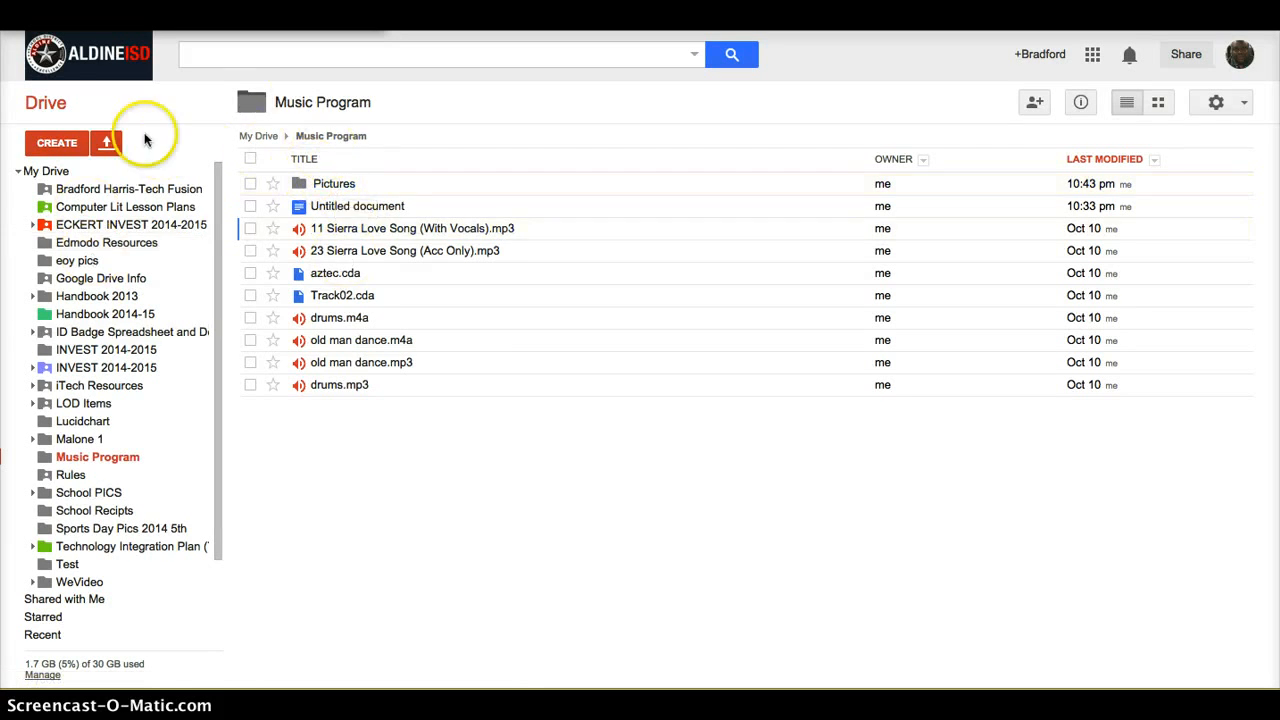
- Drag the Pictures folder into My Drive, then open it from the sidebar
{"action": "left_click", "coordinate": [334, 183]}
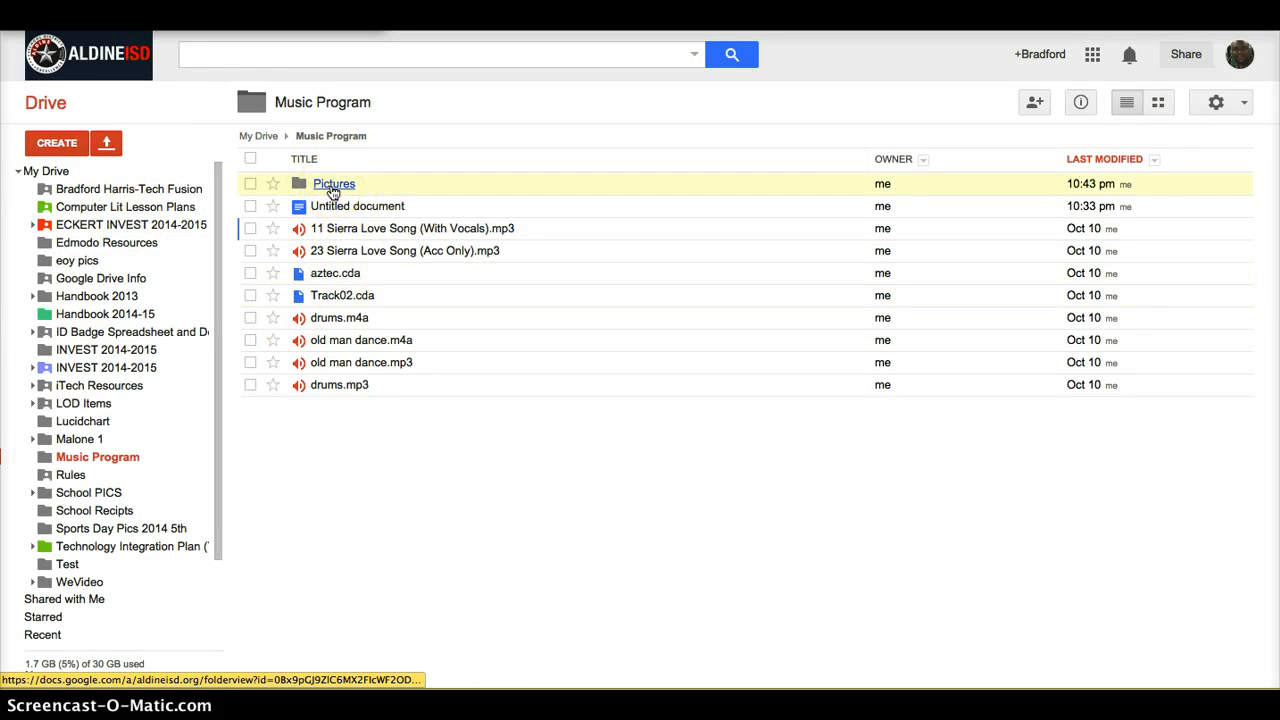
{"action": "left_click_drag", "start_coordinate": [333, 183], "coordinate": [245, 183]}
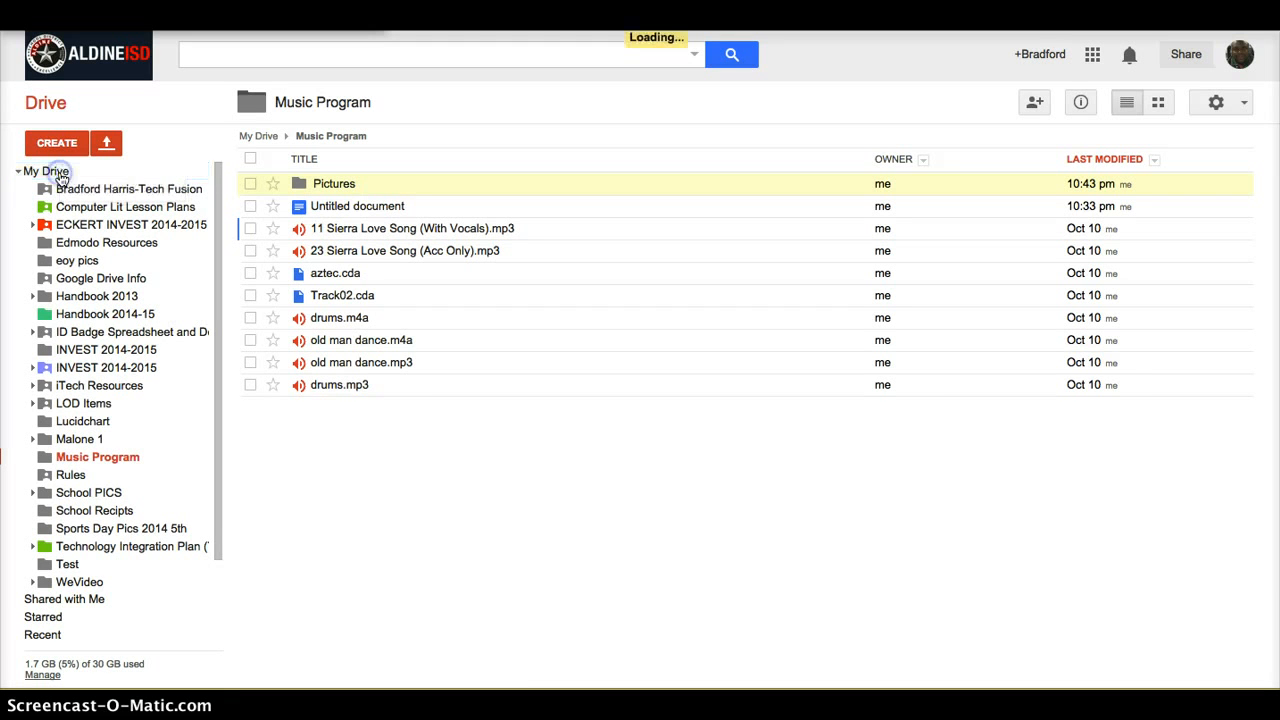
{"action": "left_click_drag", "start_coordinate": [333, 183], "coordinate": [45, 171]}
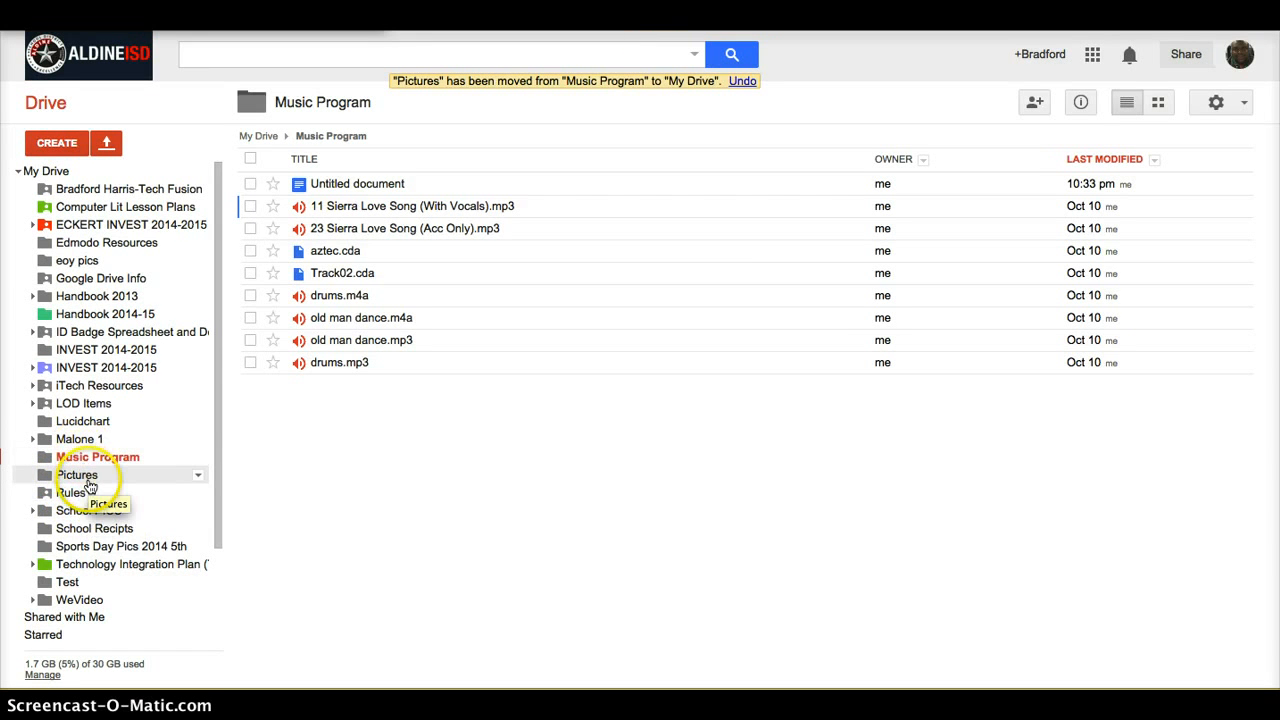
{"action": "left_click", "coordinate": [78, 474]}
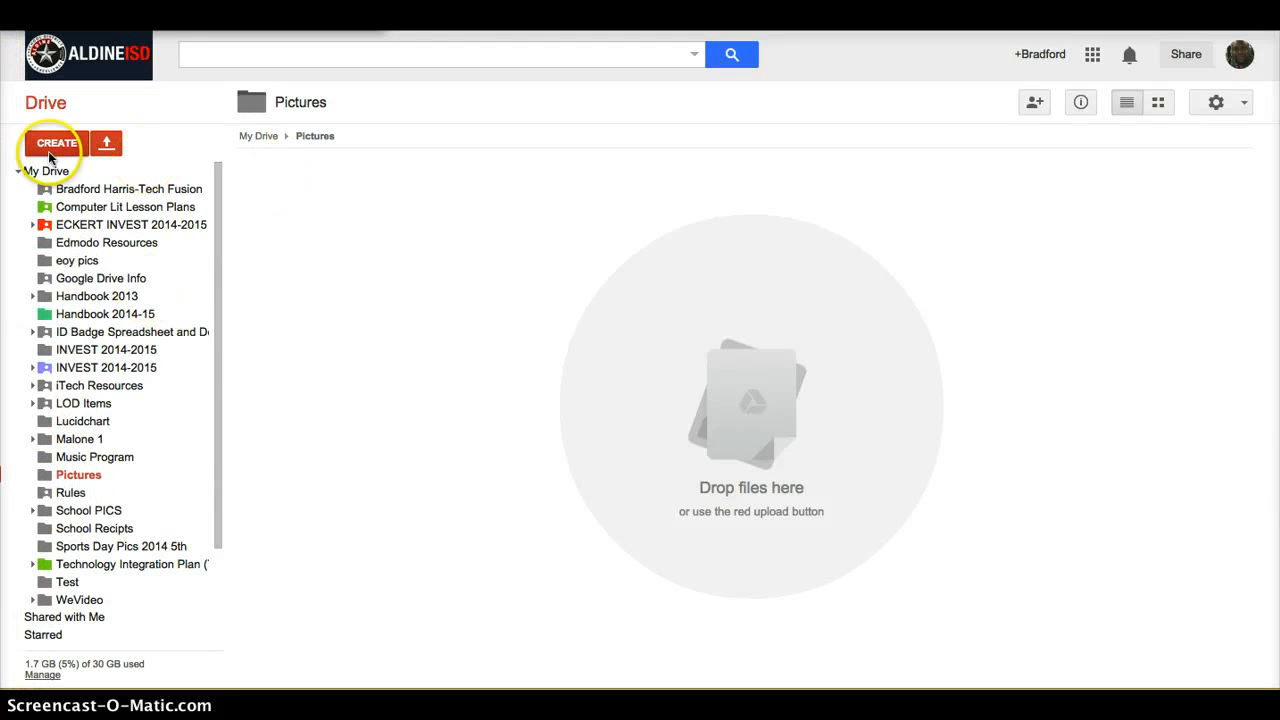
{"action": "left_click", "coordinate": [56, 142]}
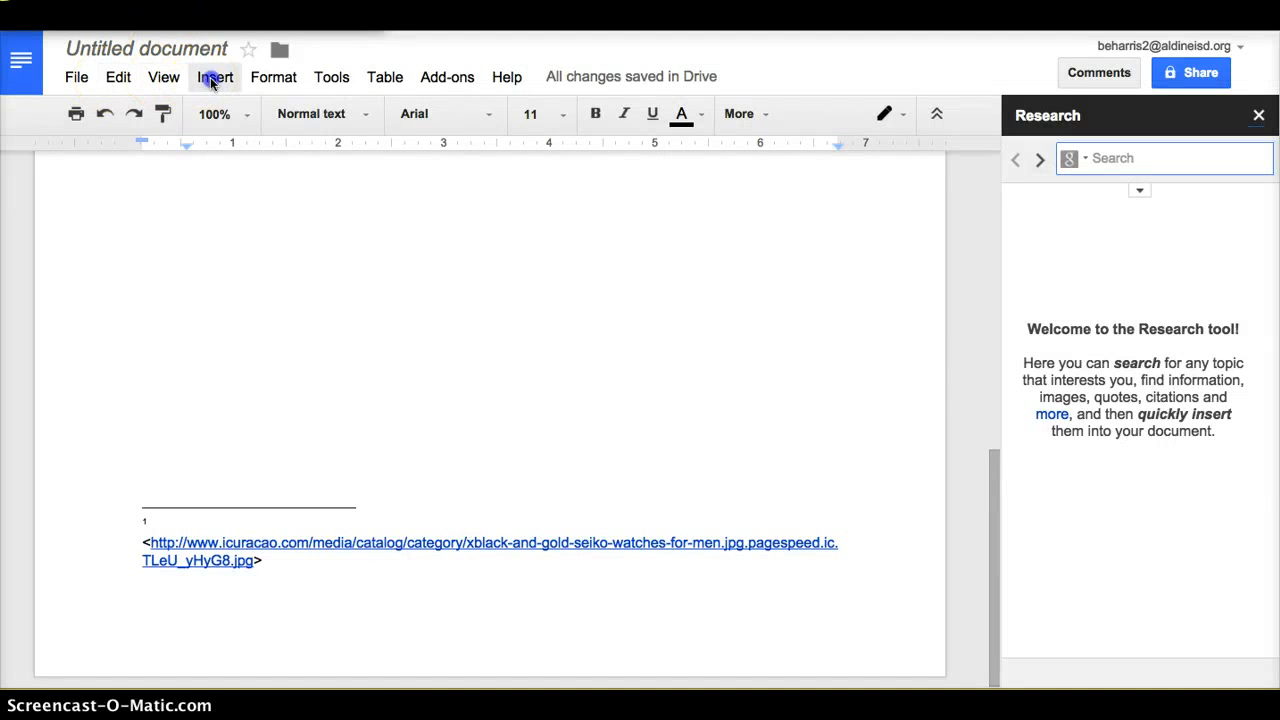
- Choose Image... from the Insert menu
{"action": "left_click", "coordinate": [214, 76]}
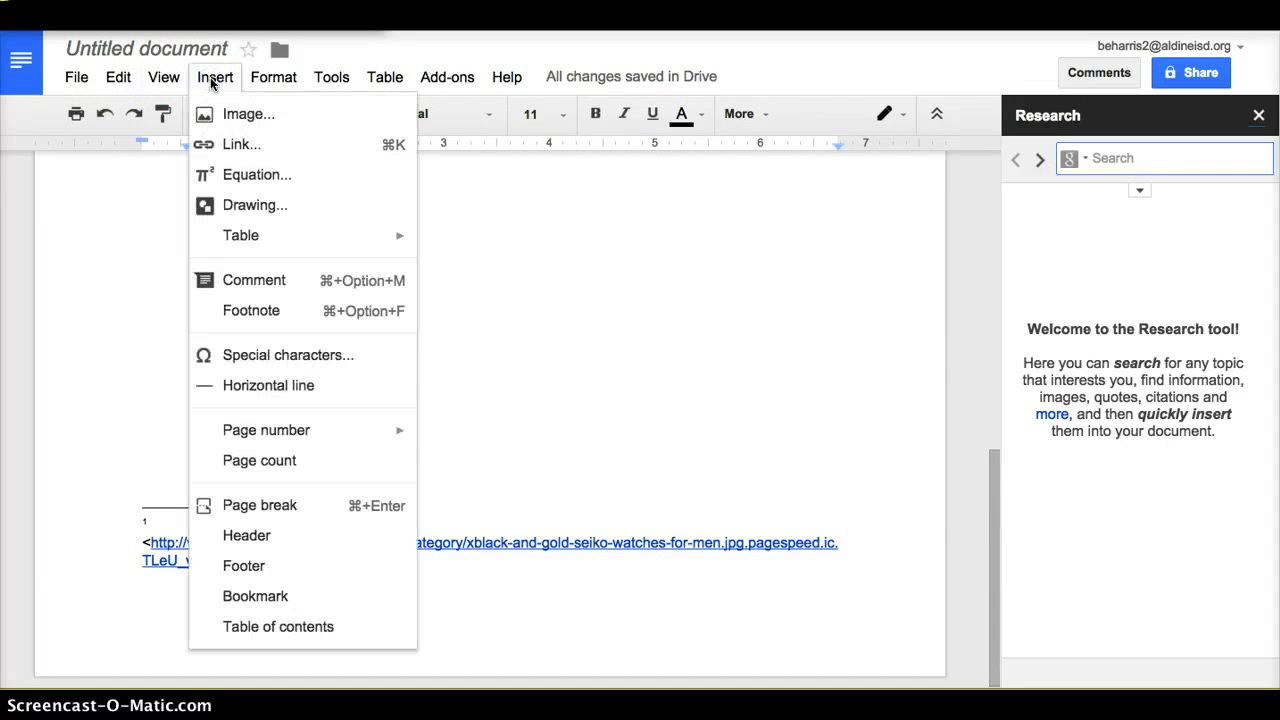
{"action": "left_click", "coordinate": [248, 114]}
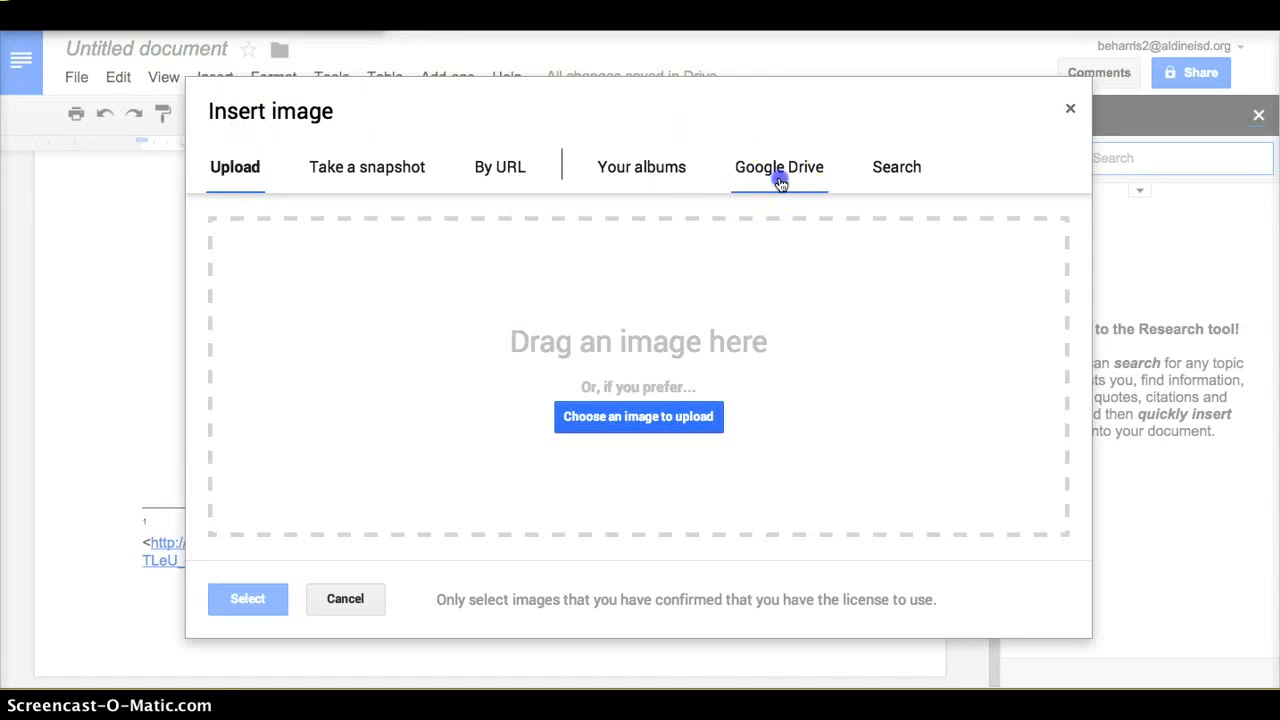
- Insert adam watch.jpg from the Drive Pictures folder into the document
{"action": "left_click", "coordinate": [779, 167]}
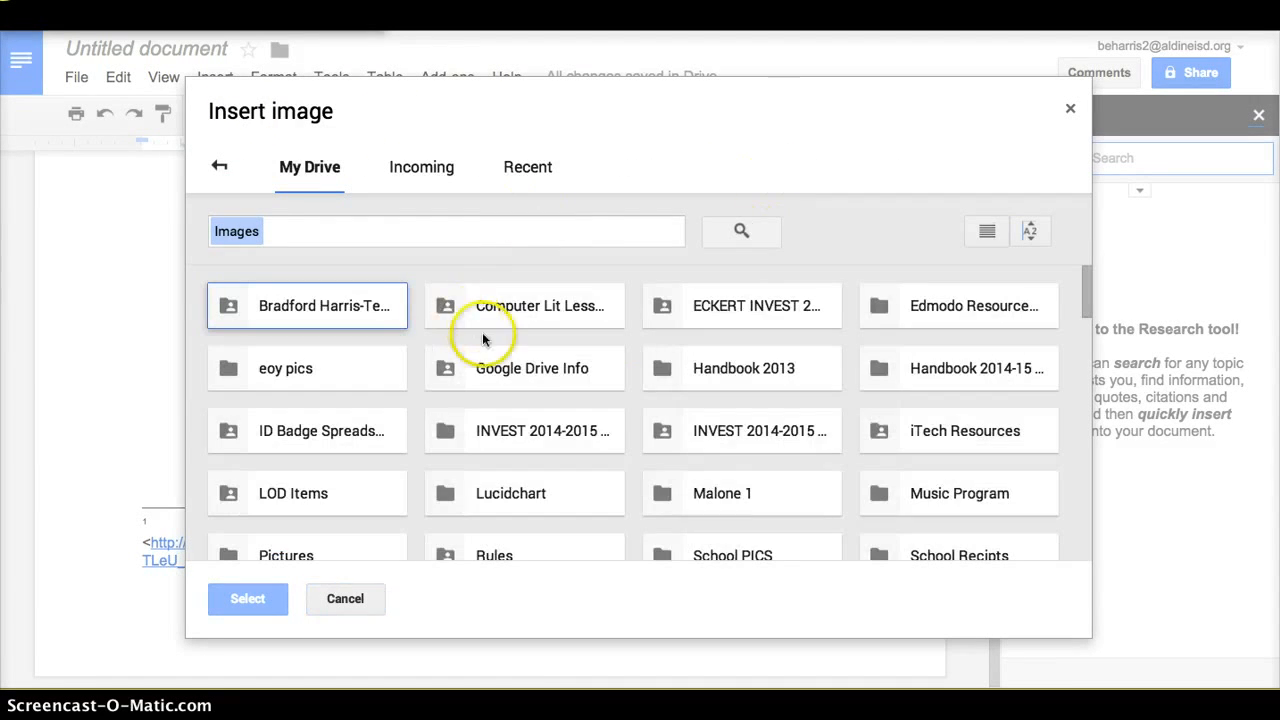
{"action": "scroll", "scroll_direction": "down", "scroll_amount": 3}
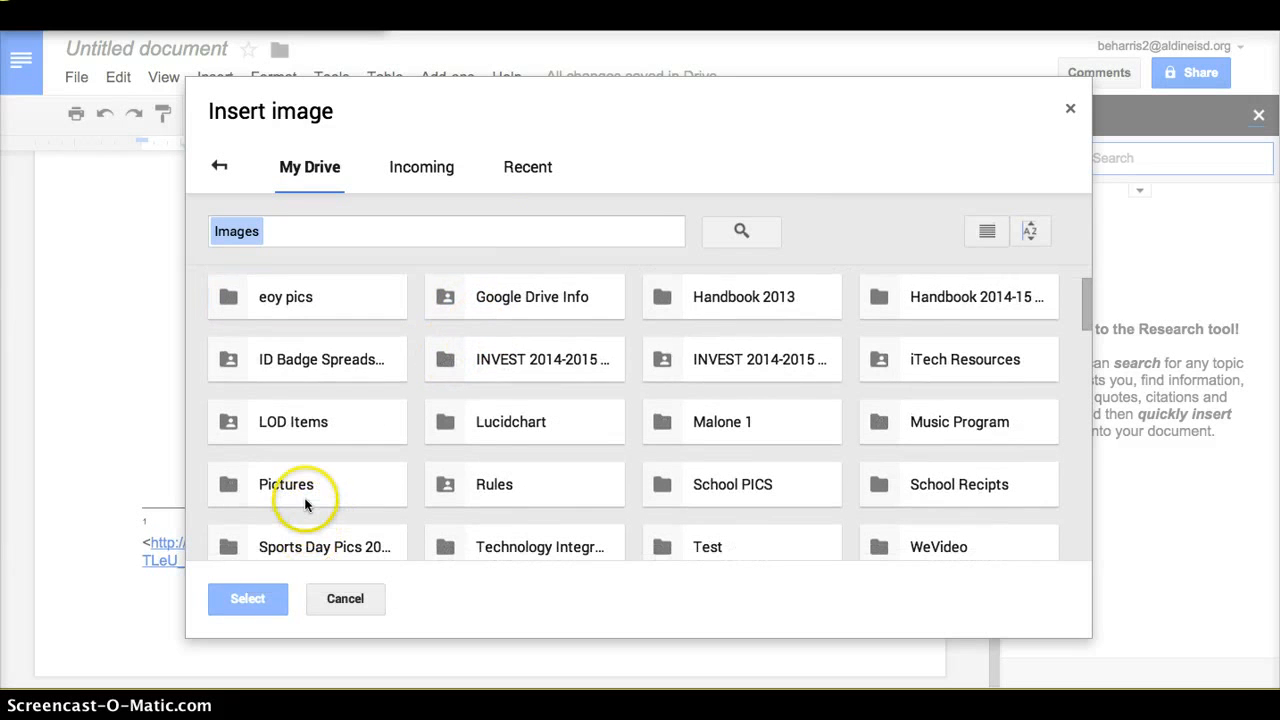
{"action": "left_click", "coordinate": [307, 484]}
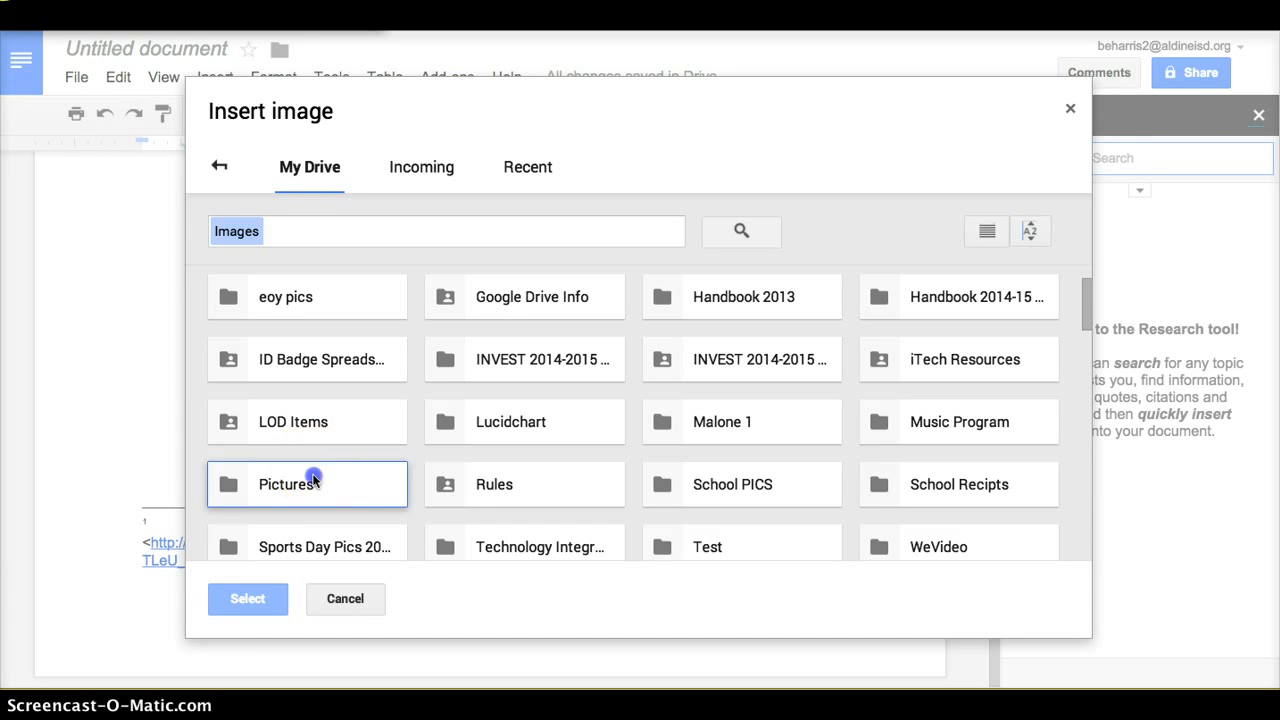
{"action": "double_click", "coordinate": [287, 484]}
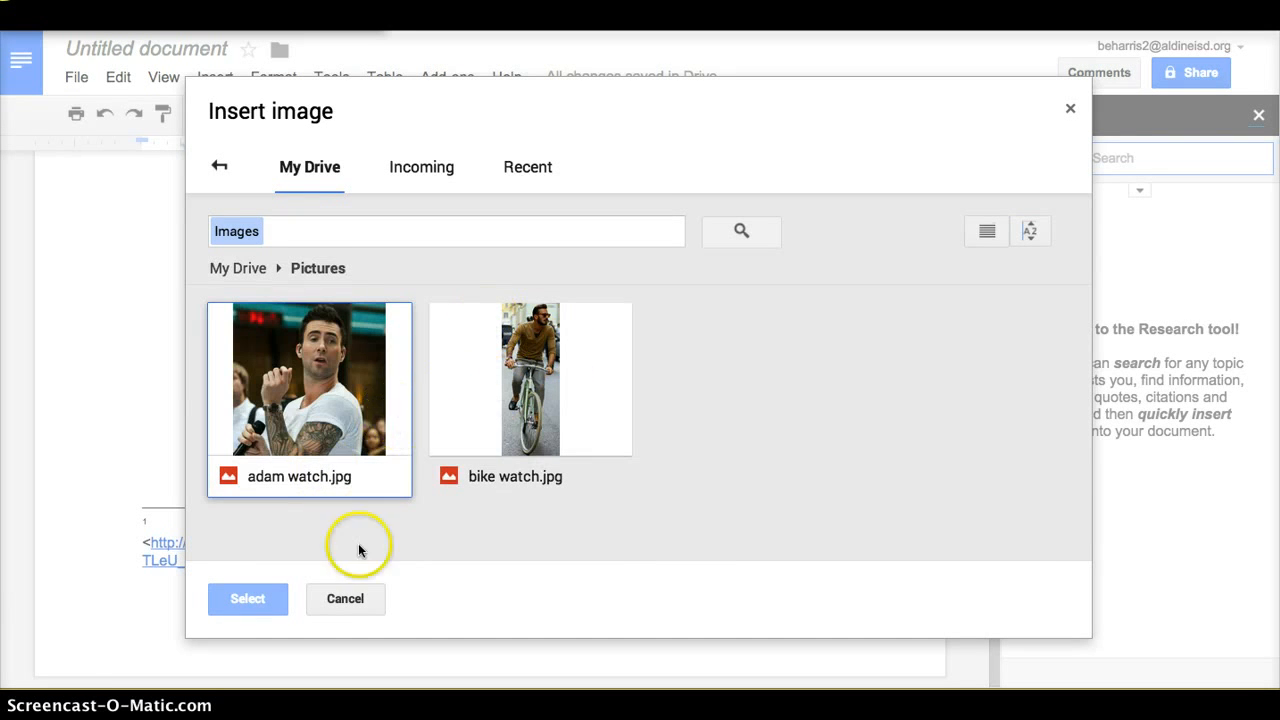
{"action": "left_click", "coordinate": [309, 378]}
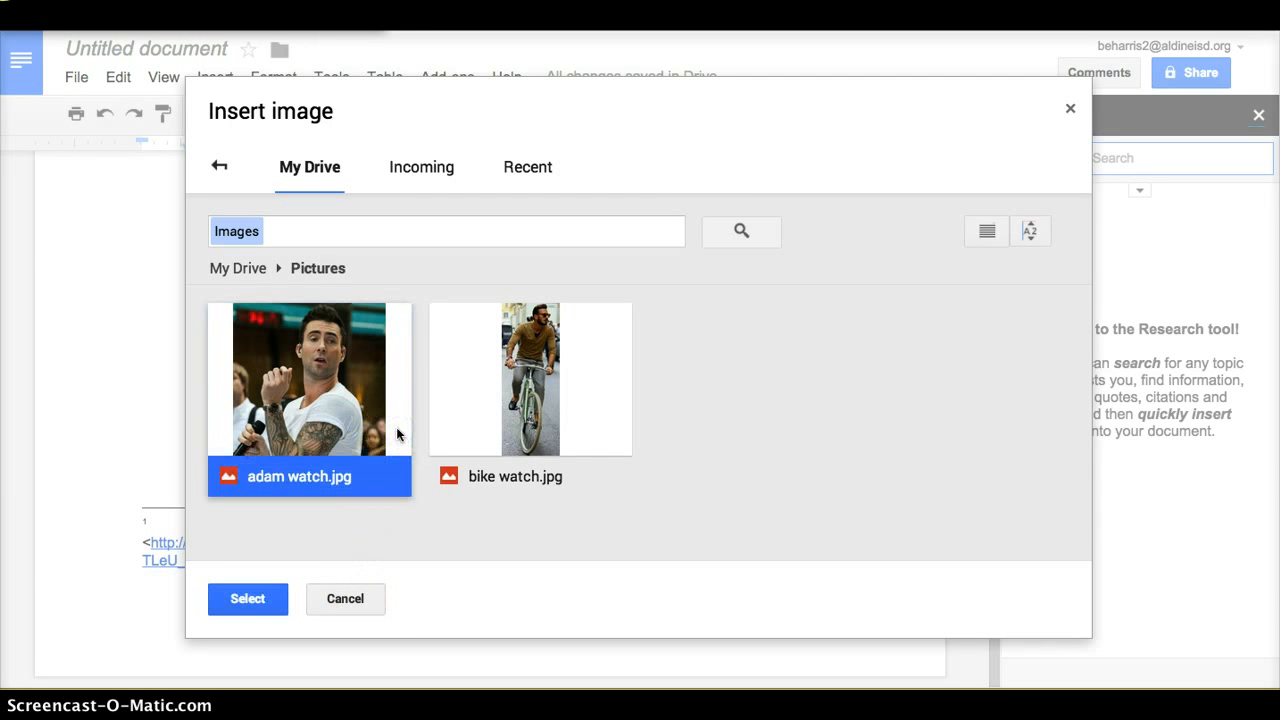
{"action": "left_click", "coordinate": [345, 598]}
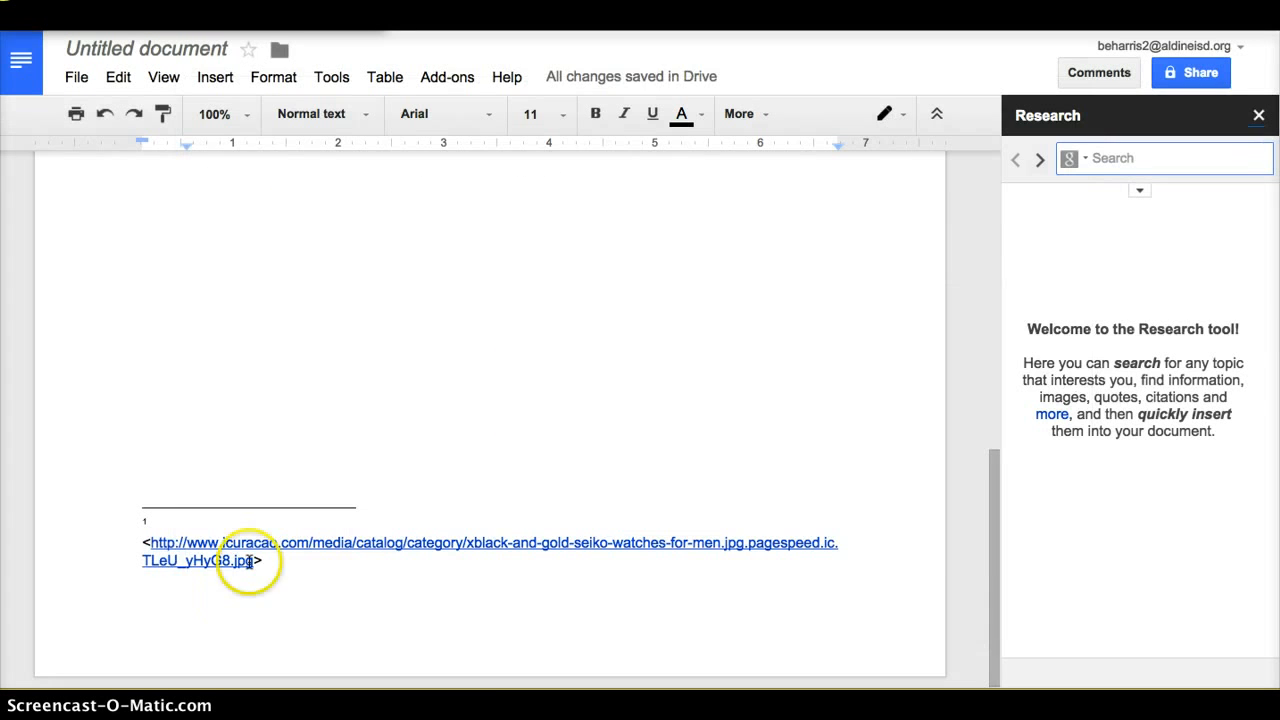